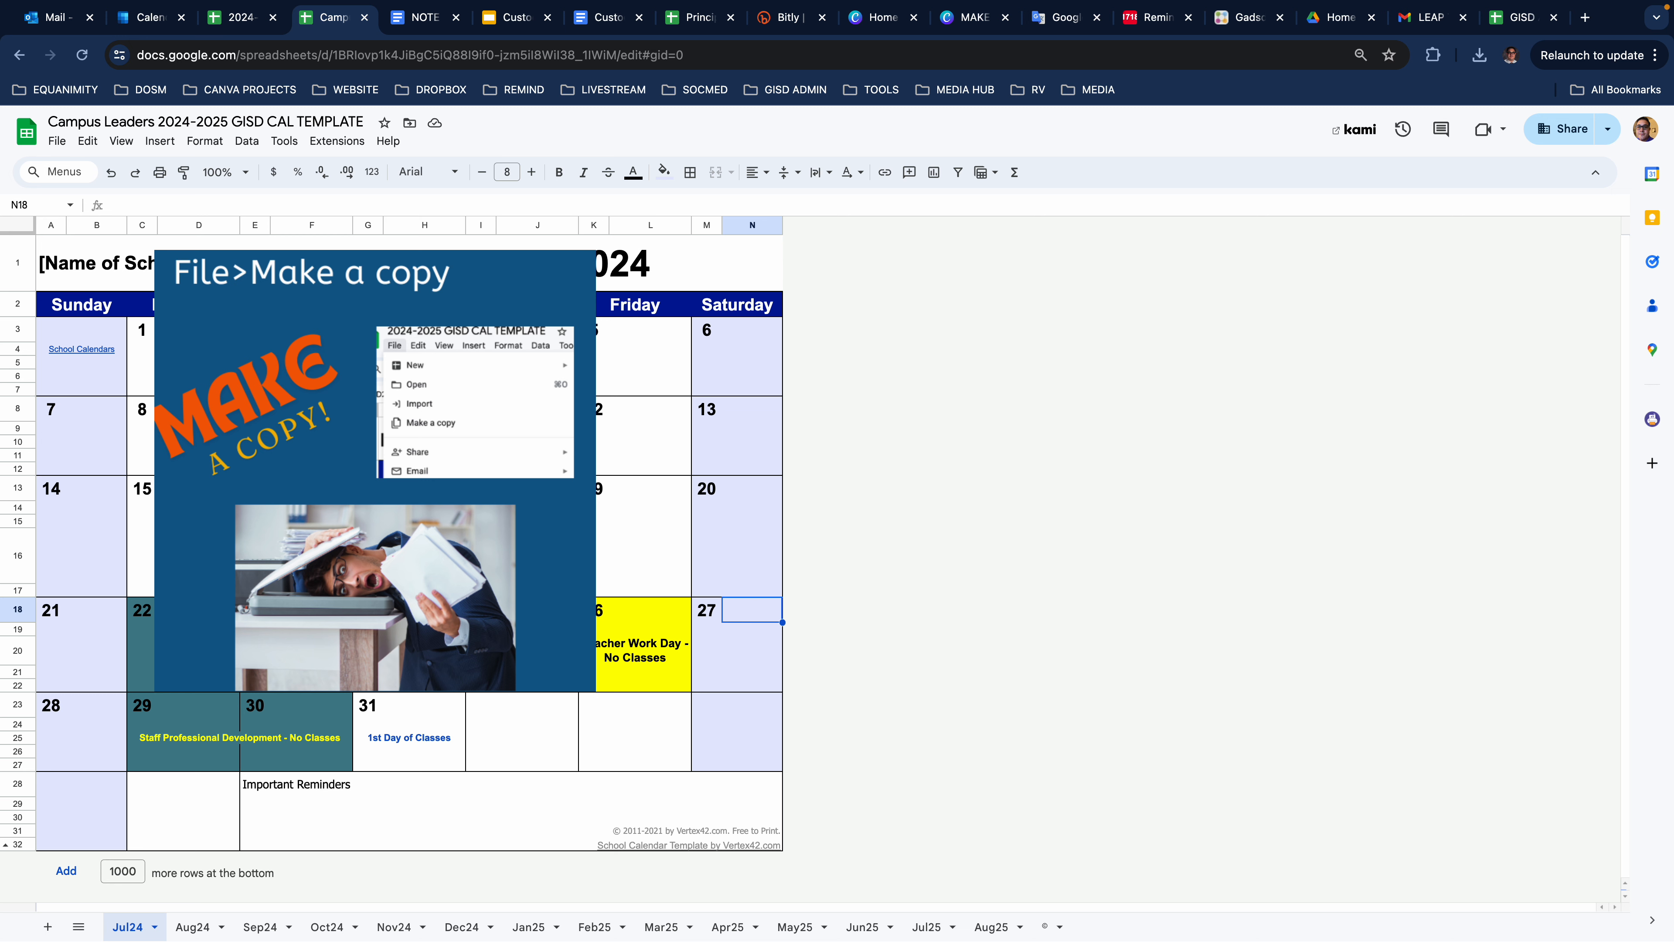
{"action": "mouse_move", "coordinate": [1032, 909]}
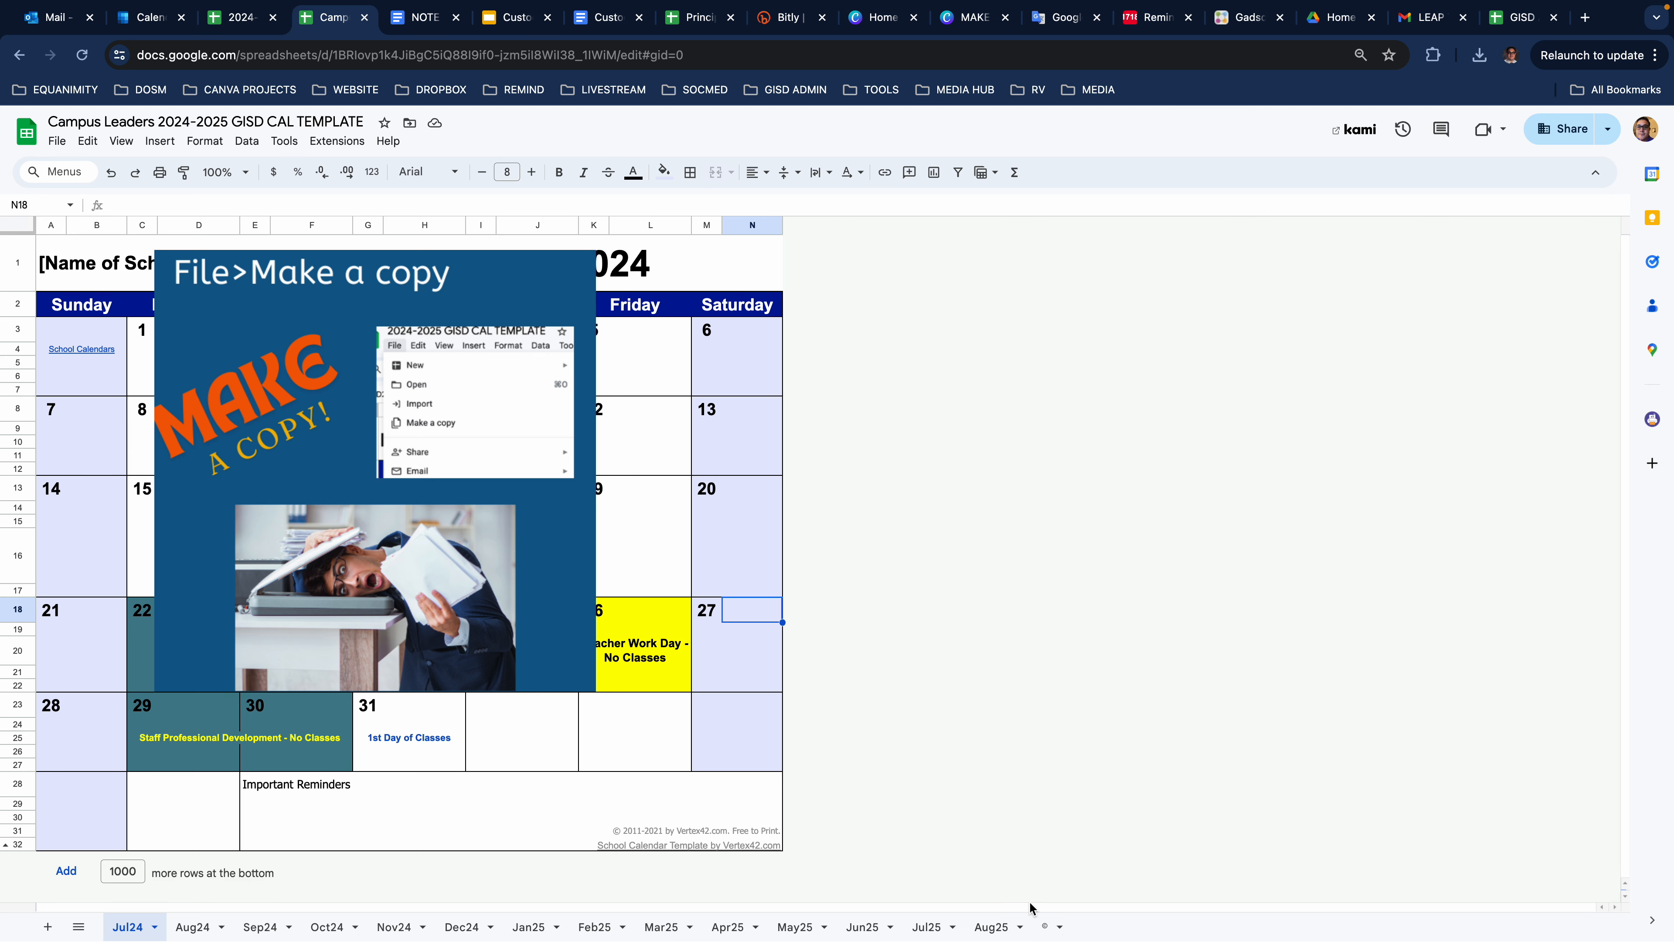
{"action": "mouse_move", "coordinate": [1014, 833]}
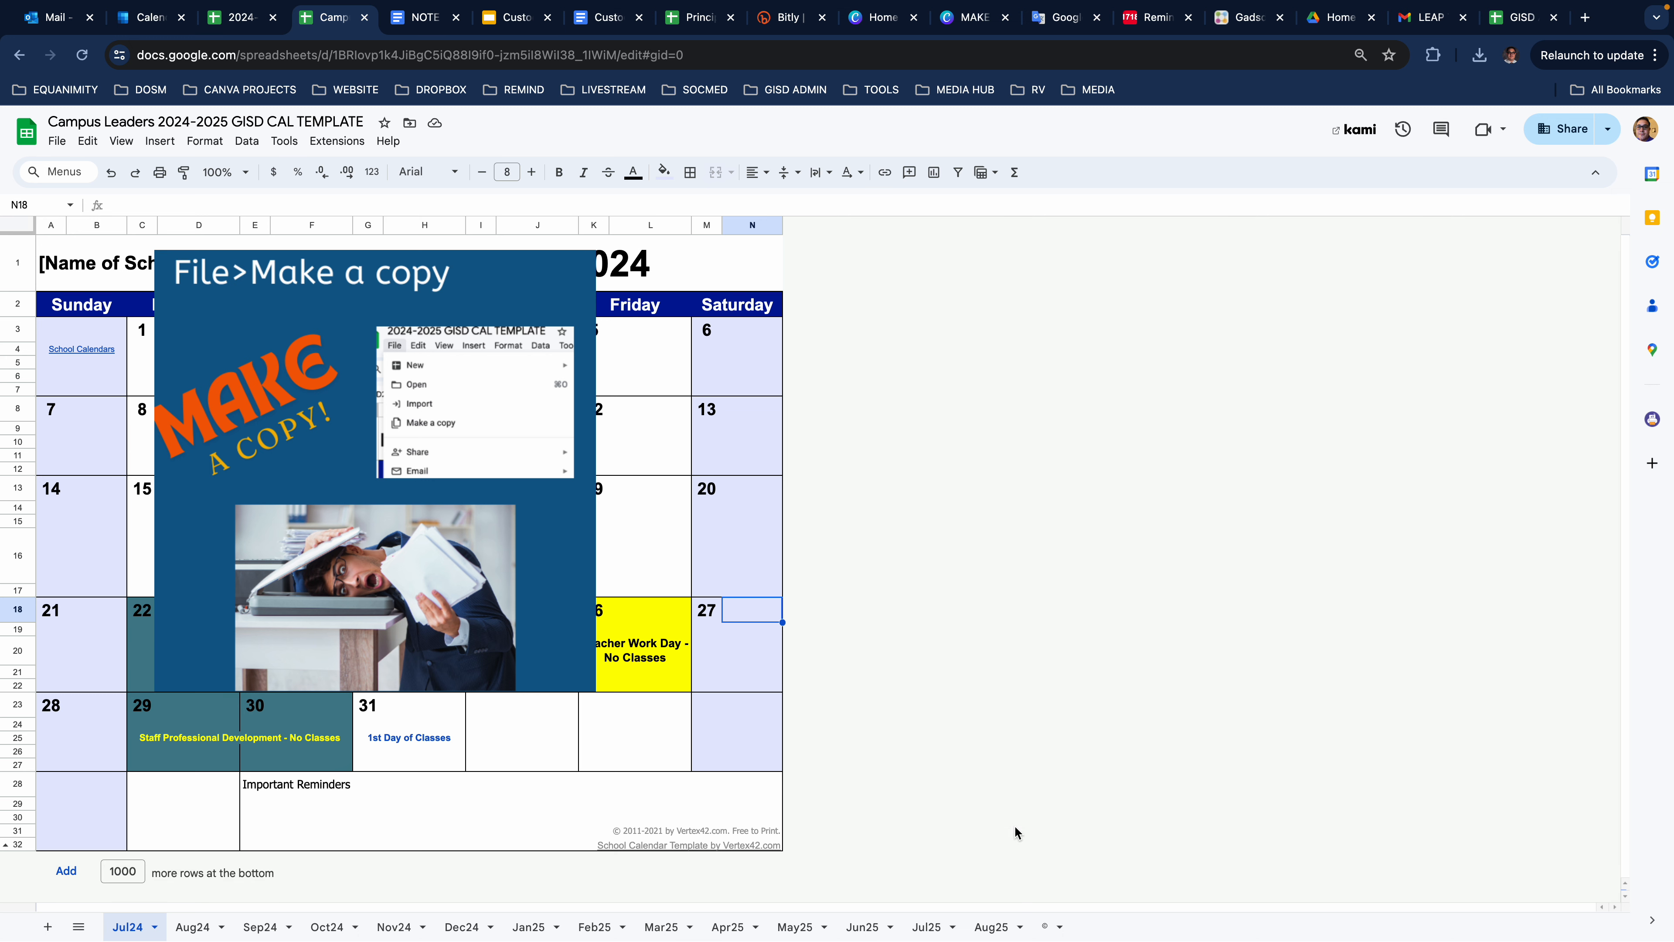
{"action": "mouse_move", "coordinate": [951, 756]}
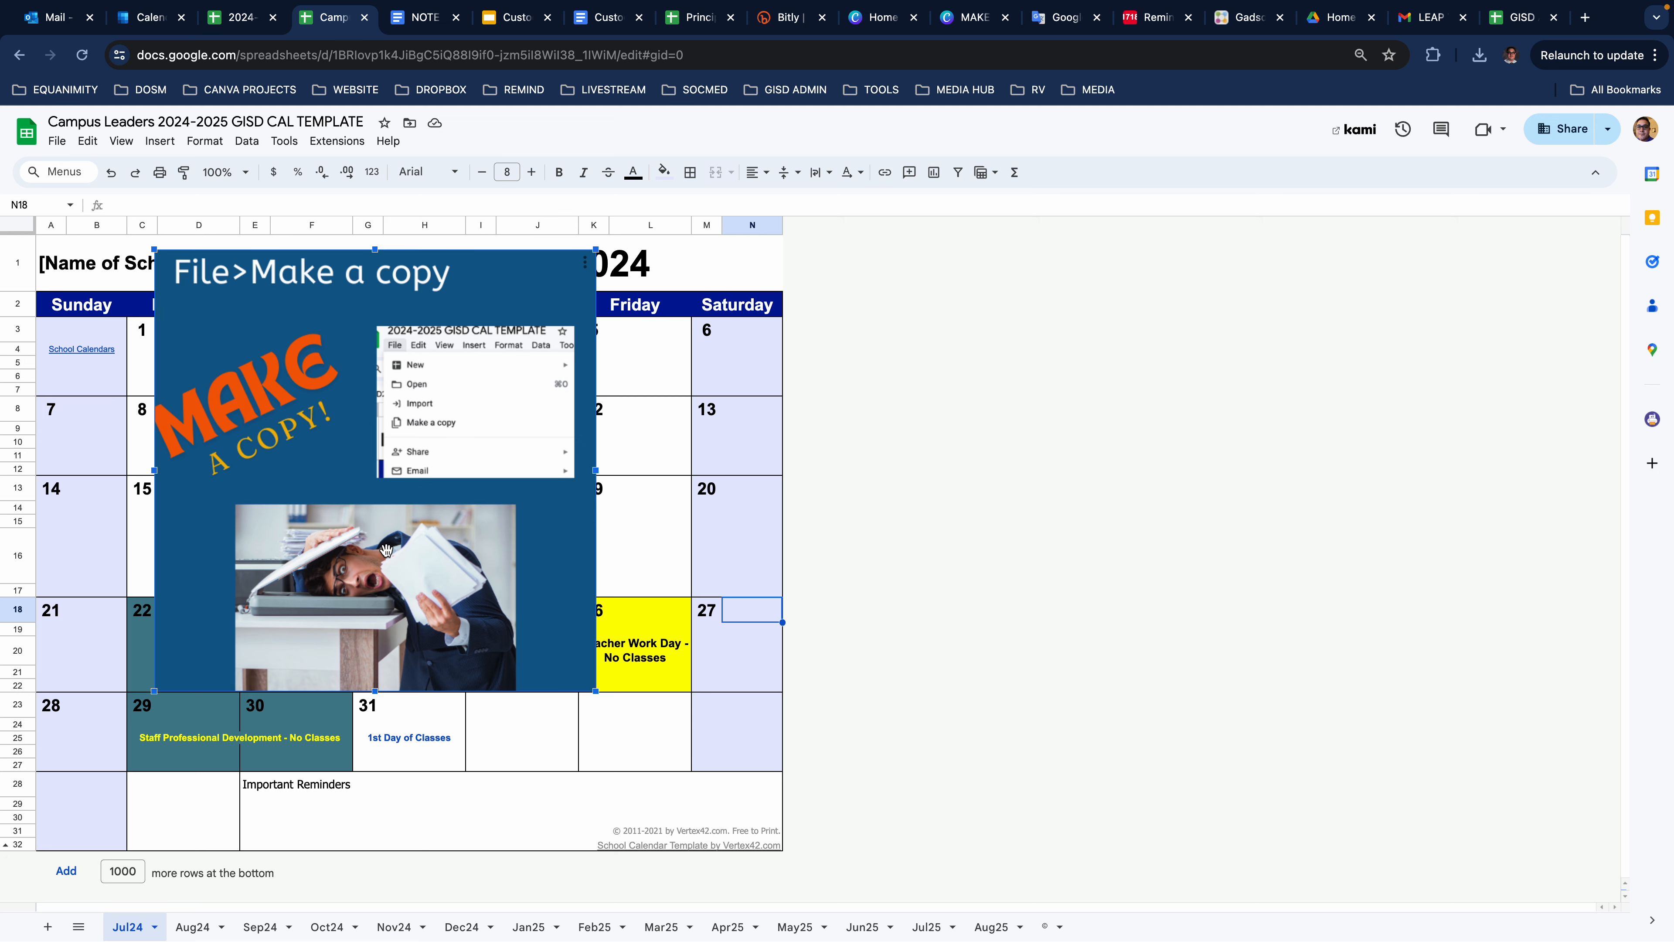
{"action": "mouse_move", "coordinate": [366, 552]}
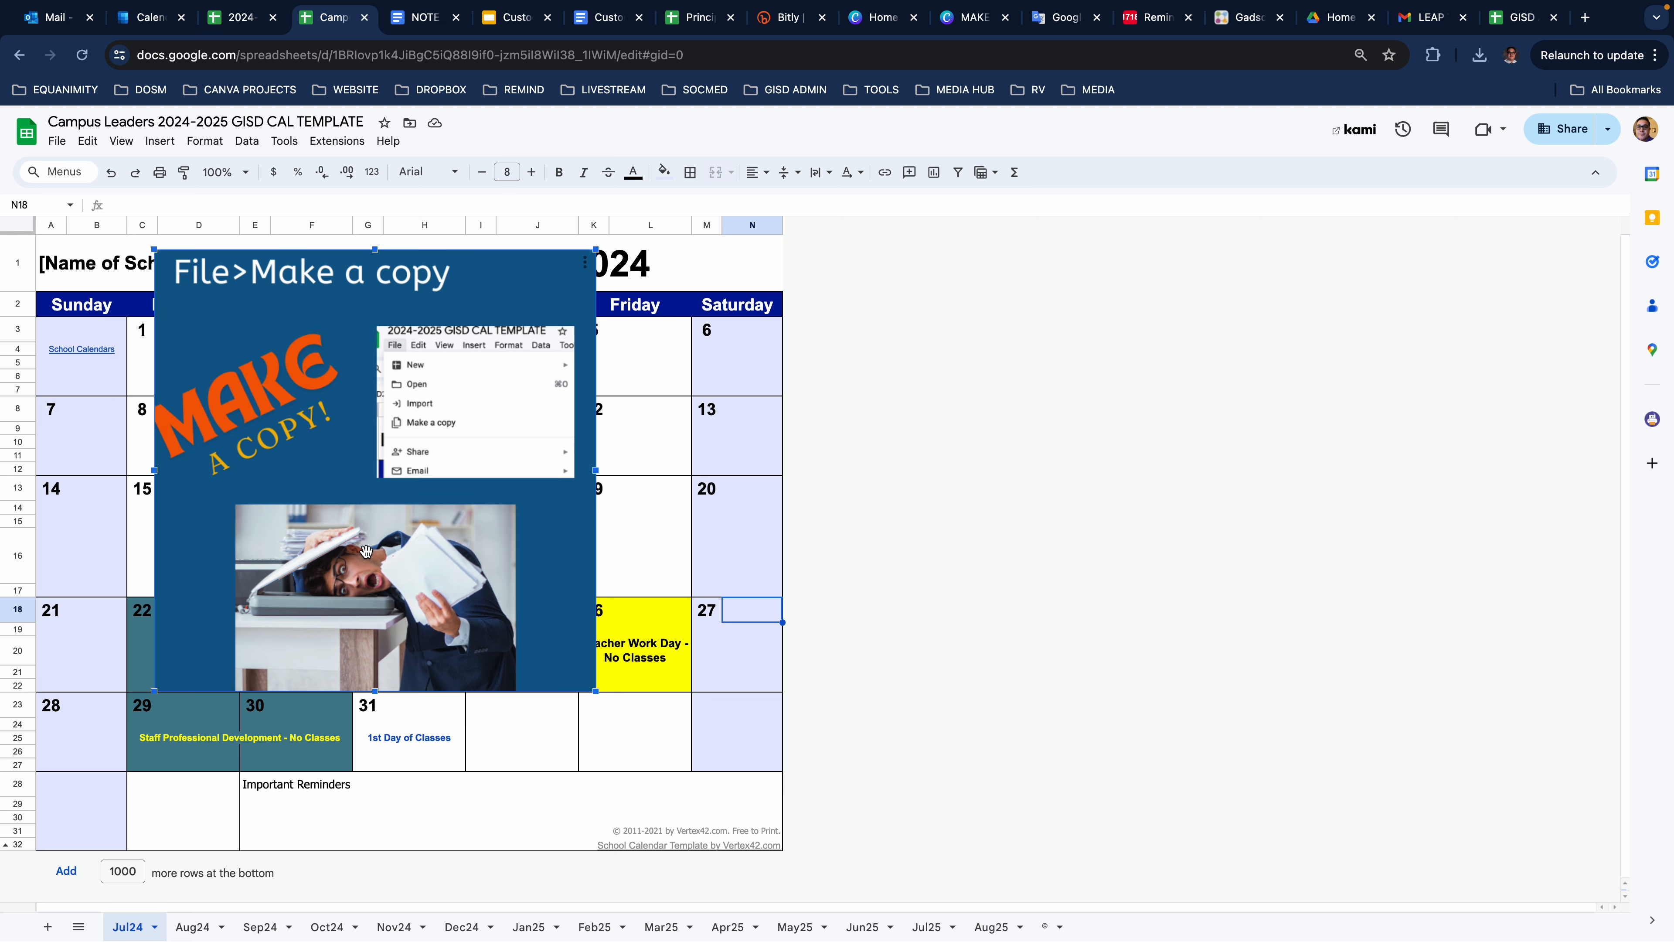
{"action": "mouse_move", "coordinate": [106, 201]}
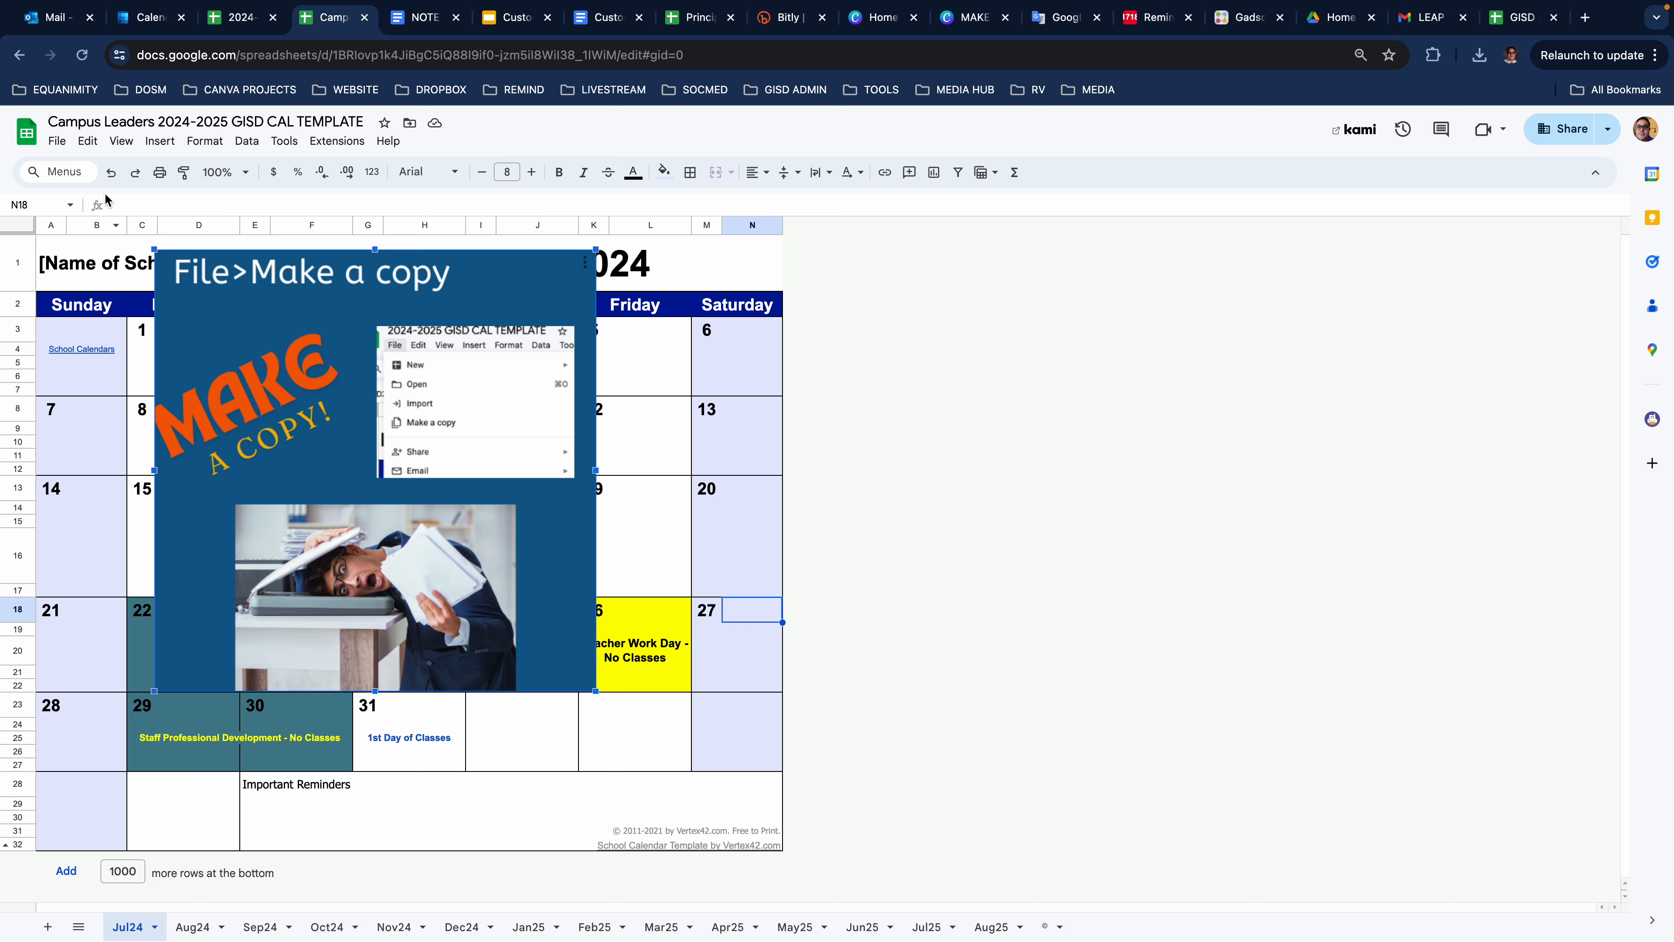
- Make a copy of the calendar template named DELET ME via File > Make a copy
{"action": "left_click", "coordinate": [57, 141]}
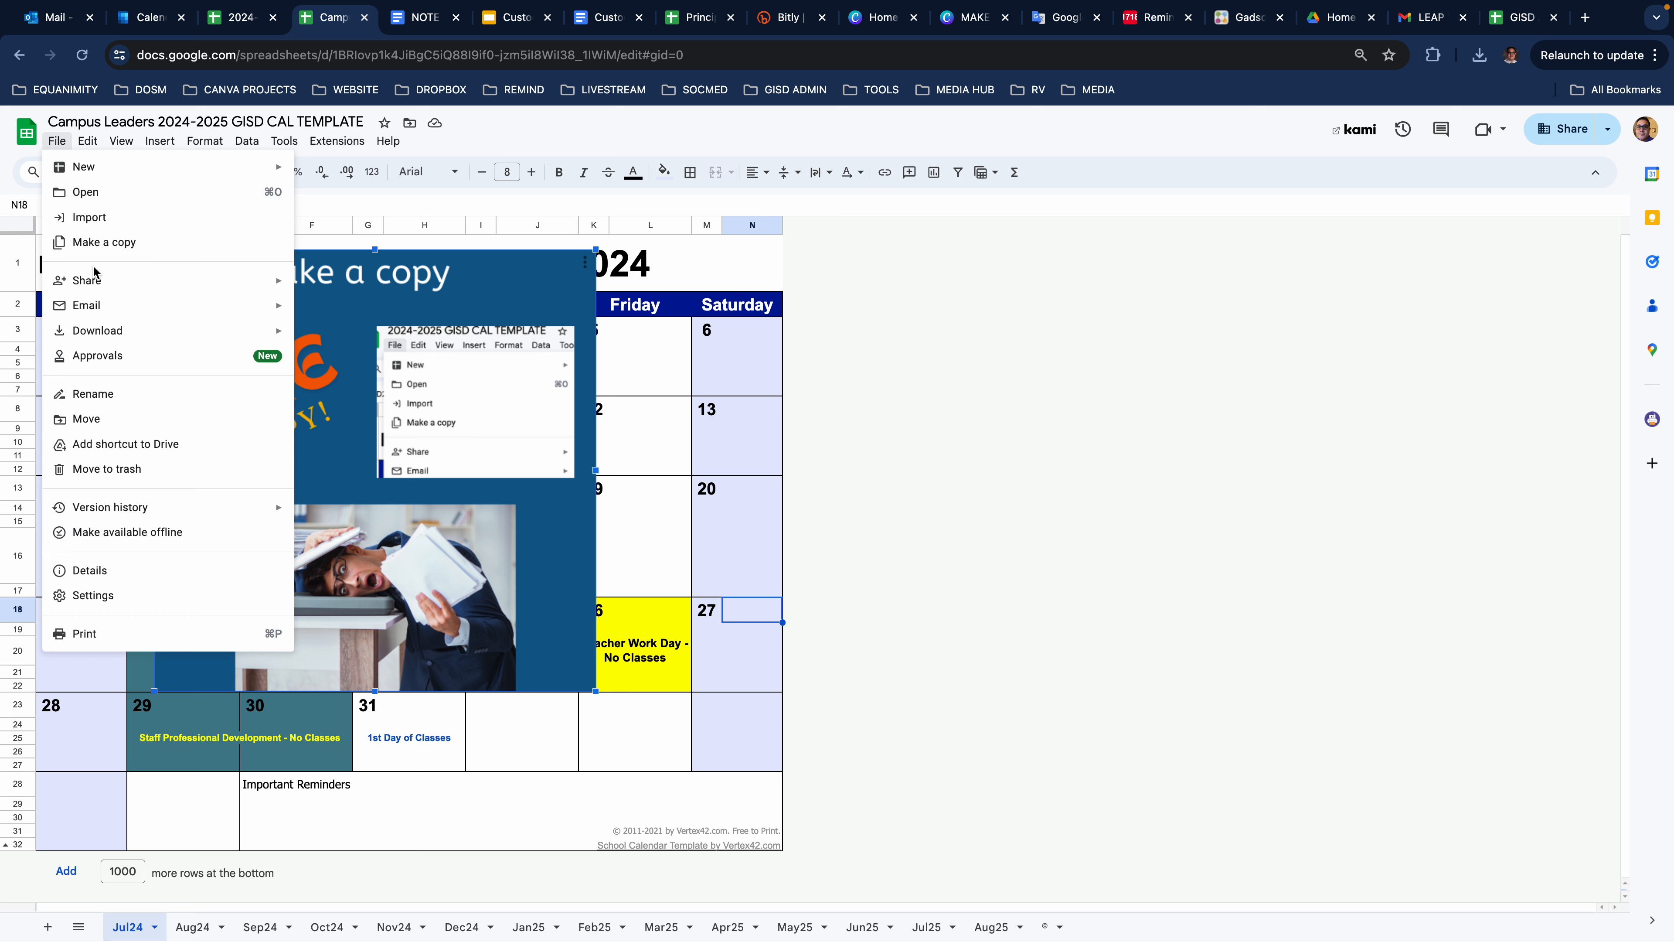
{"action": "left_click", "coordinate": [103, 241]}
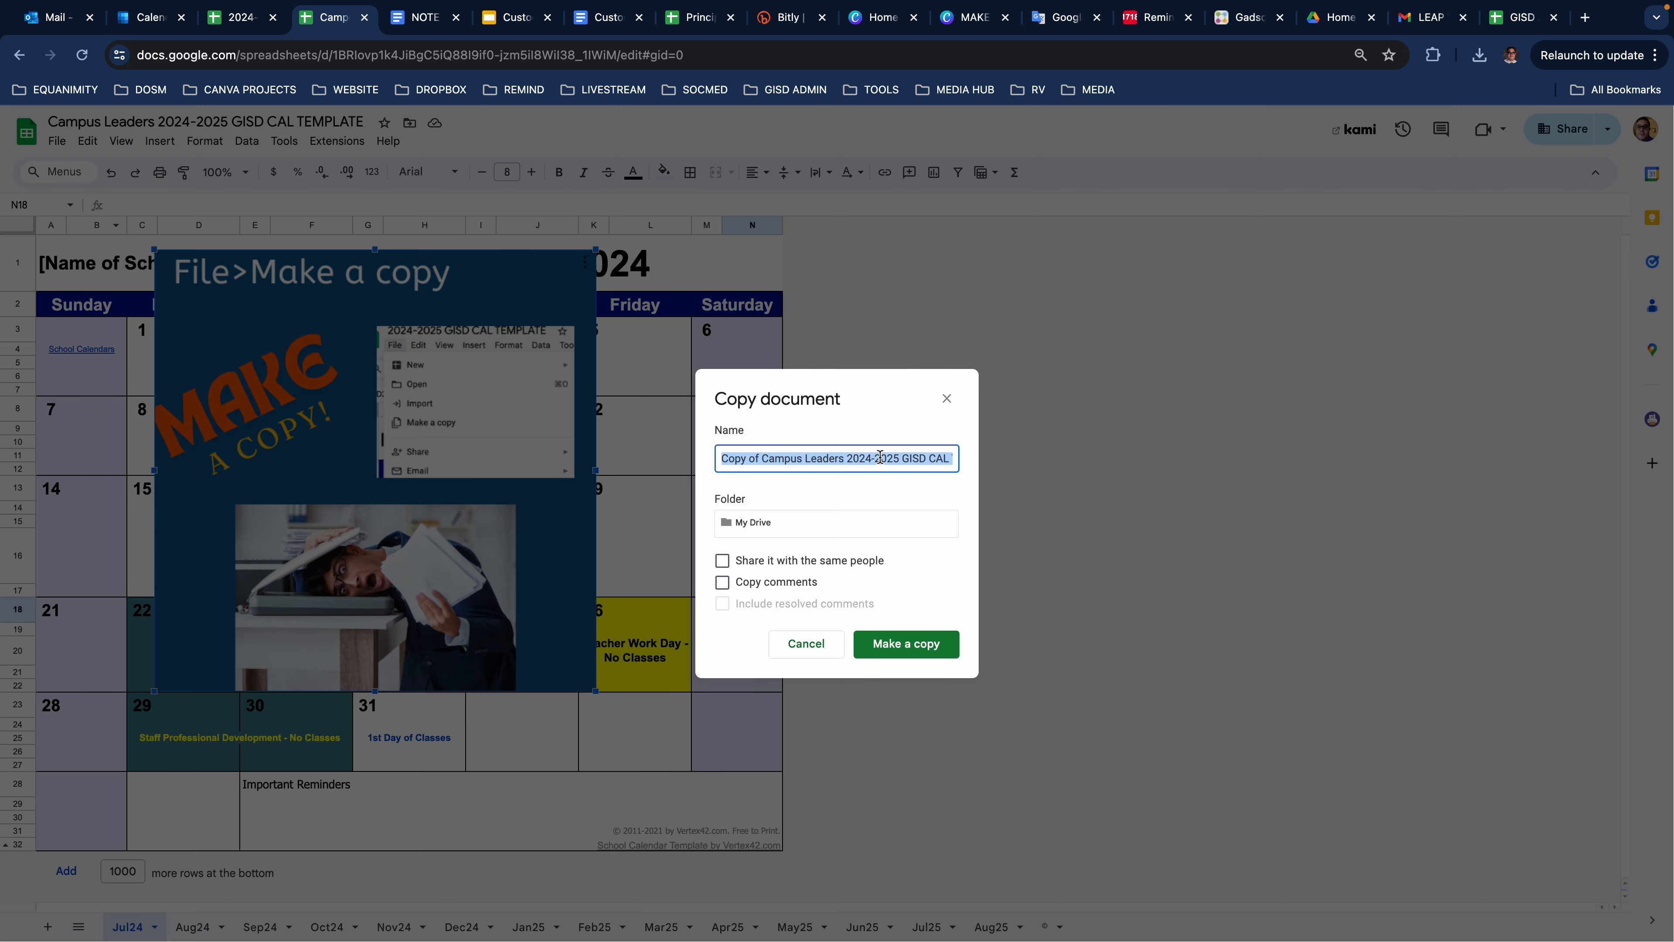
{"action": "type", "text": "DELET ME"}
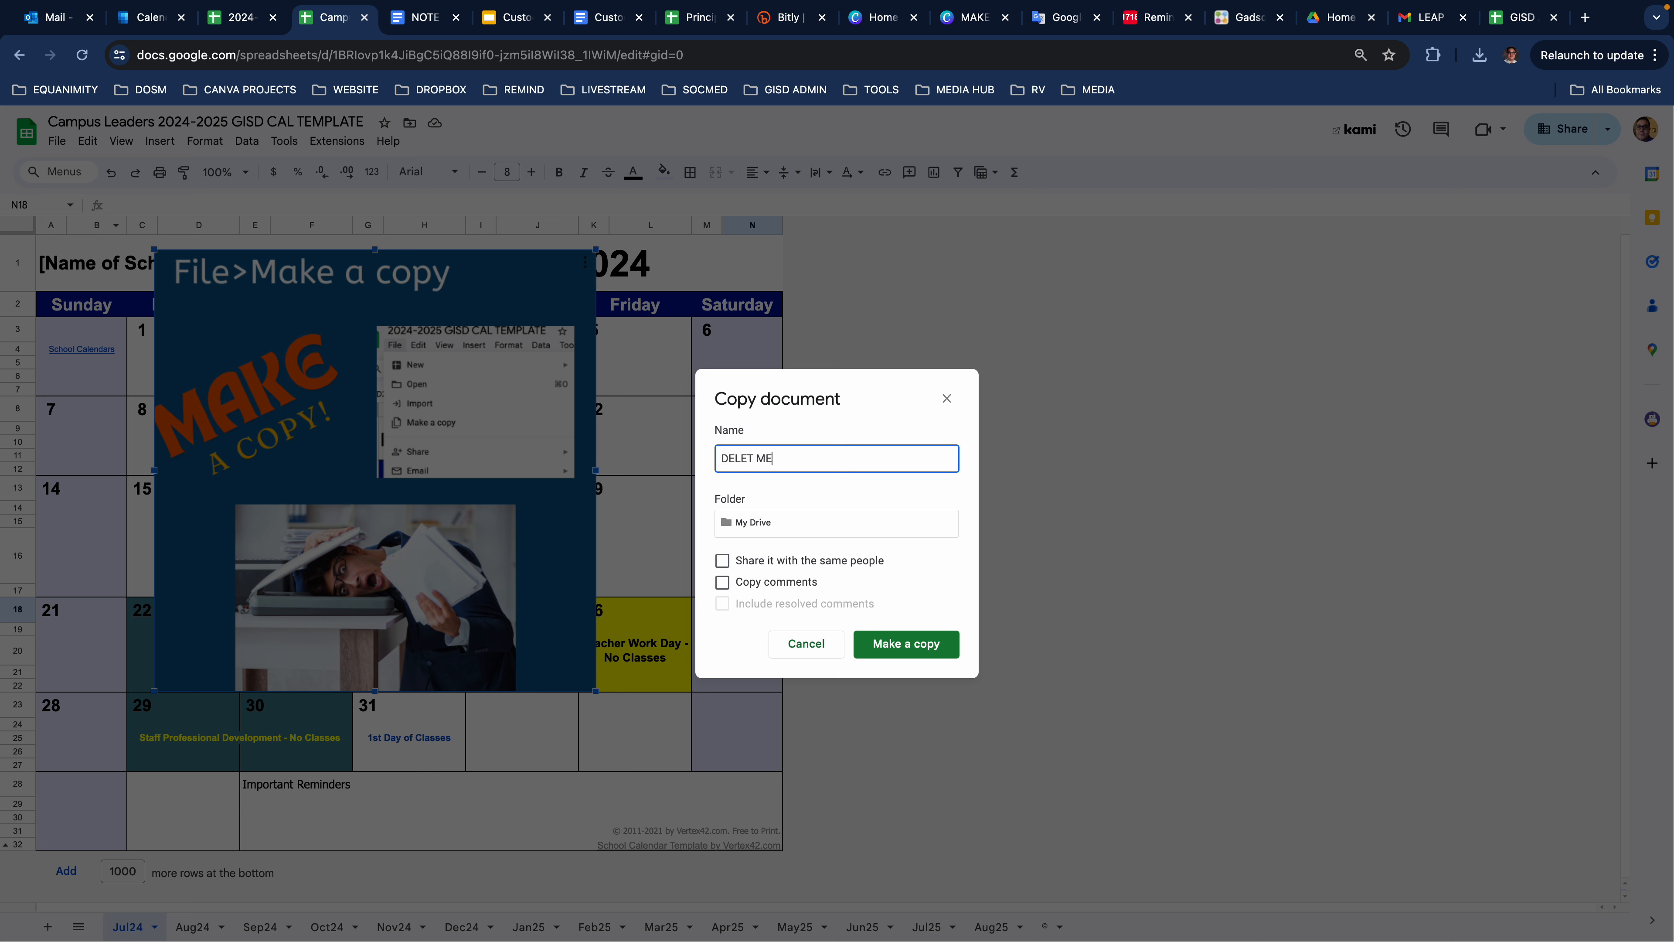
{"action": "left_click", "coordinate": [904, 643]}
{"action": "type", "text": "D"}
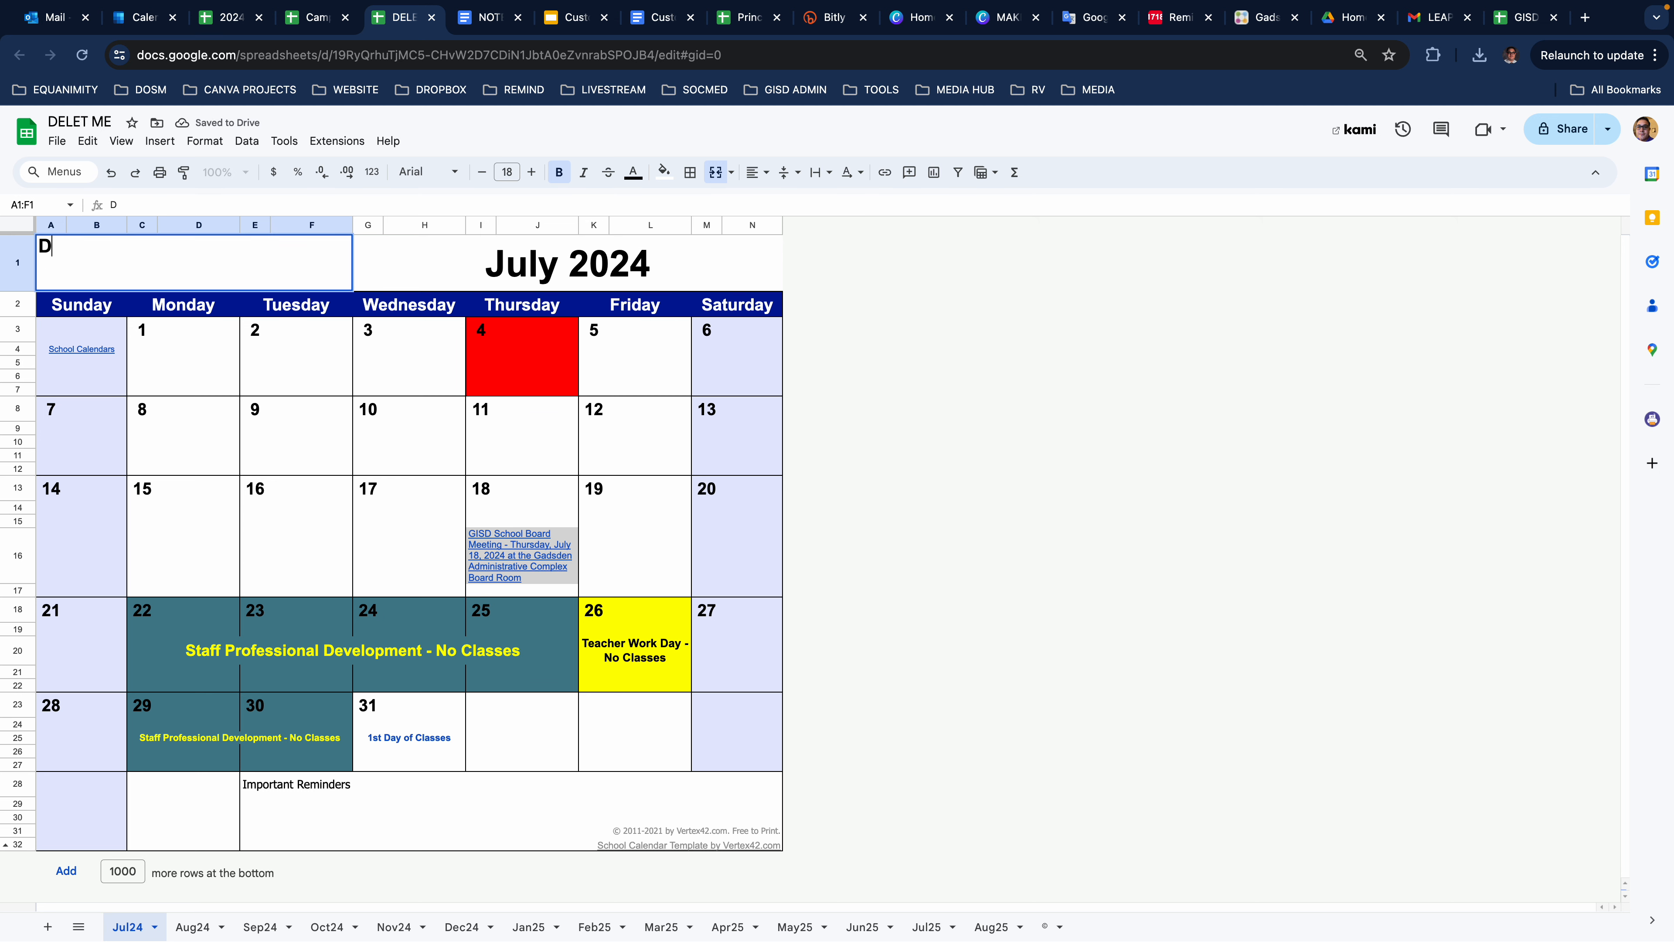
- Enter DESERT VISTA ELEMENTARY as the school name in the merged title cell A1
{"action": "type", "text": "ESEE"}
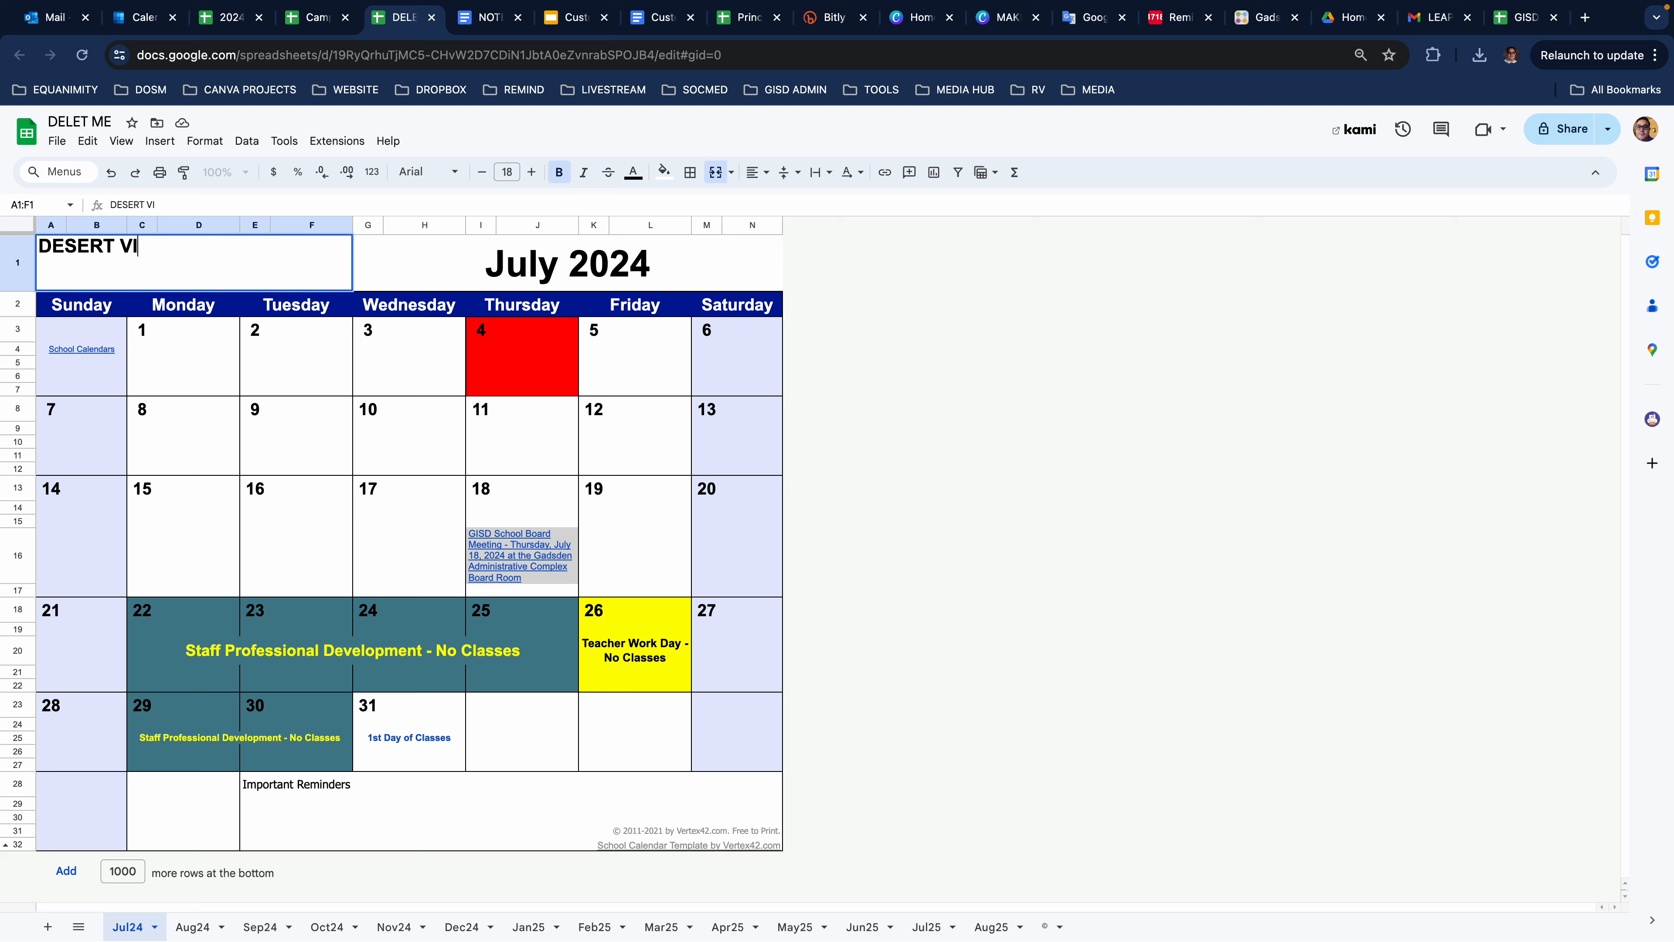
{"action": "type", "text": "STA ELE"}
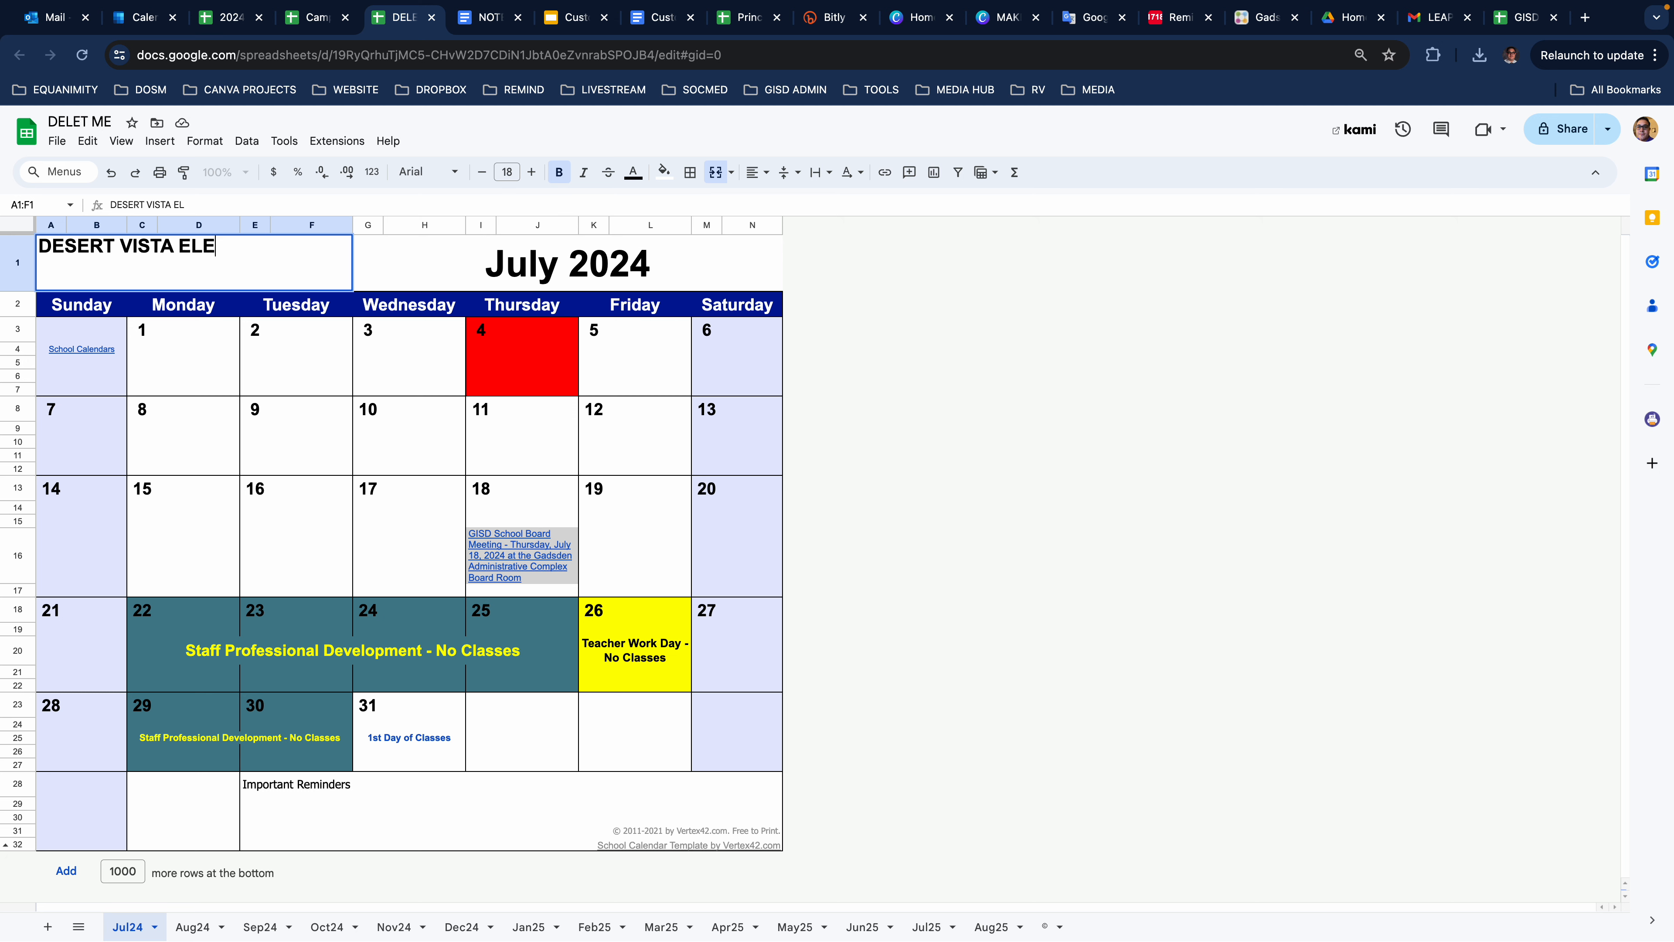
{"action": "key", "text": "Return"}
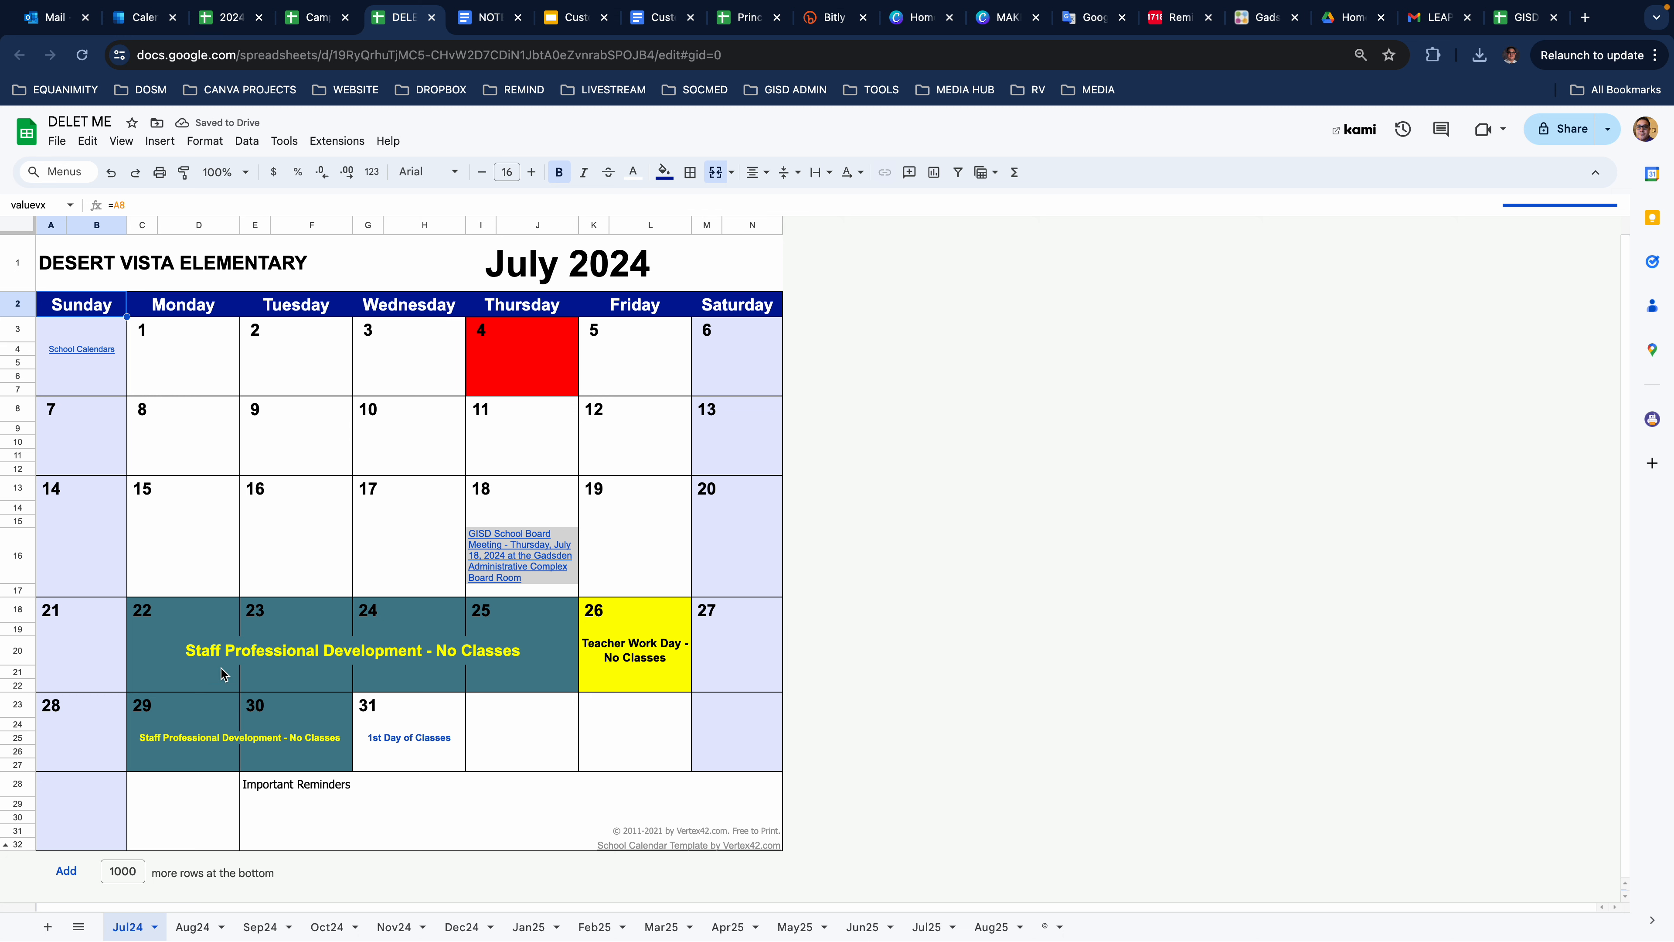
{"action": "mouse_move", "coordinate": [518, 621]}
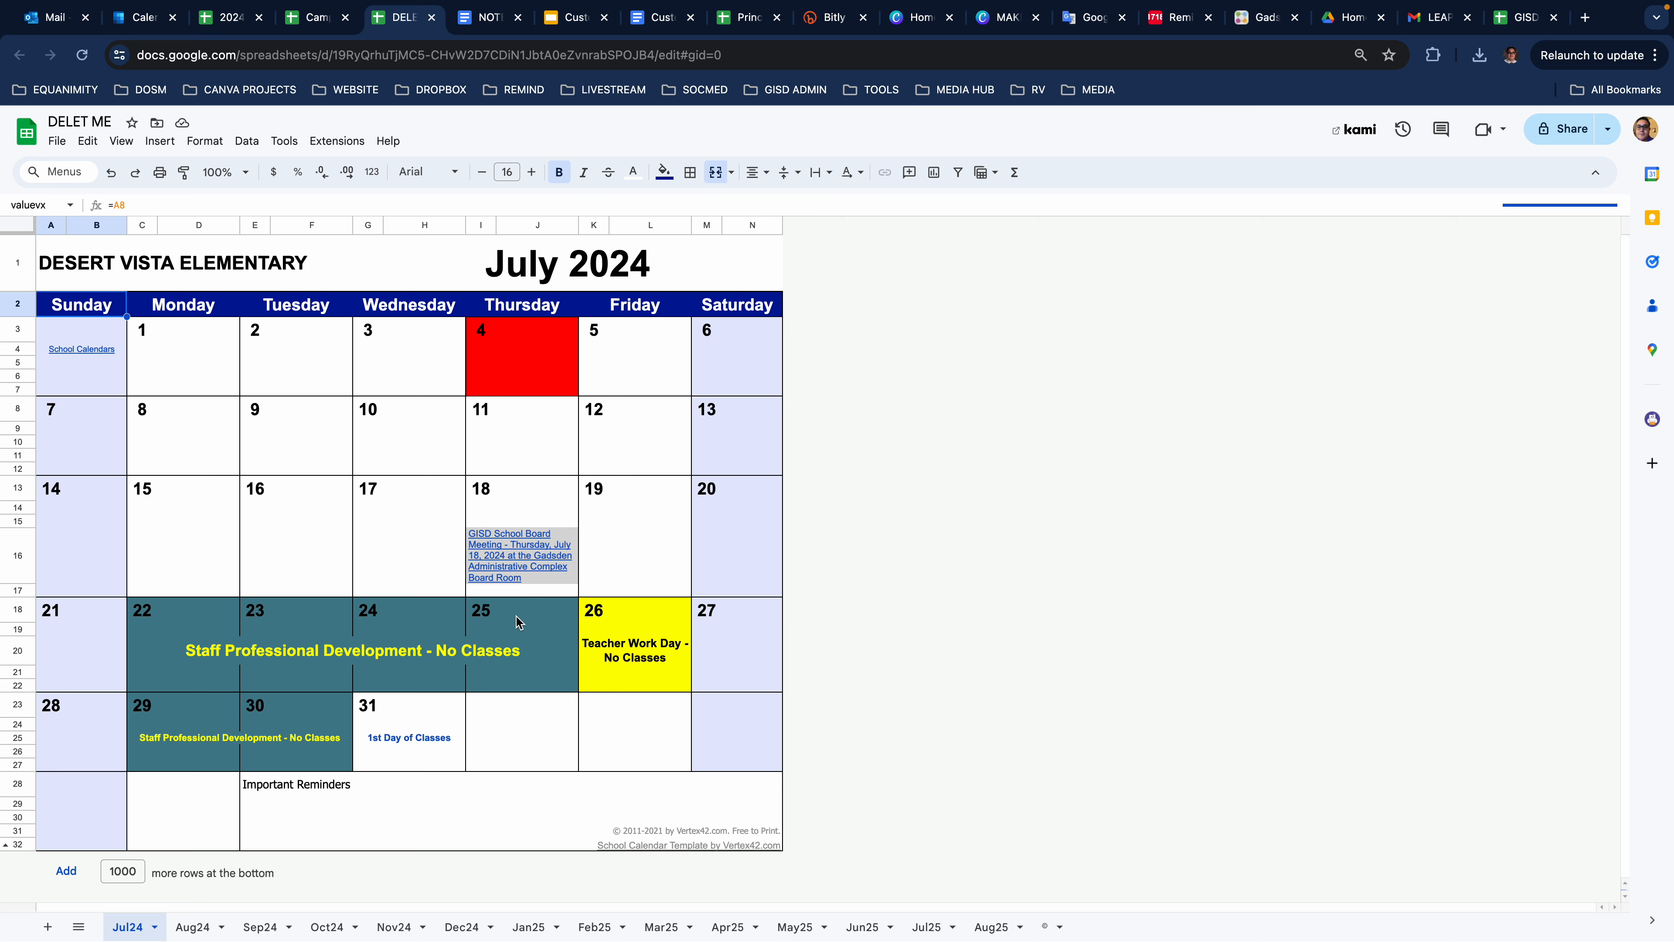
- On the Aug24 sheet, merge C10:L10 into a red SPIRIT WEEK WELCOME BACK banner
{"action": "left_click", "coordinate": [190, 926]}
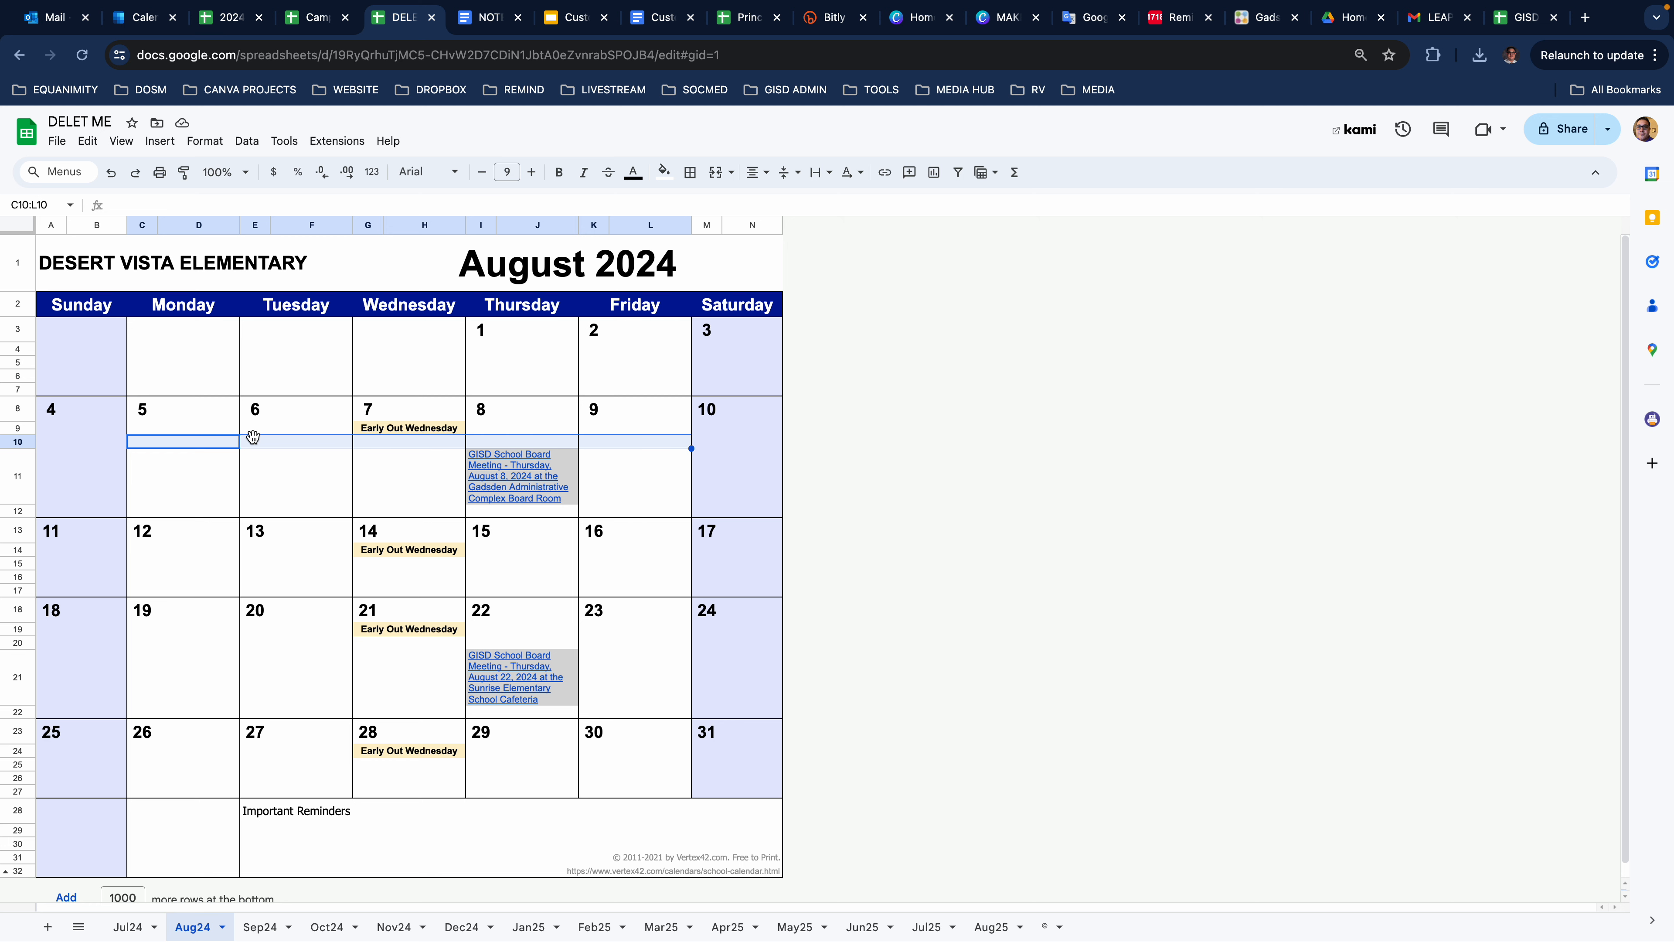
{"action": "mouse_move", "coordinate": [252, 445]}
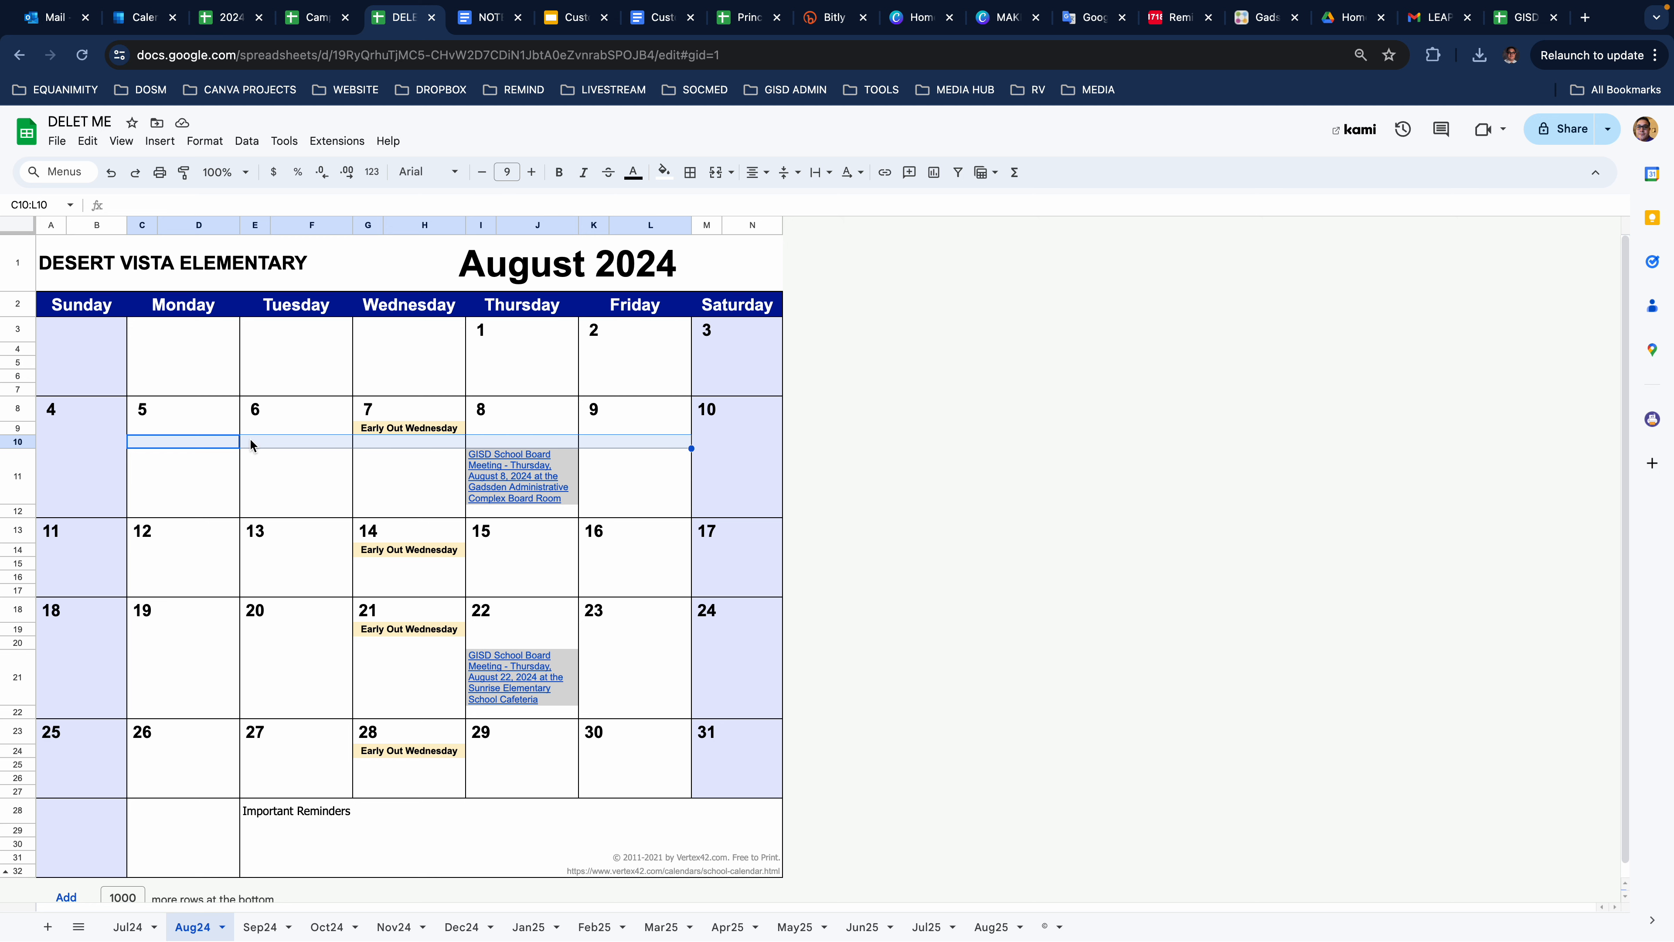
{"action": "mouse_move", "coordinate": [682, 228]}
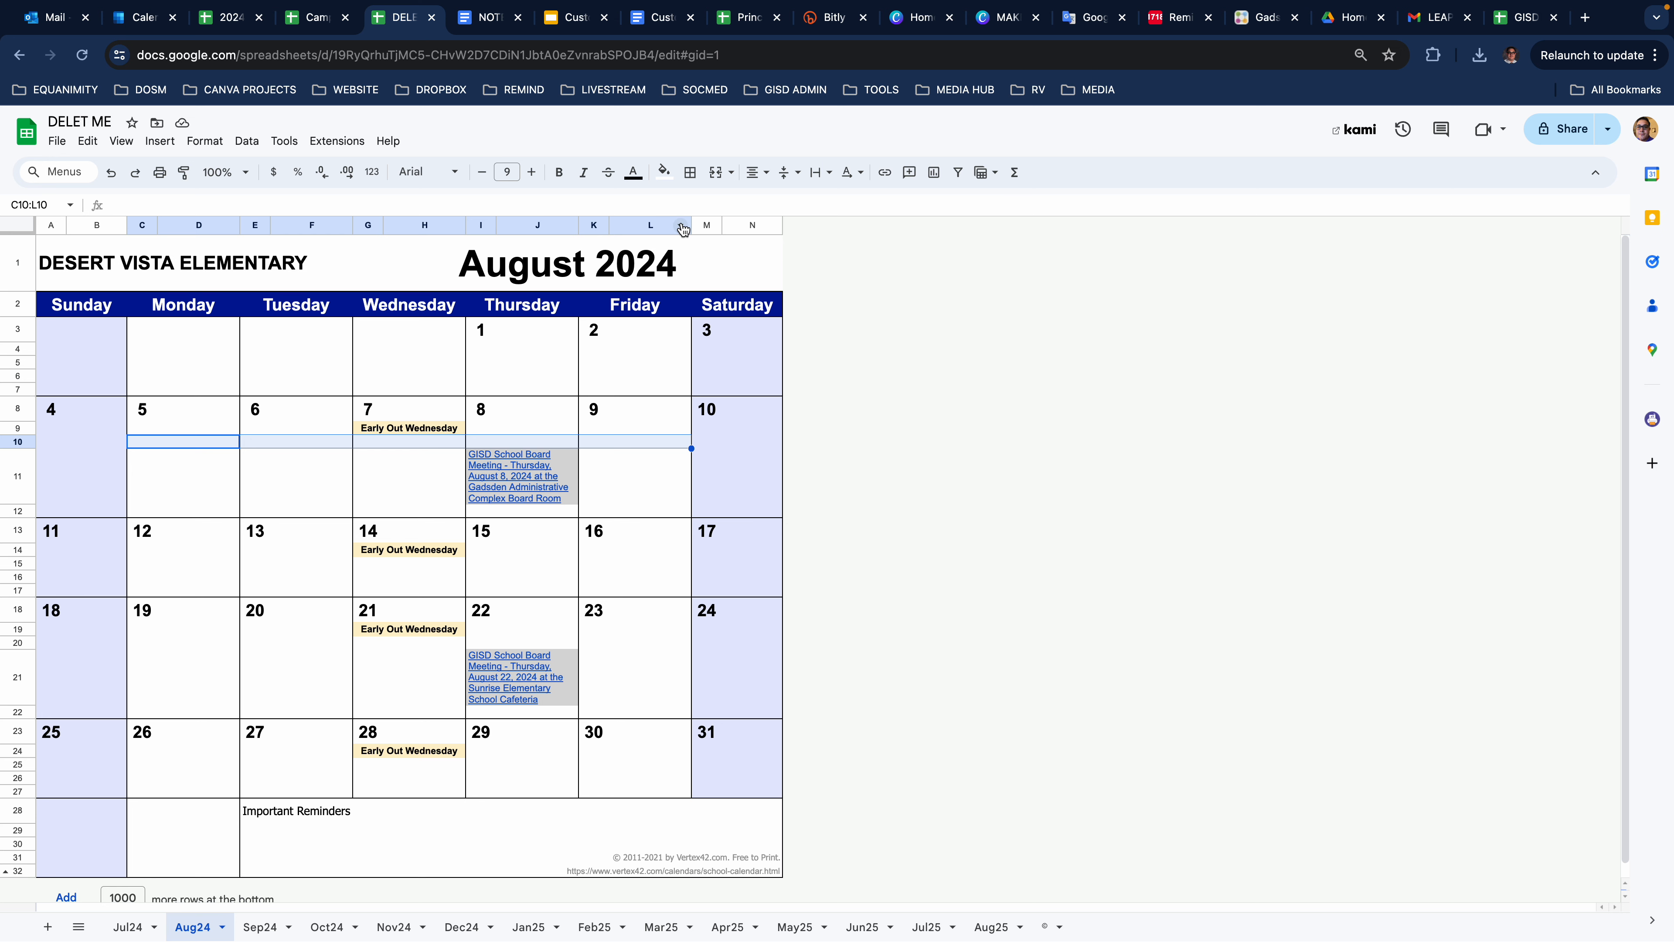
{"action": "mouse_move", "coordinate": [713, 172]}
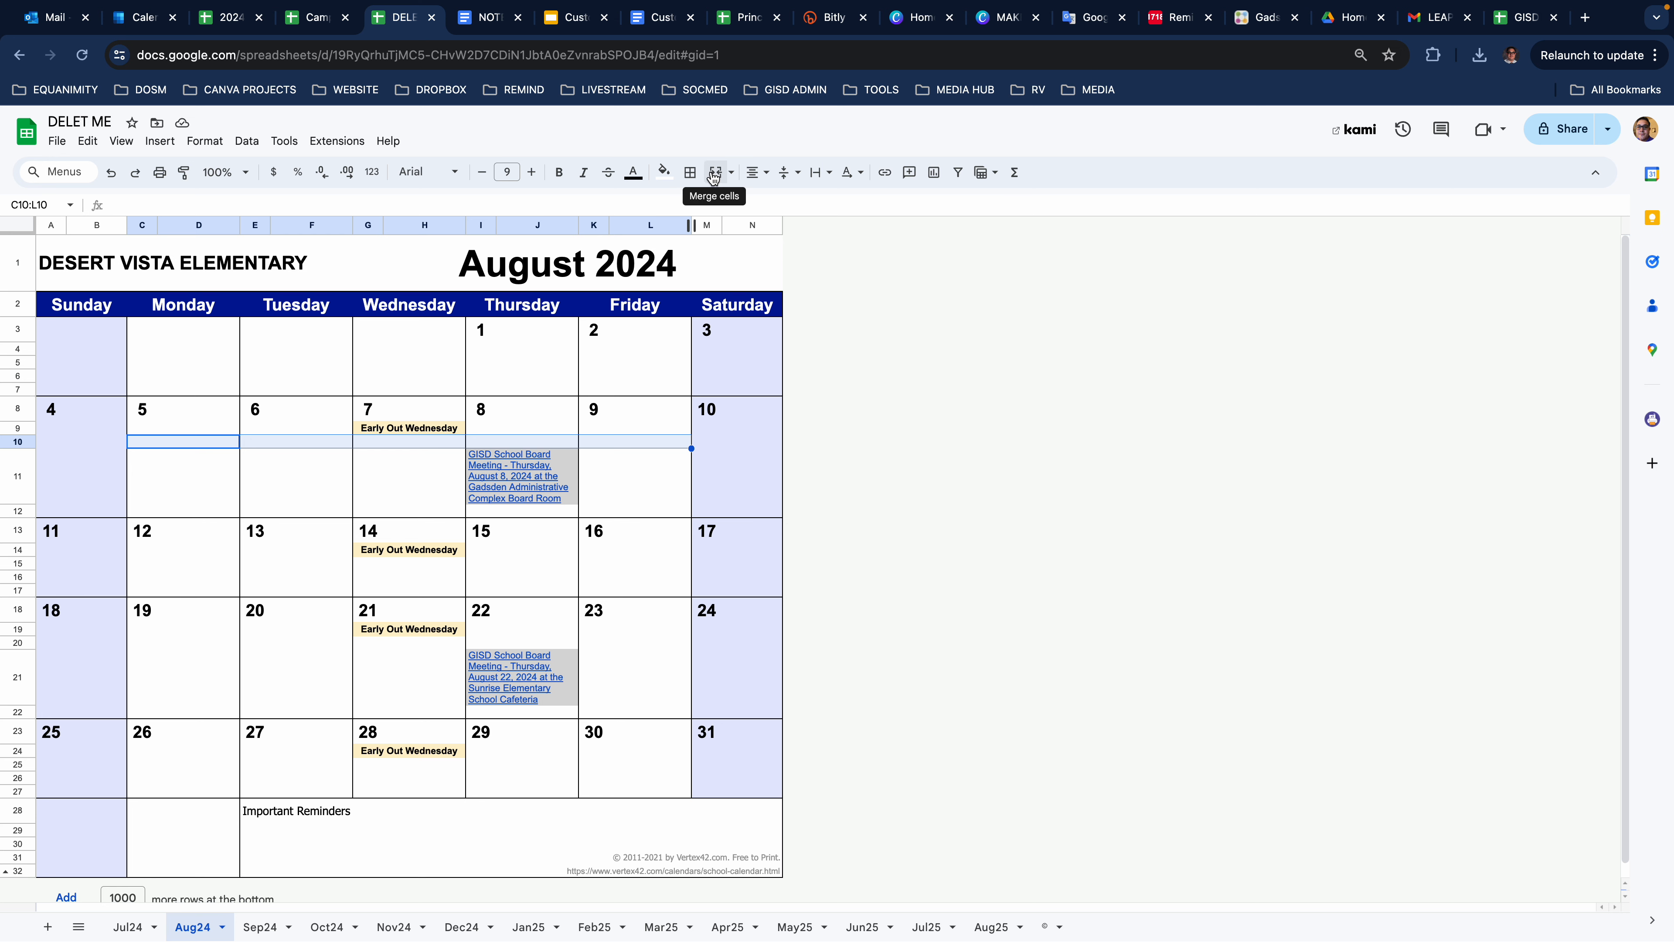
{"action": "left_click", "coordinate": [712, 171]}
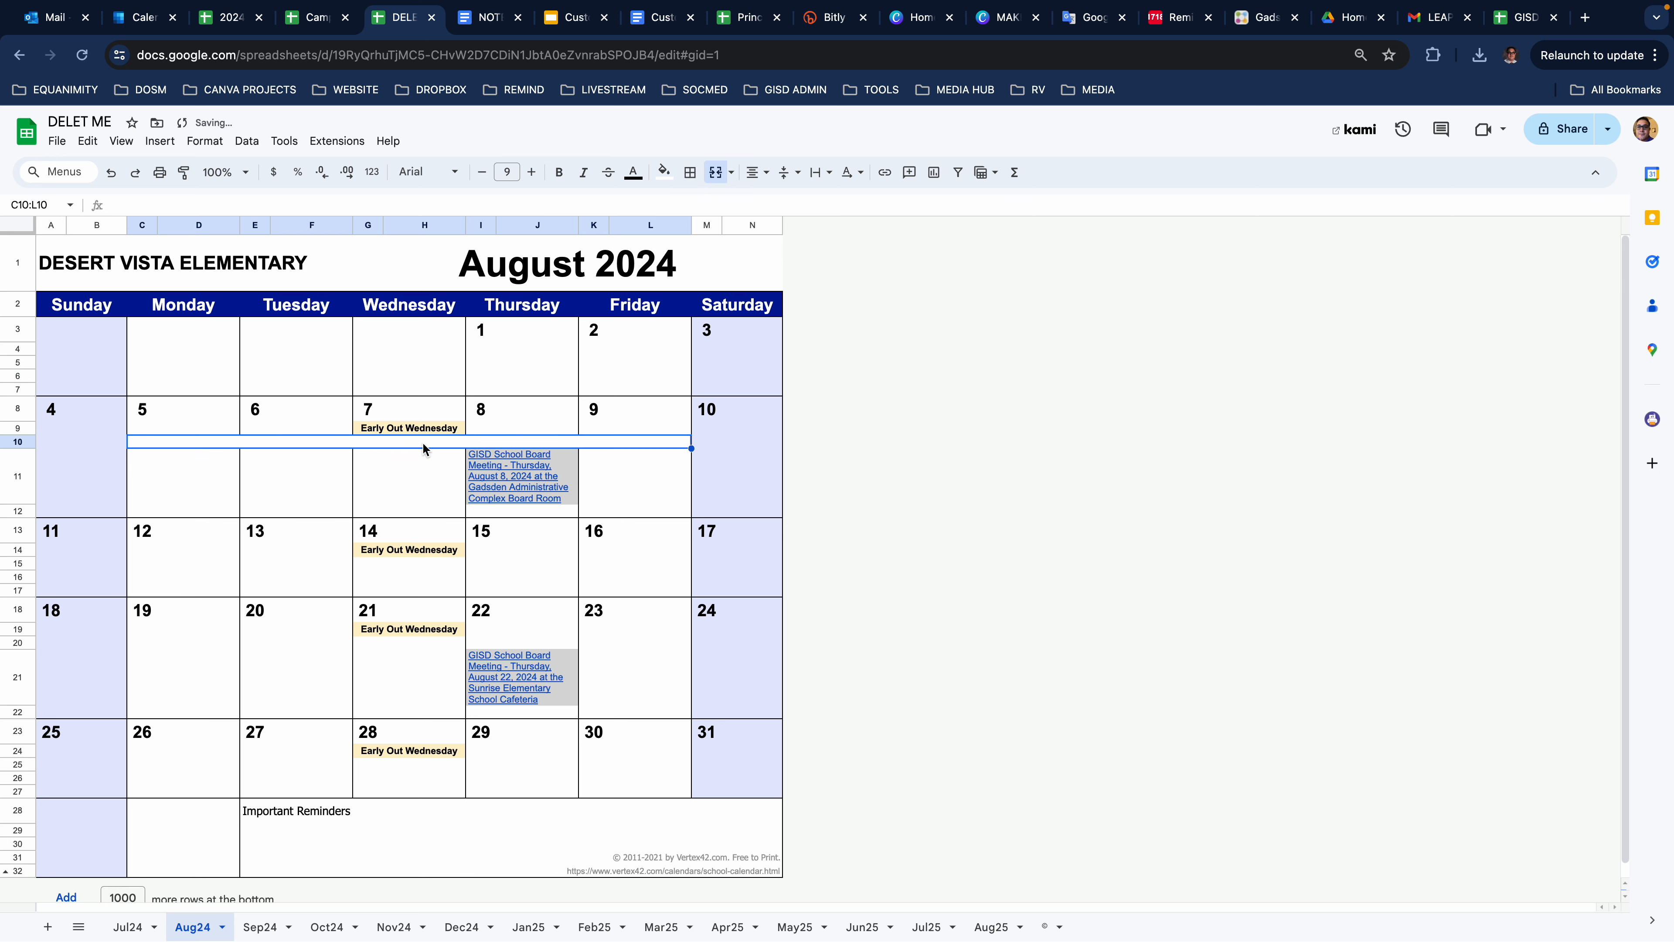
{"action": "type", "text": "SPIRT"}
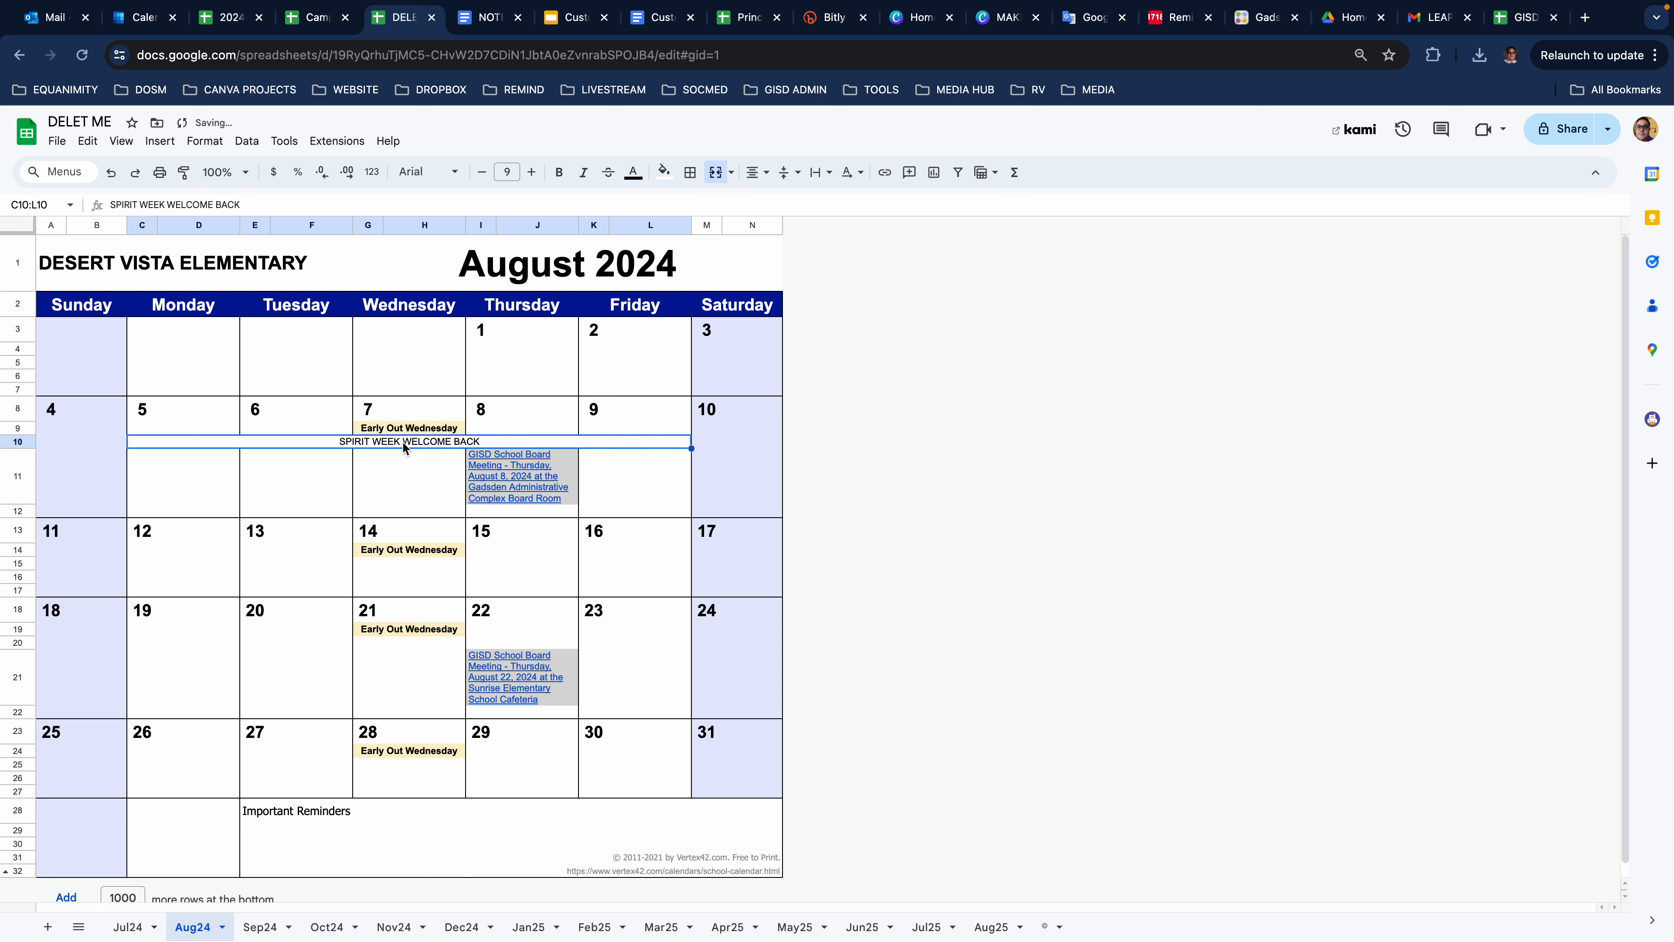
{"action": "left_click", "coordinate": [663, 172]}
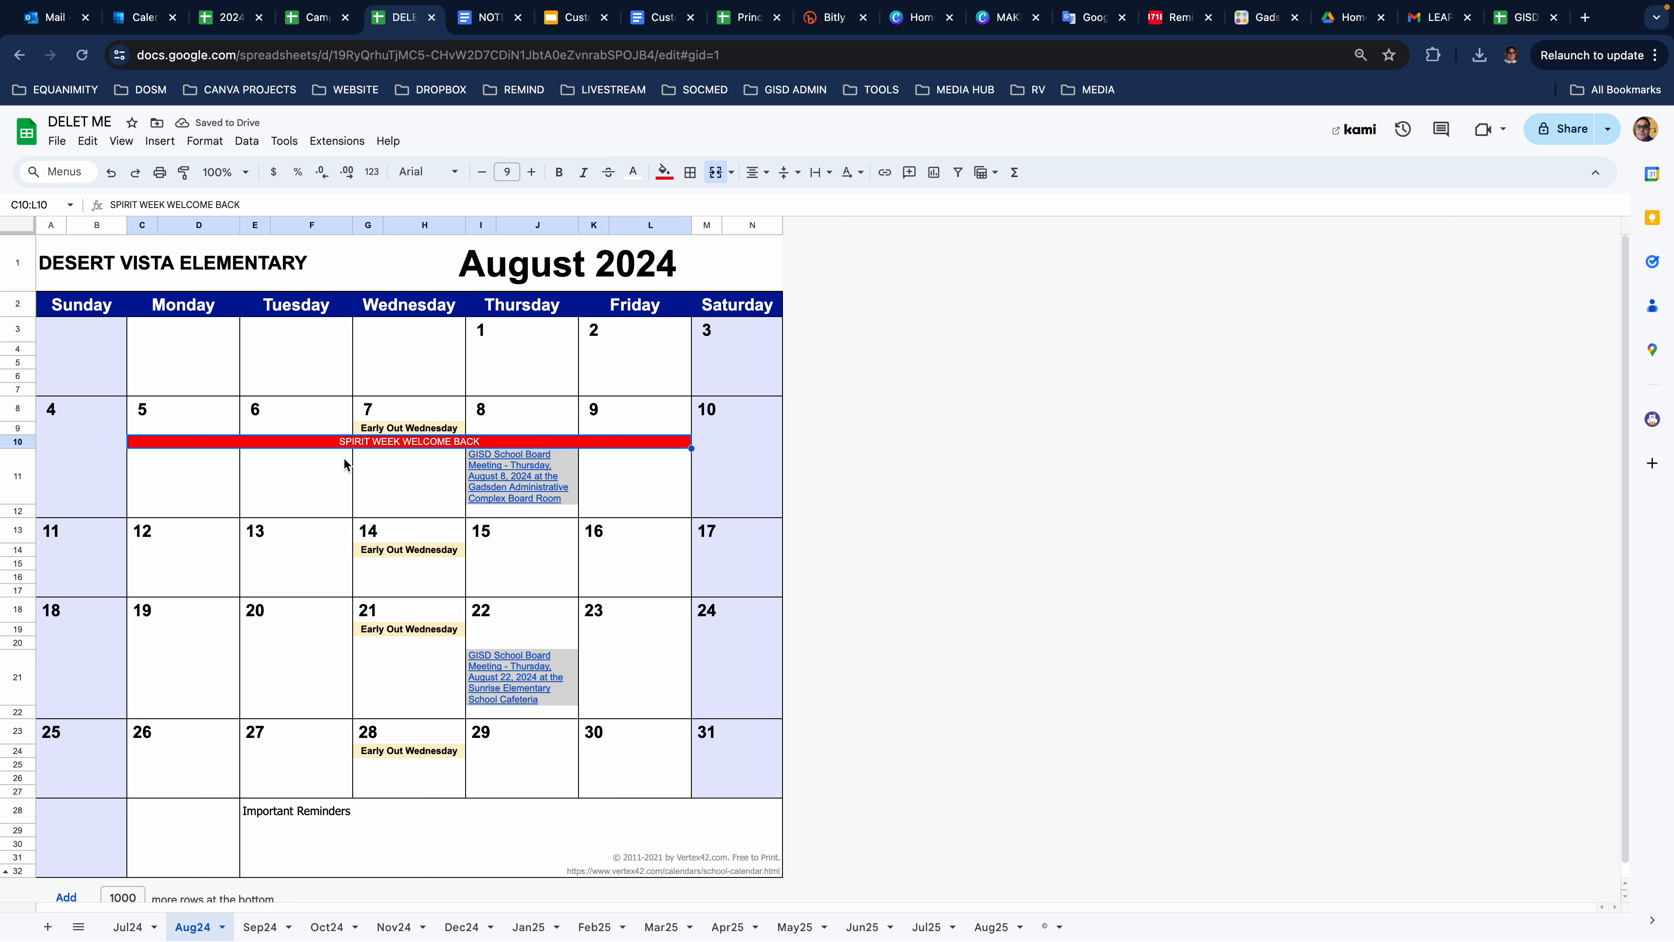
- Enter CRAZY HAIR DAY under the banner starting at Monday August 5
{"action": "left_click", "coordinate": [181, 478]}
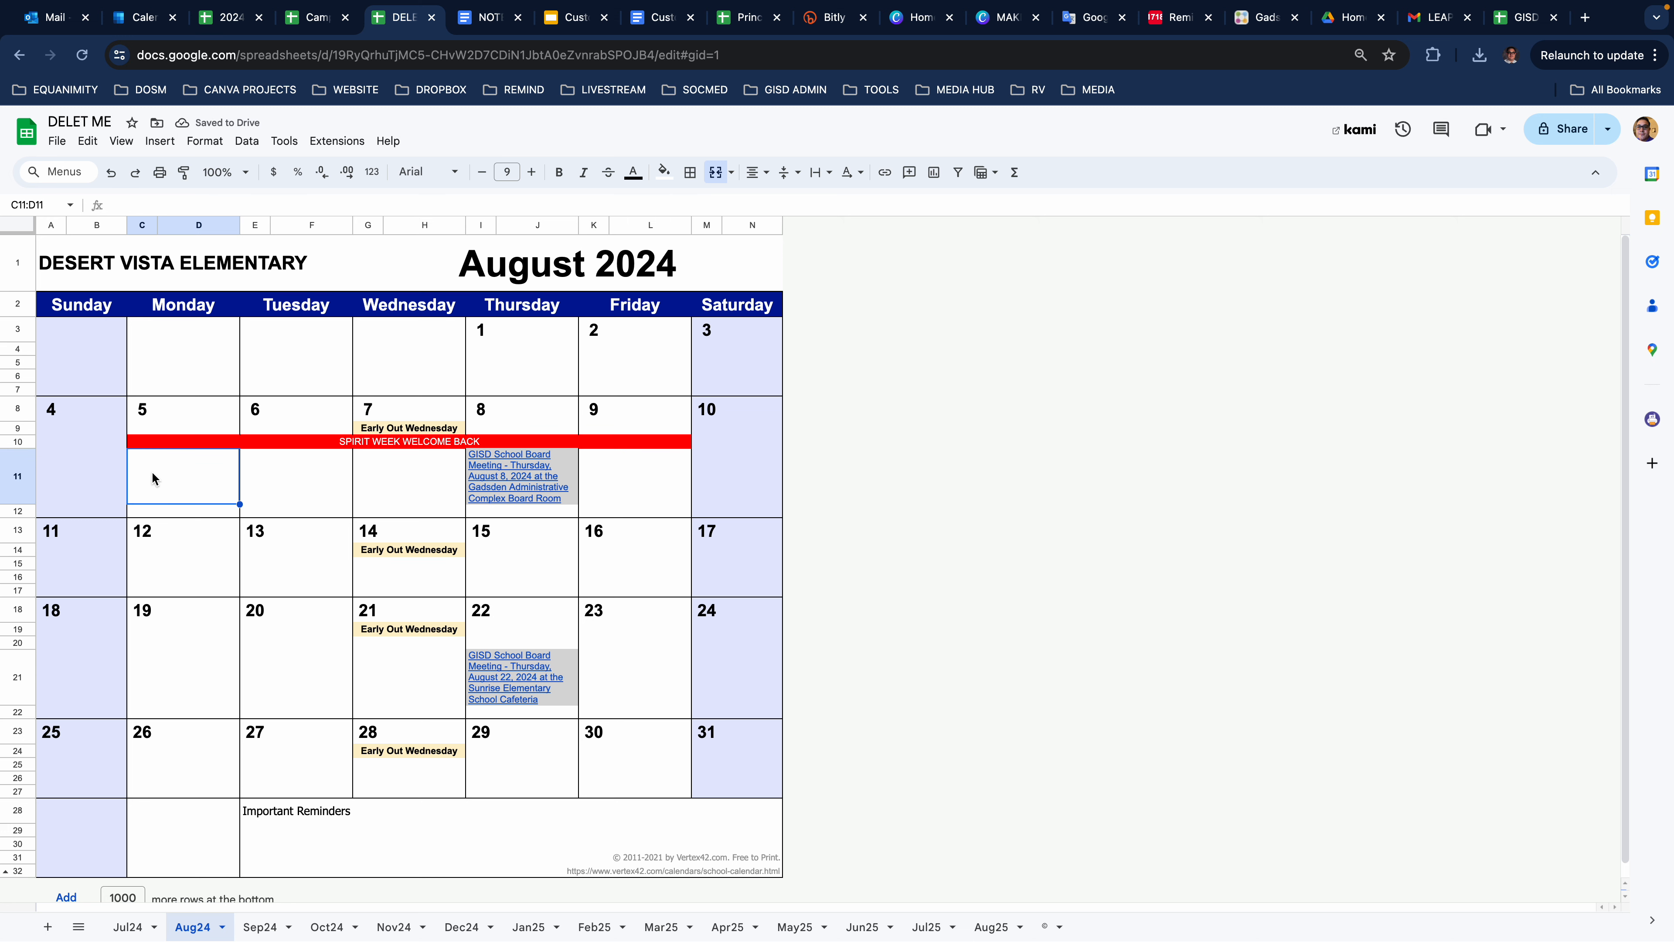
{"action": "type", "text": "CRAZY HAIR DAY"}
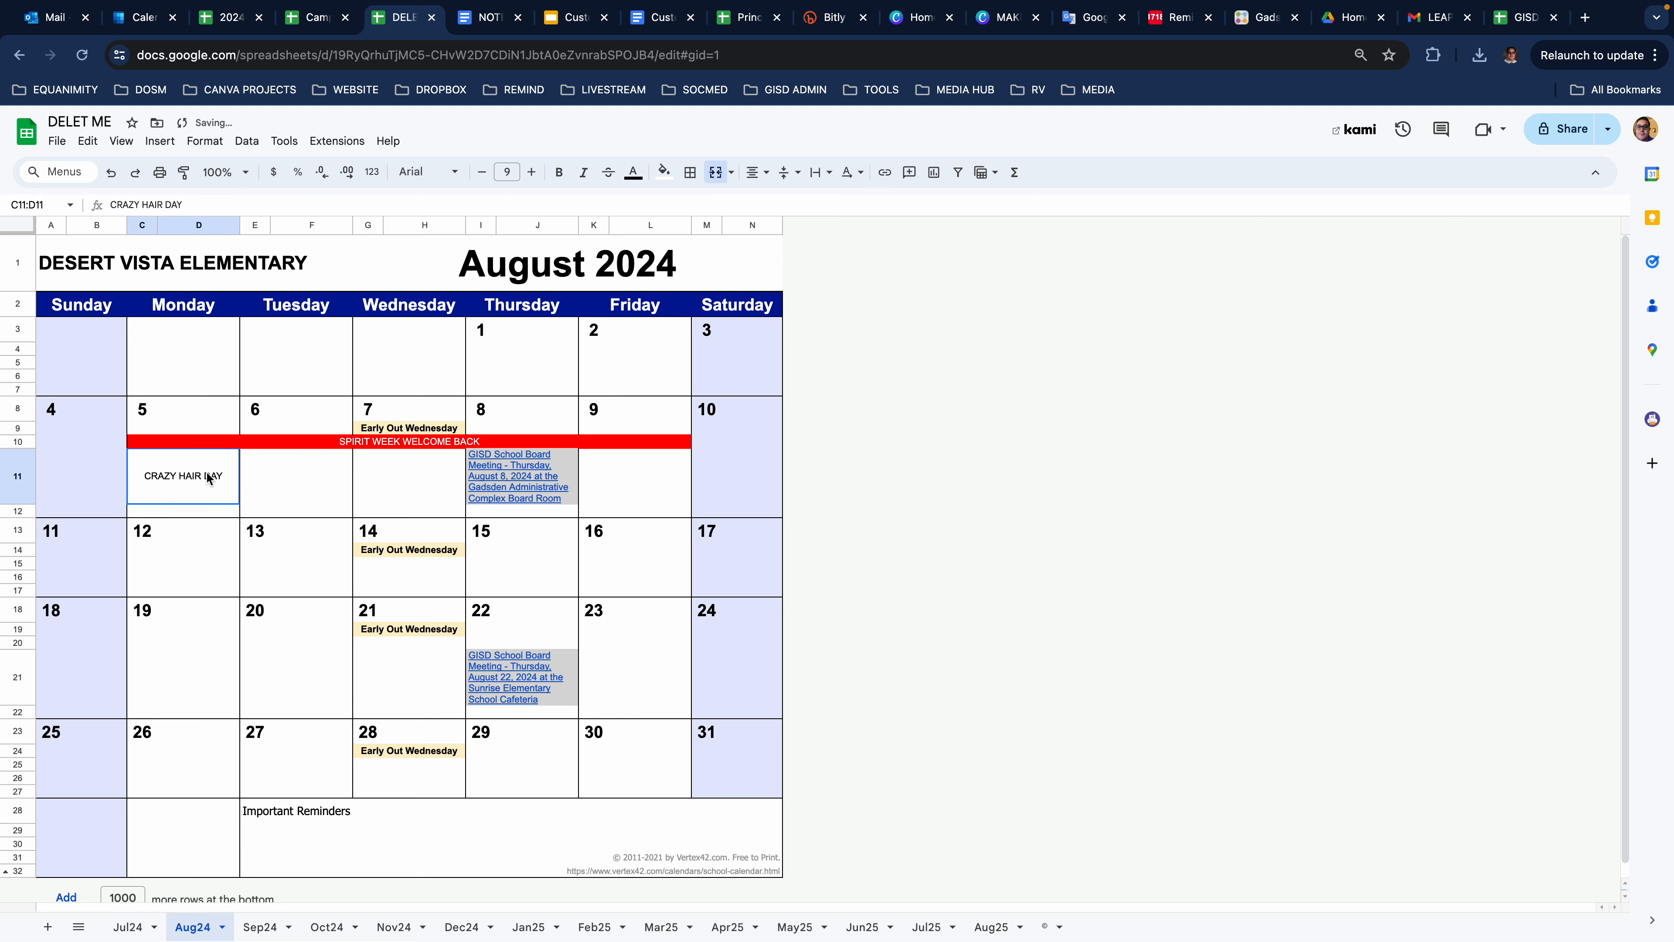
{"action": "mouse_move", "coordinate": [662, 172]}
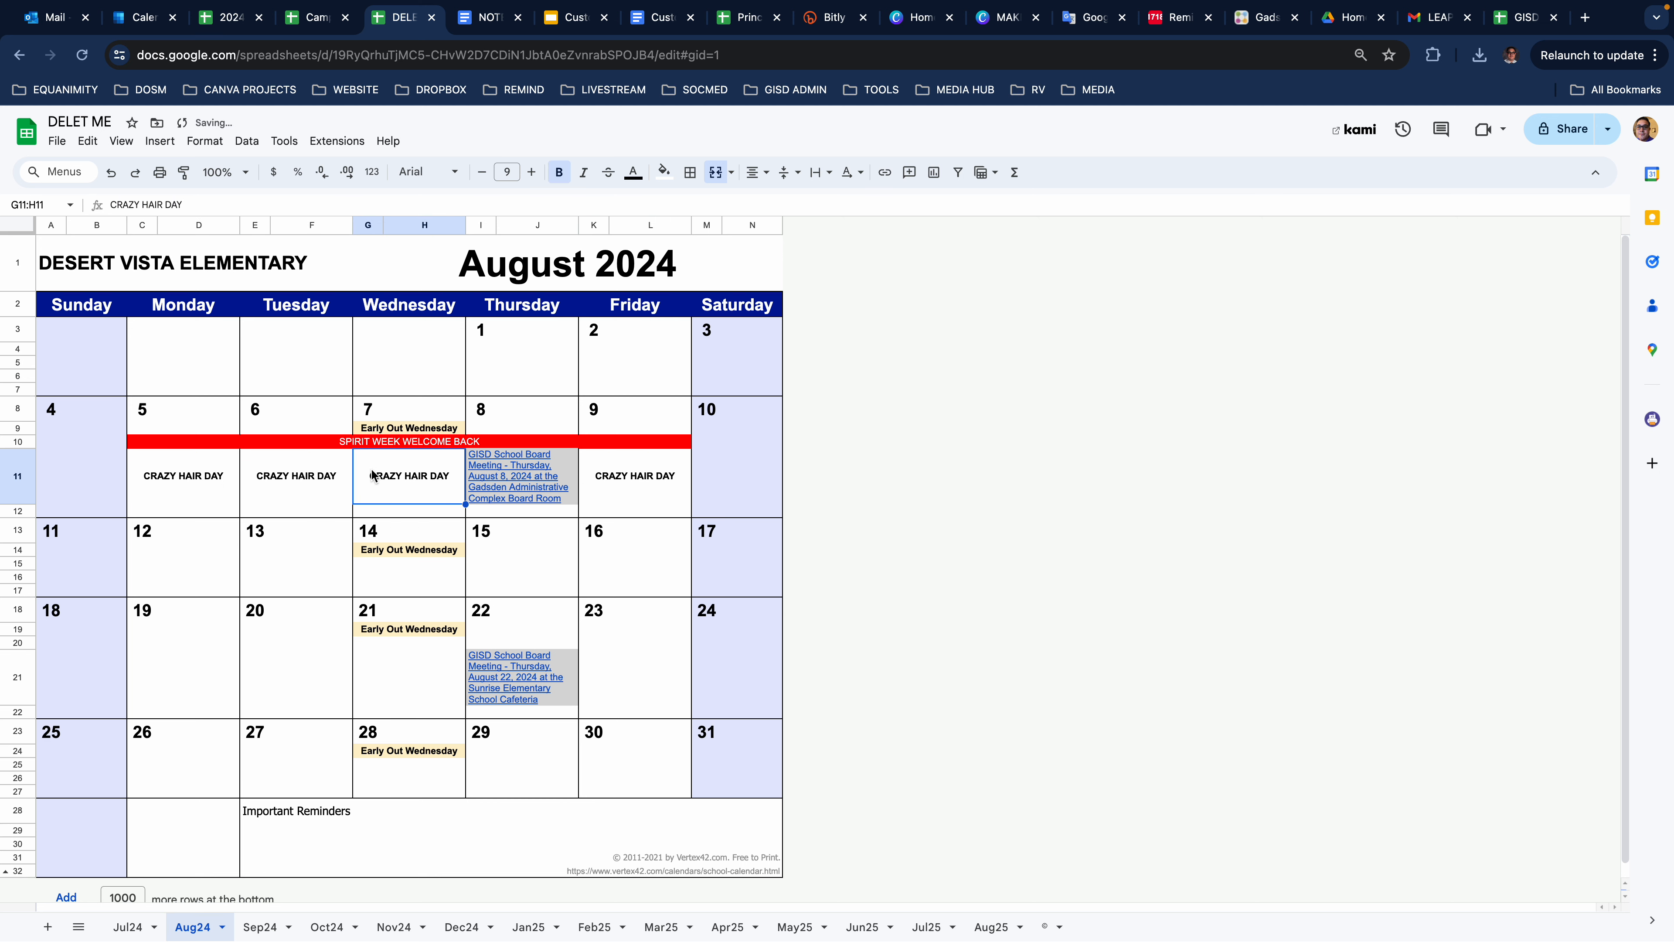
{"action": "type", "text": "dfqwefr"}
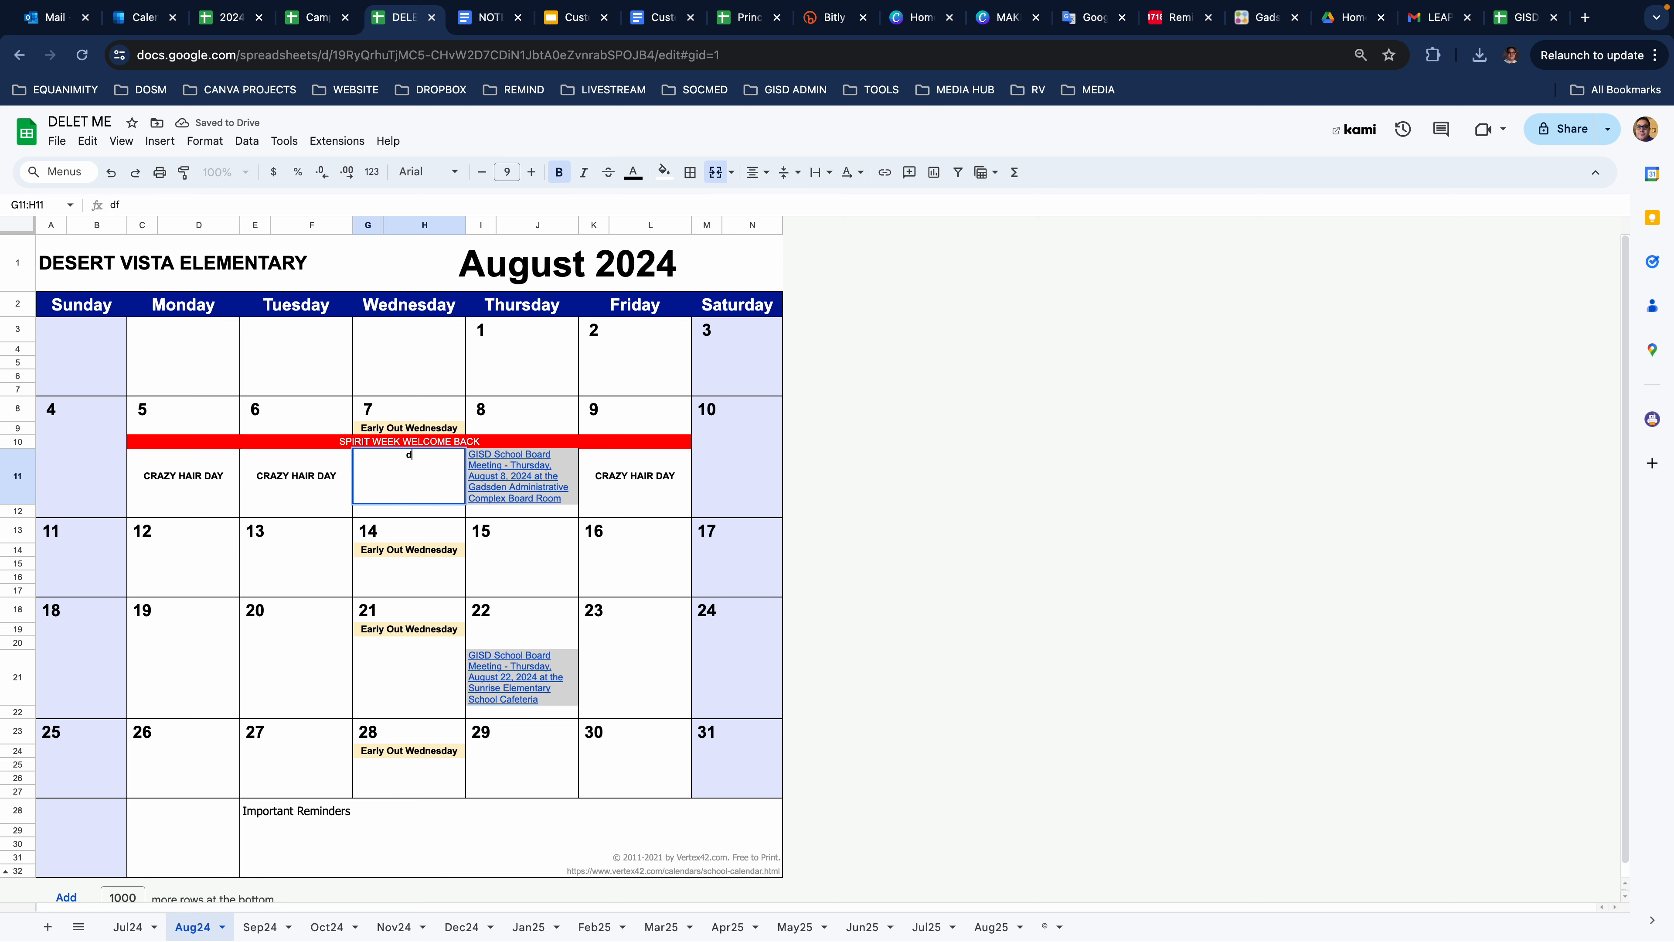
- Clear the Wednesday August 7 cell so it is left blank
{"action": "left_click", "coordinate": [737, 476]}
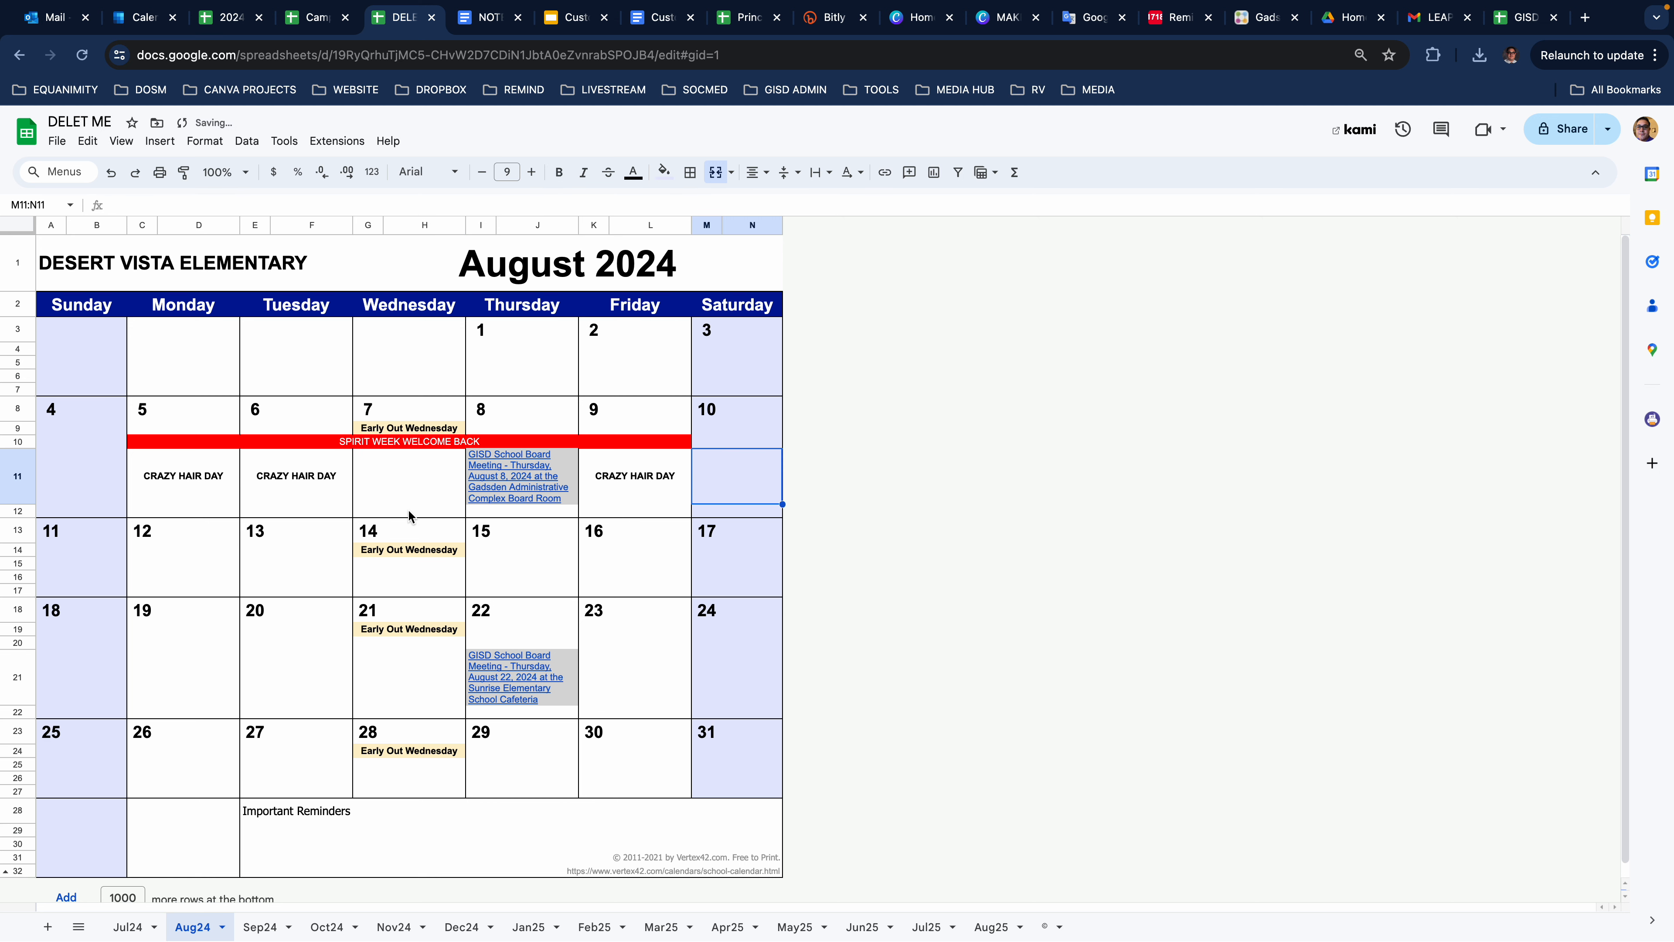
{"action": "left_click", "coordinate": [409, 476]}
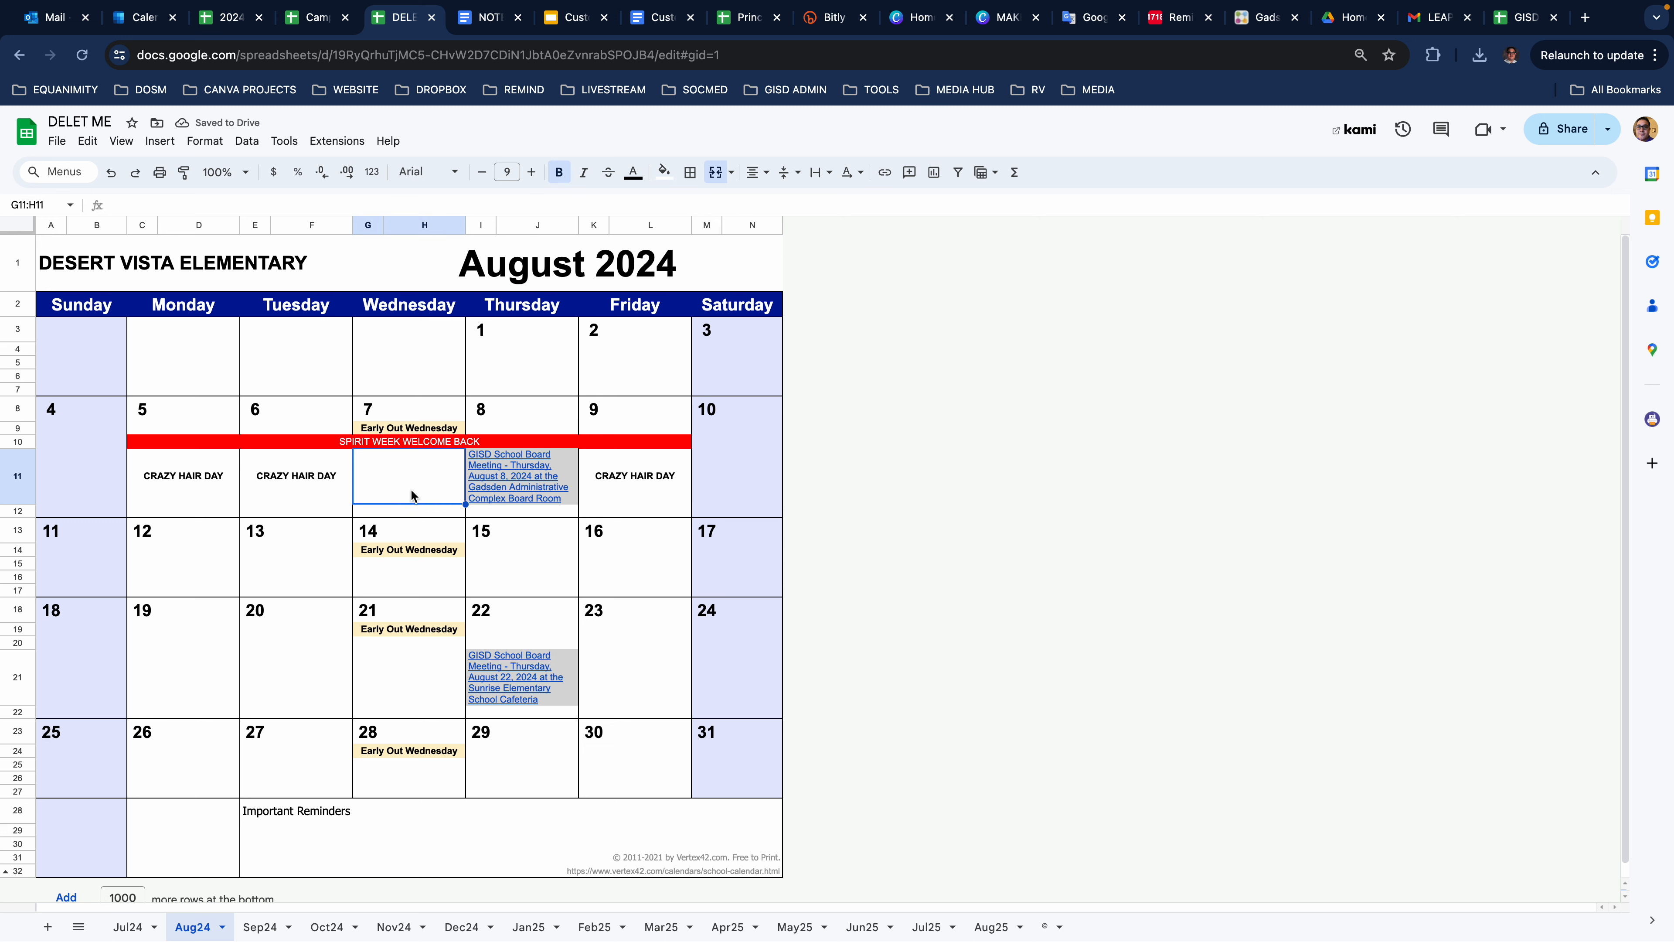
{"action": "mouse_move", "coordinate": [372, 584]}
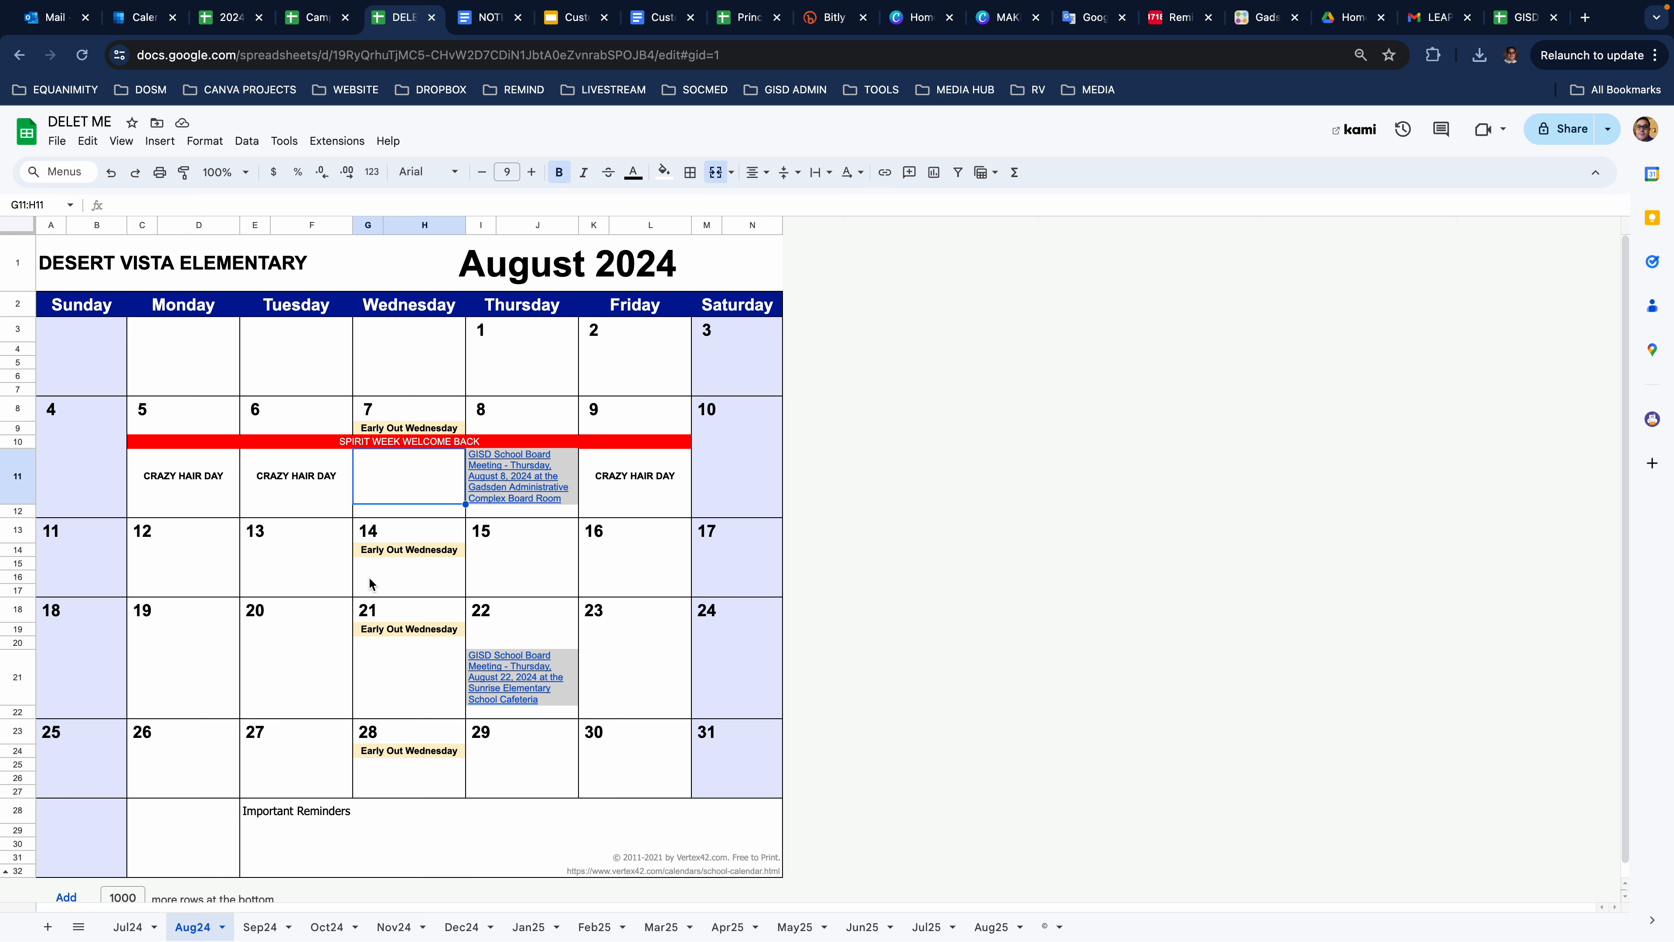
{"action": "left_click", "coordinate": [751, 609]}
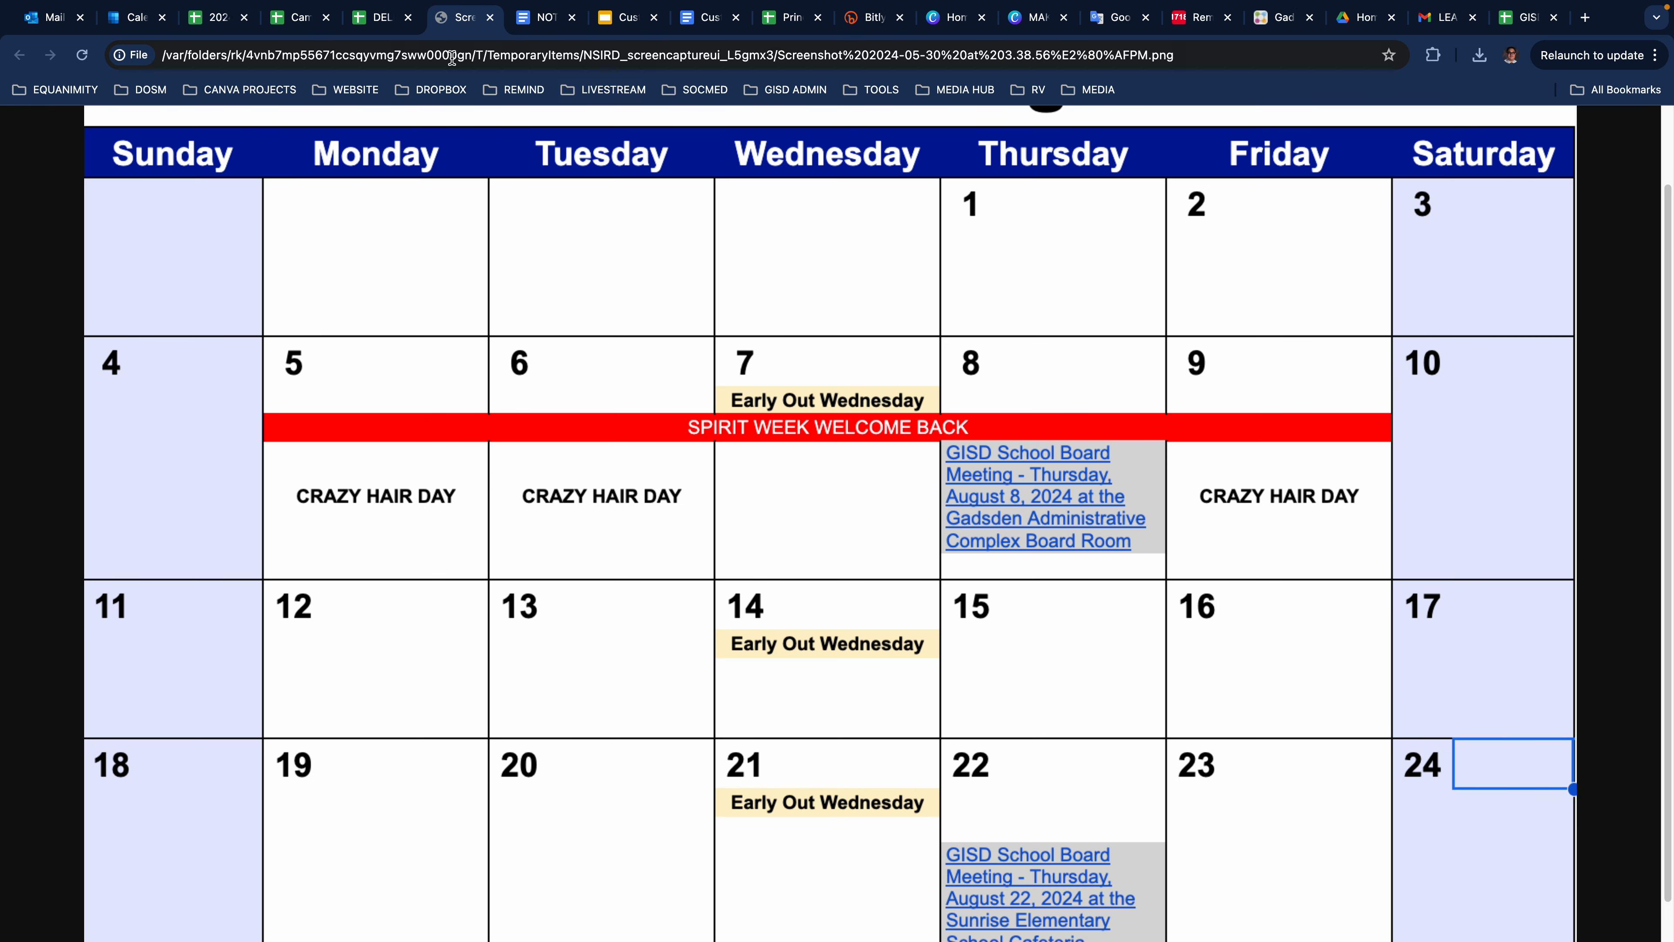
{"action": "left_click", "coordinate": [375, 18]}
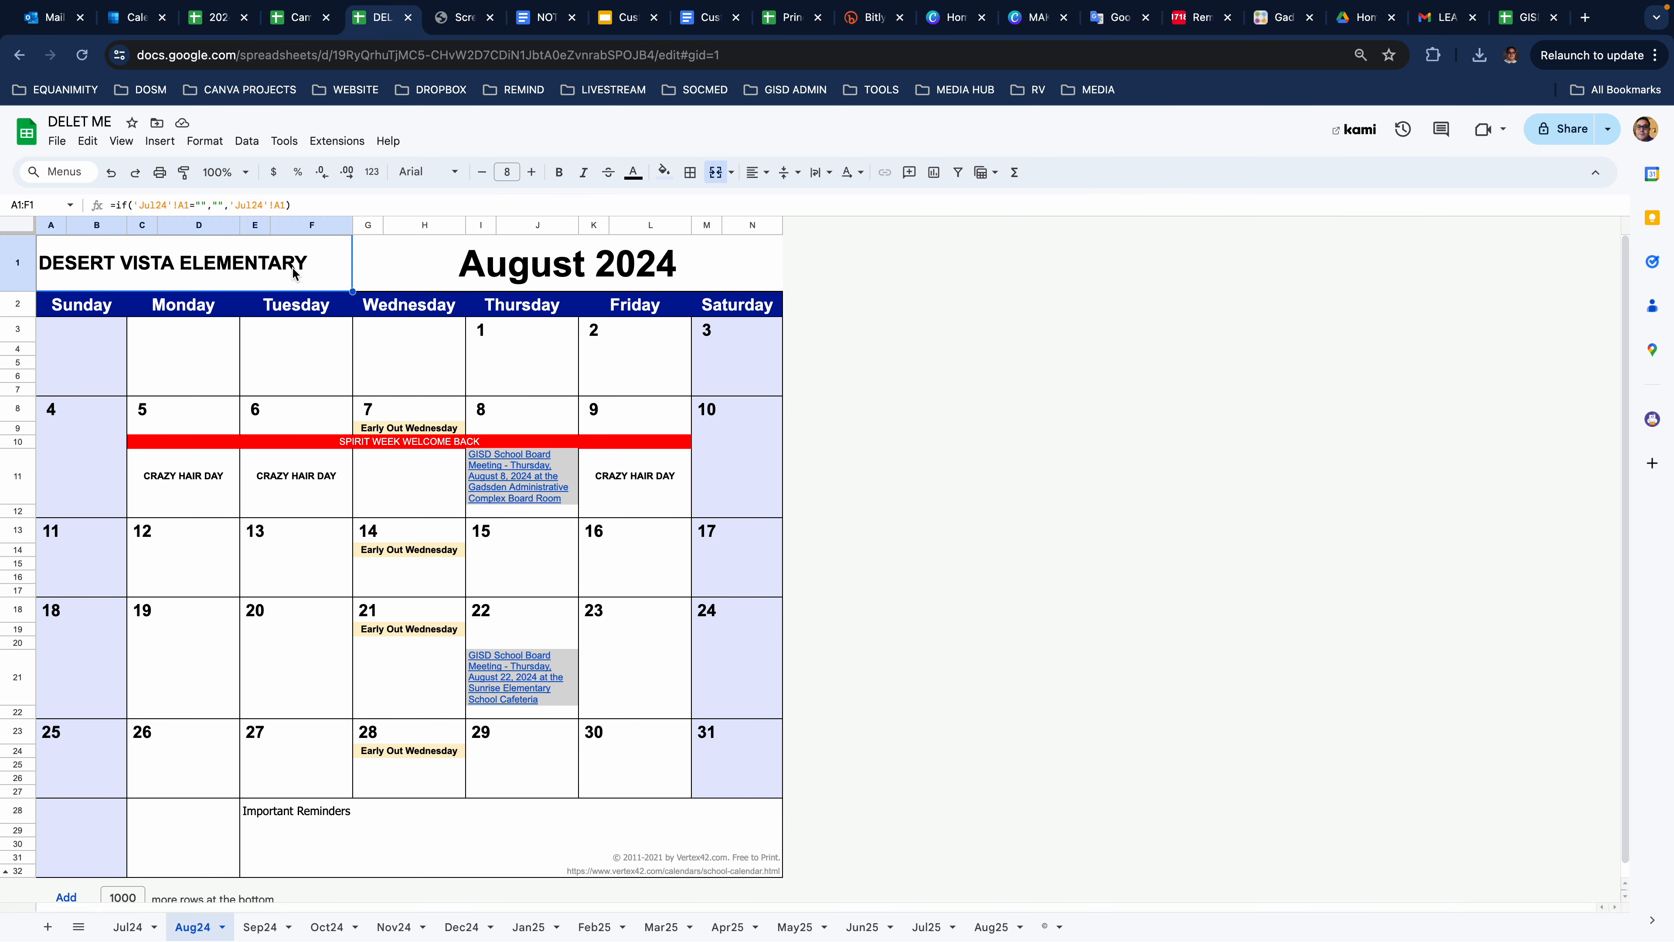
- Start a PDF download of the August sheet from the File menu
{"action": "left_click", "coordinate": [737, 376]}
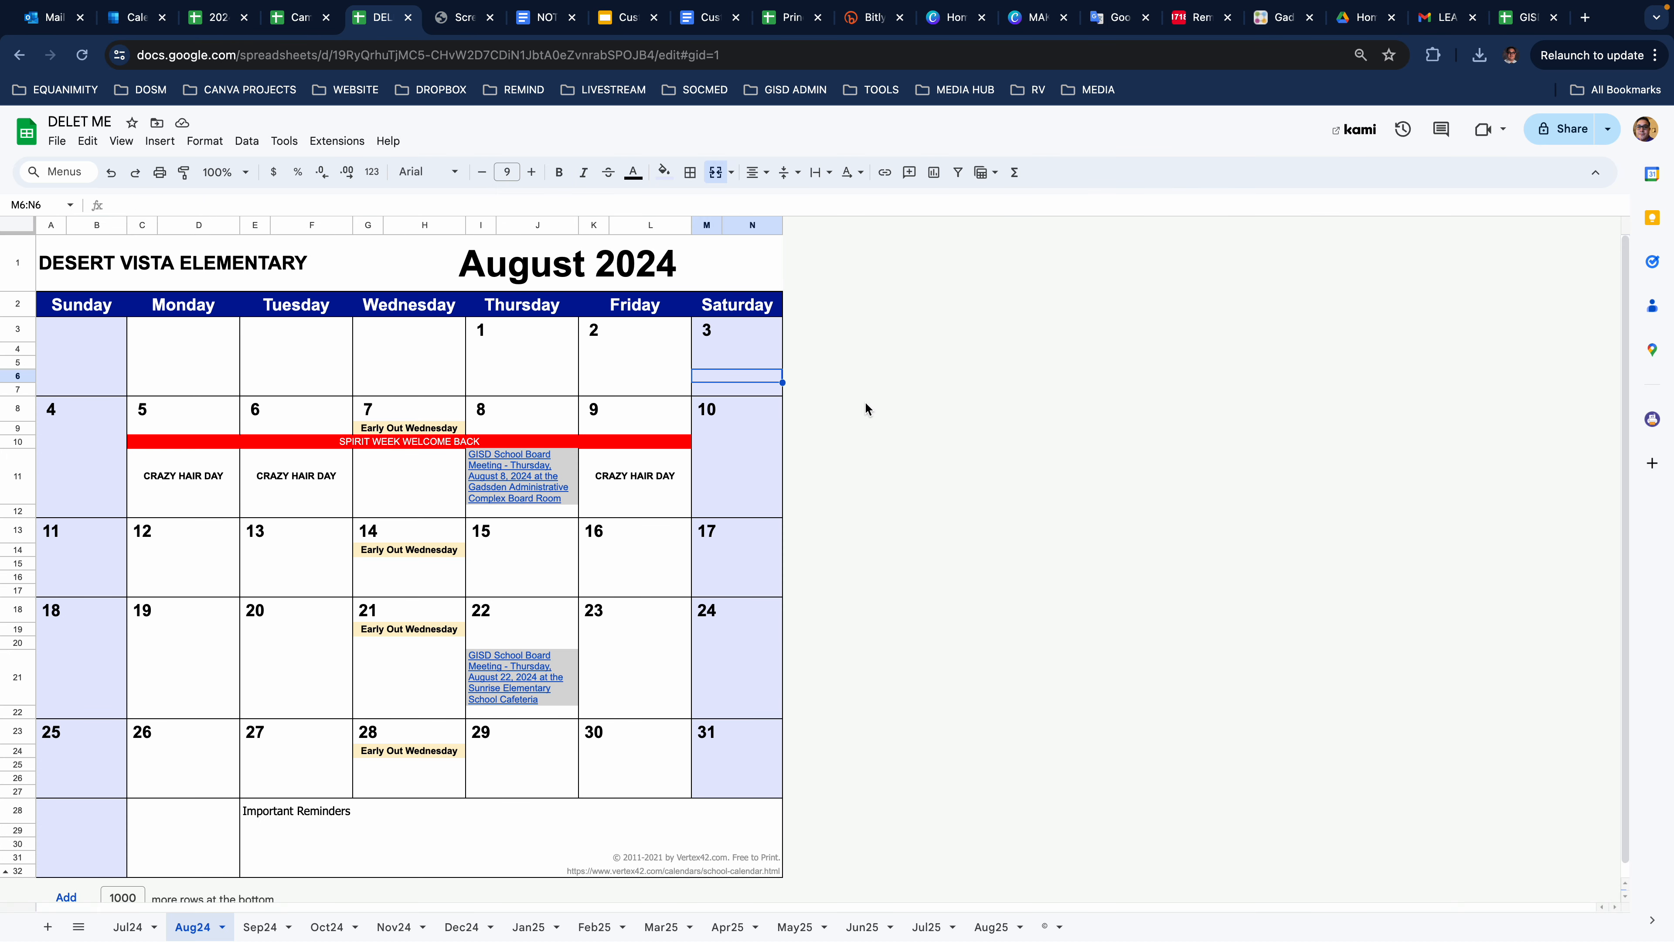
{"action": "mouse_move", "coordinate": [114, 300]}
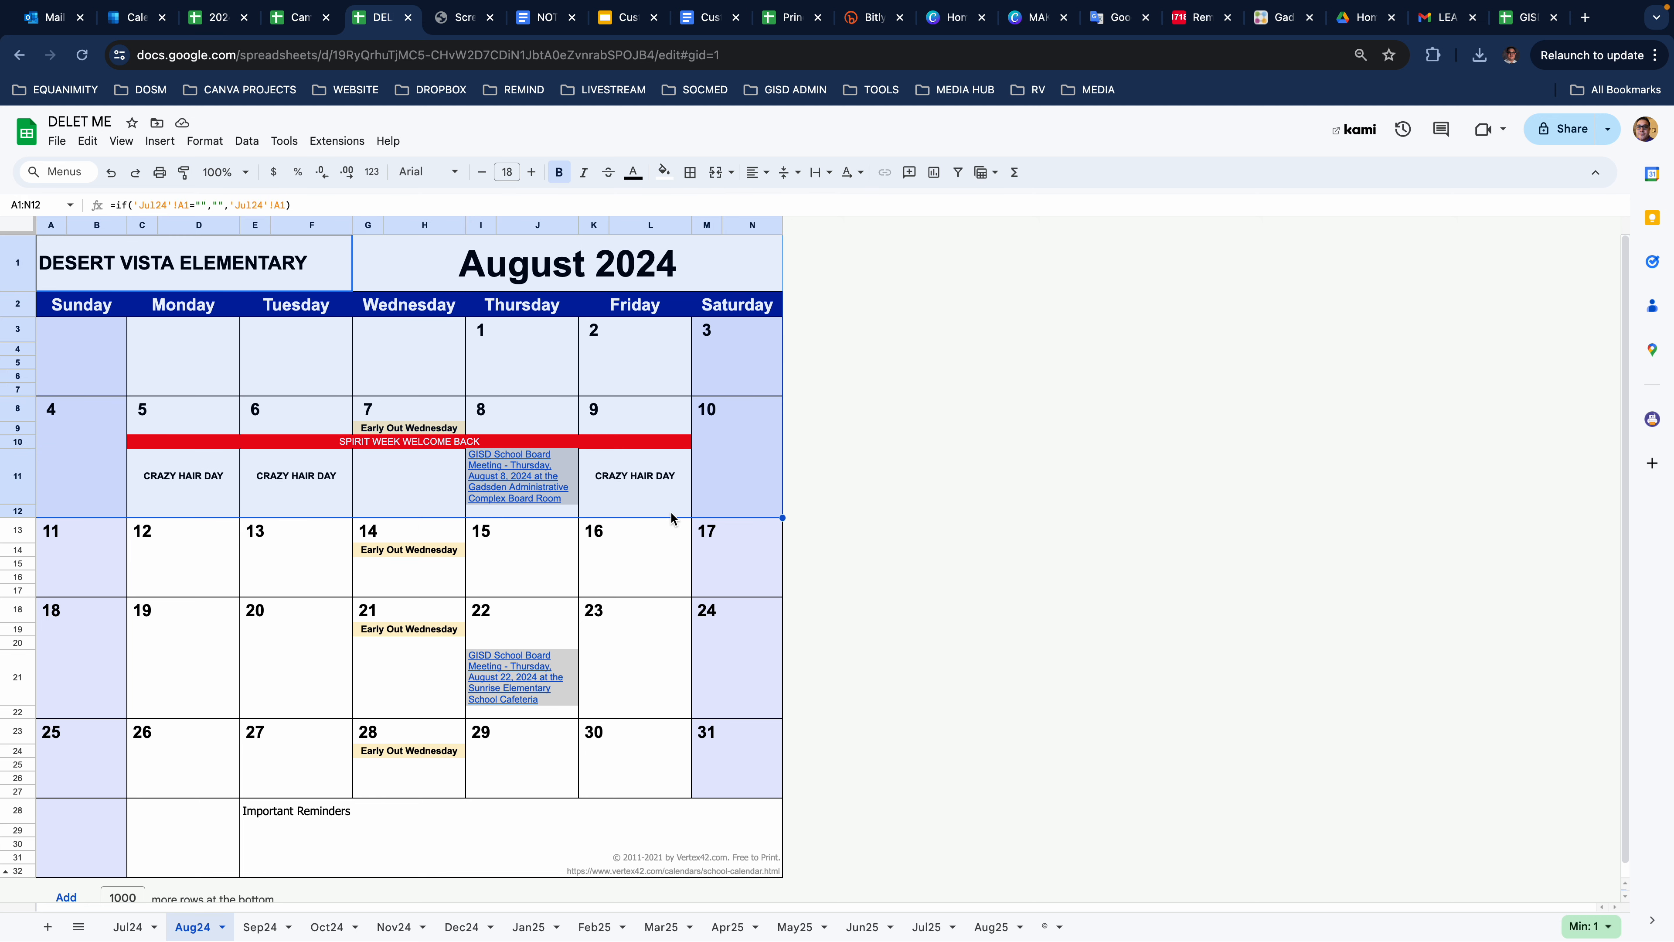
{"action": "mouse_move", "coordinate": [59, 157]}
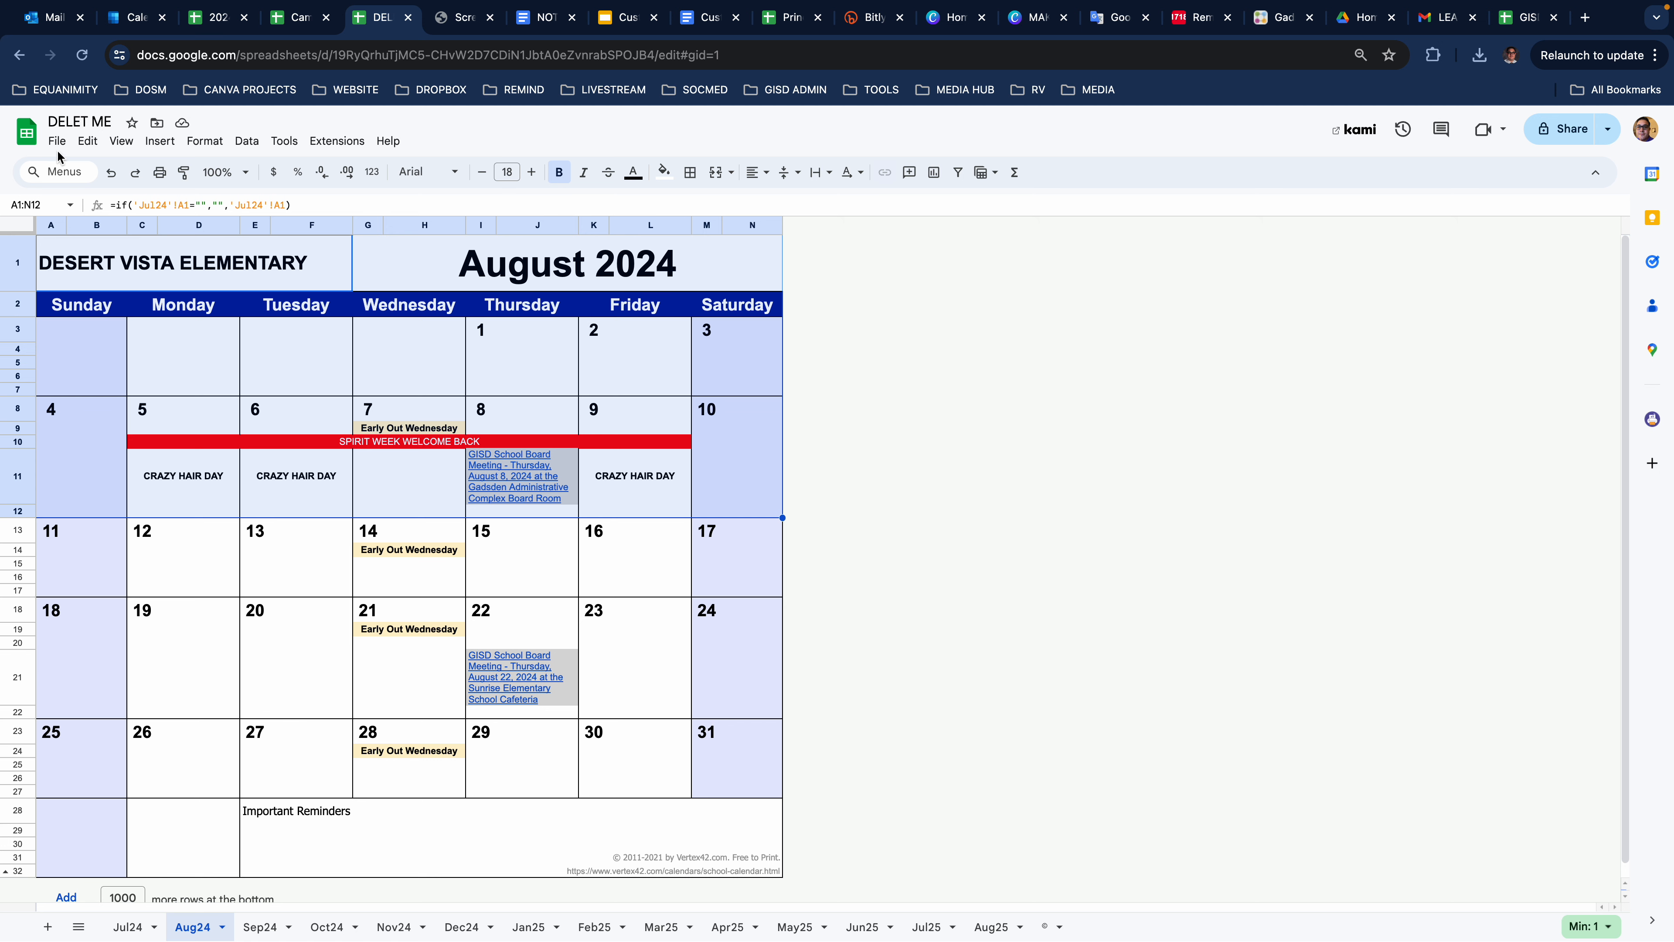
{"action": "left_click", "coordinate": [56, 139]}
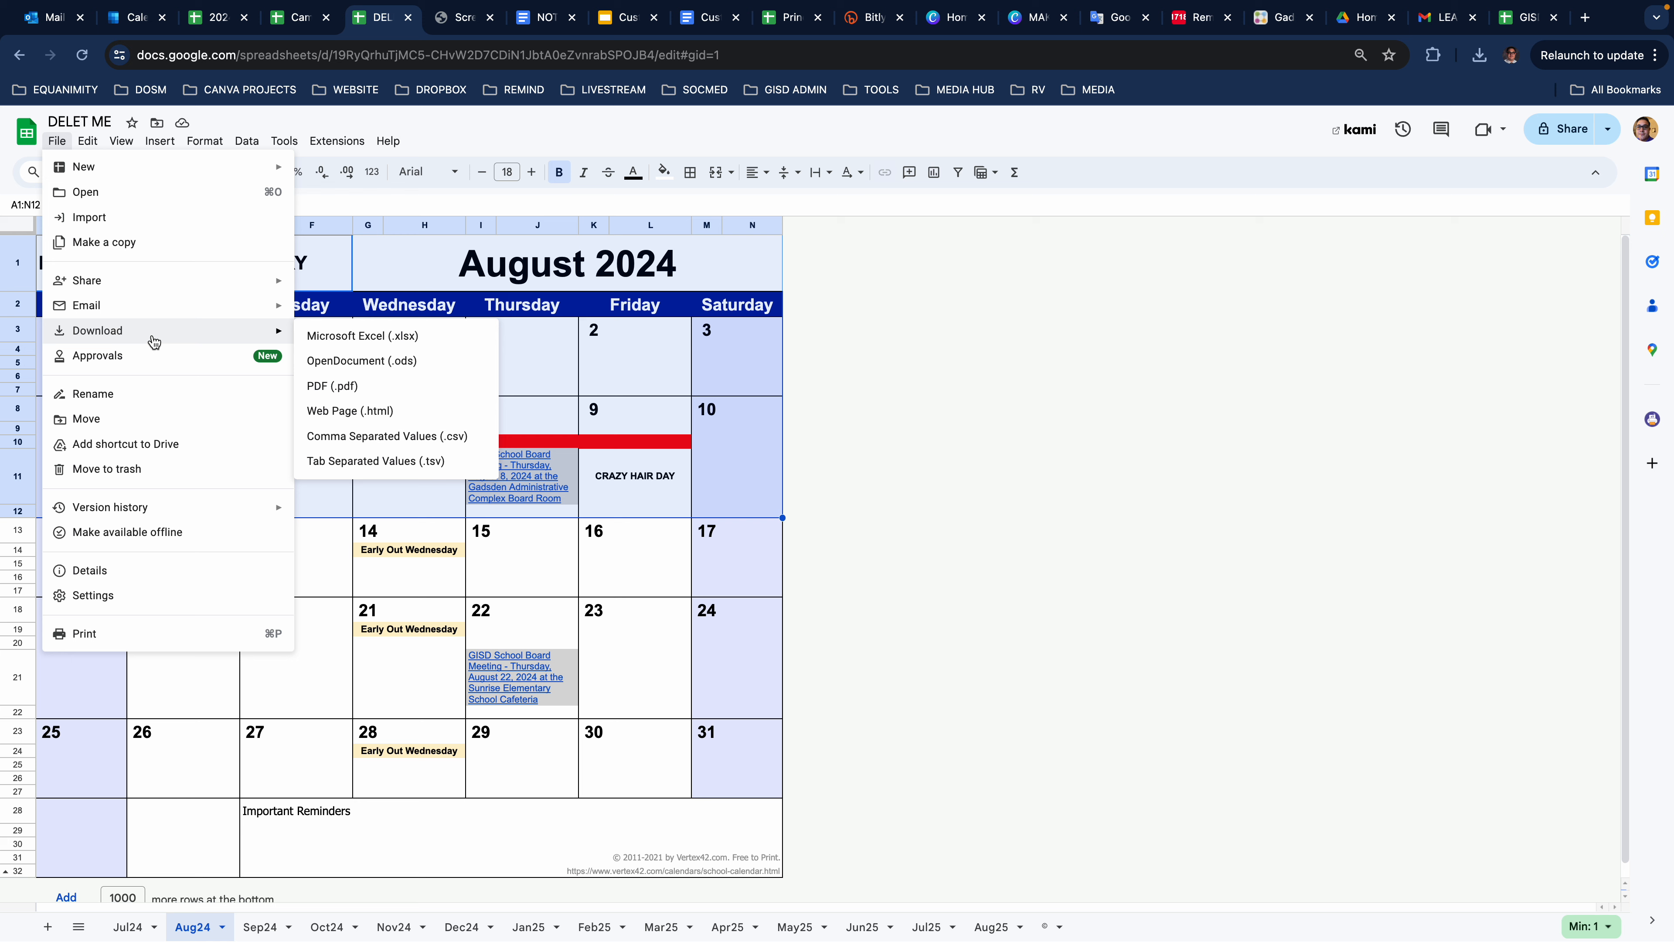
{"action": "left_click", "coordinate": [333, 385]}
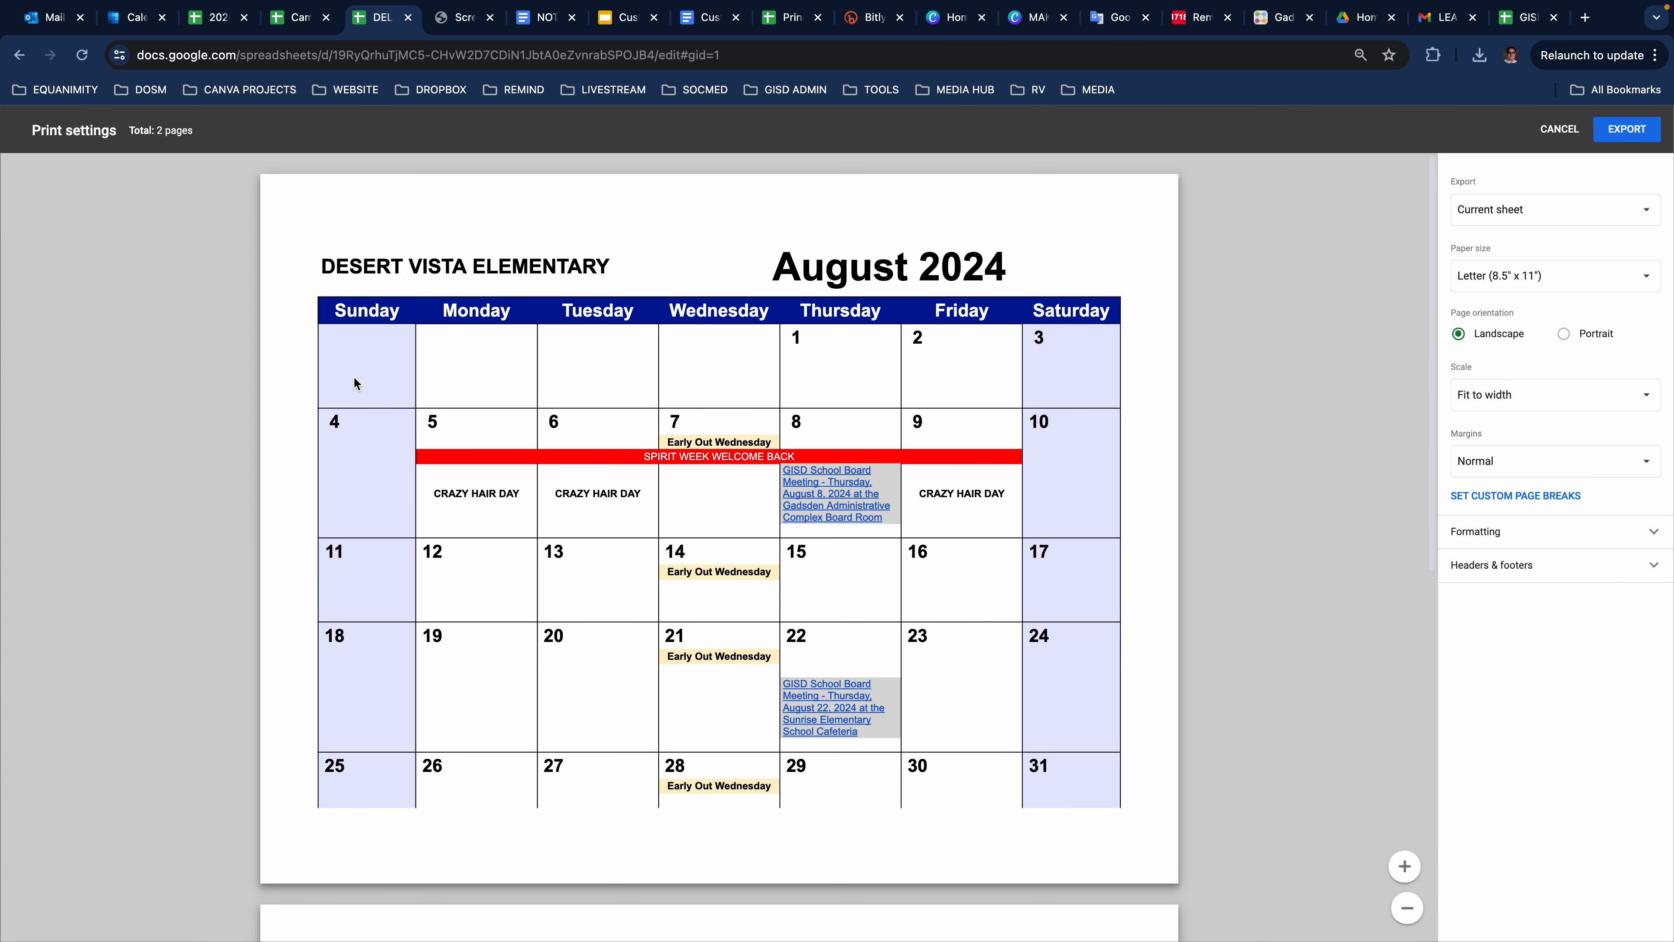
{"action": "mouse_move", "coordinate": [755, 551]}
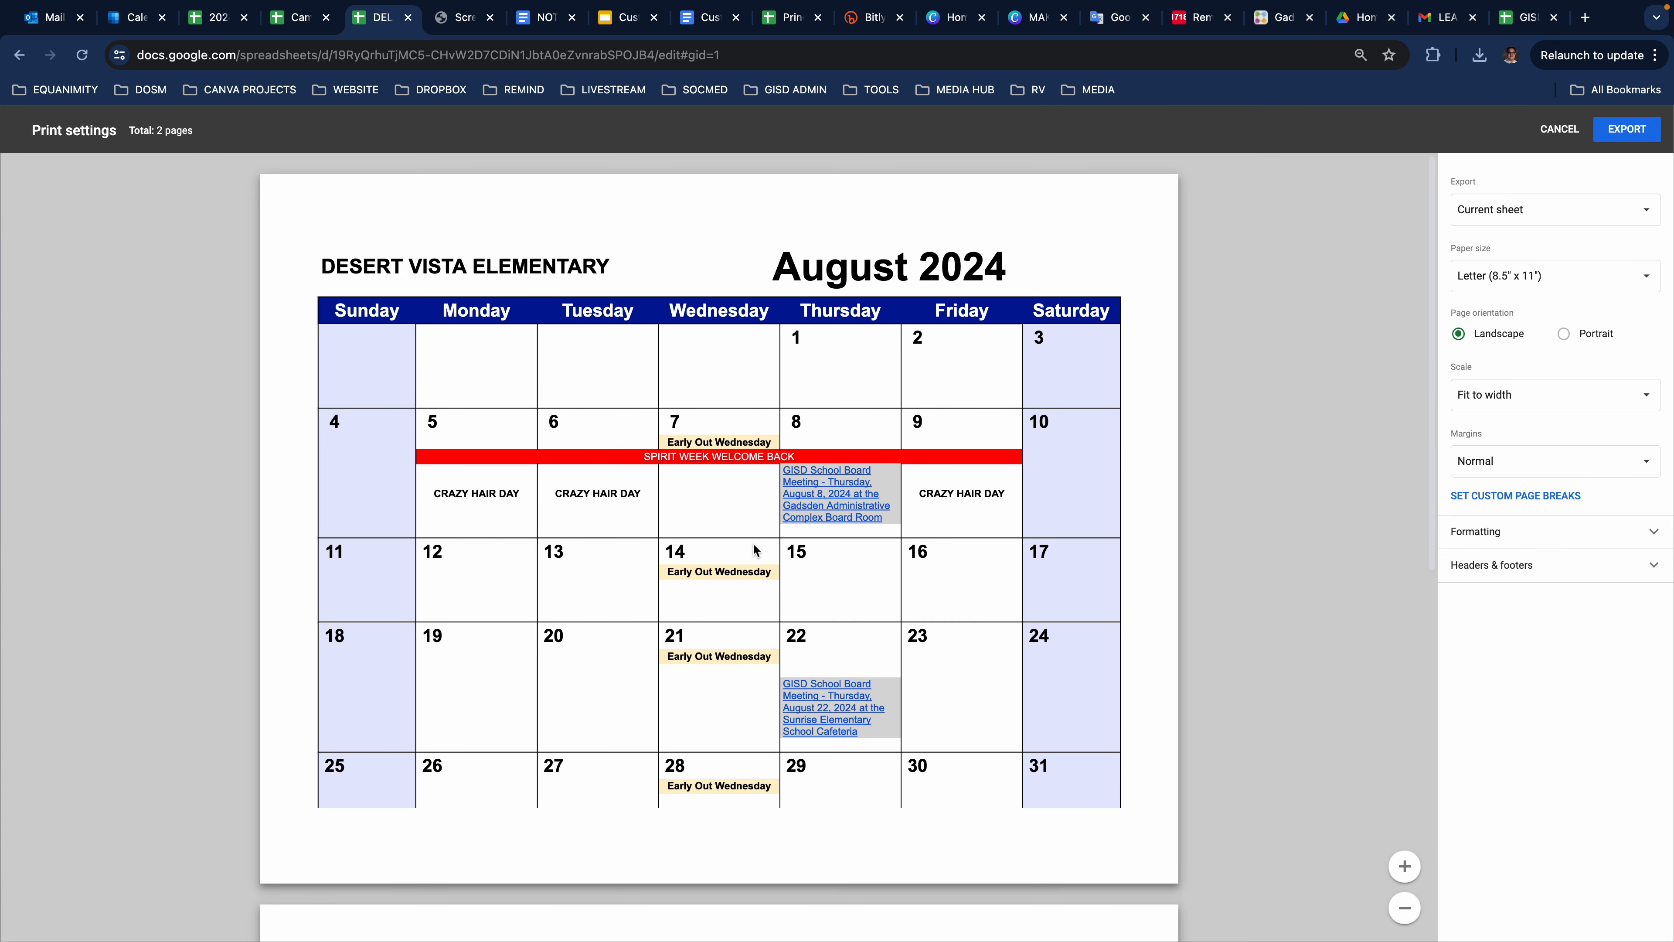
{"action": "mouse_move", "coordinate": [690, 424]}
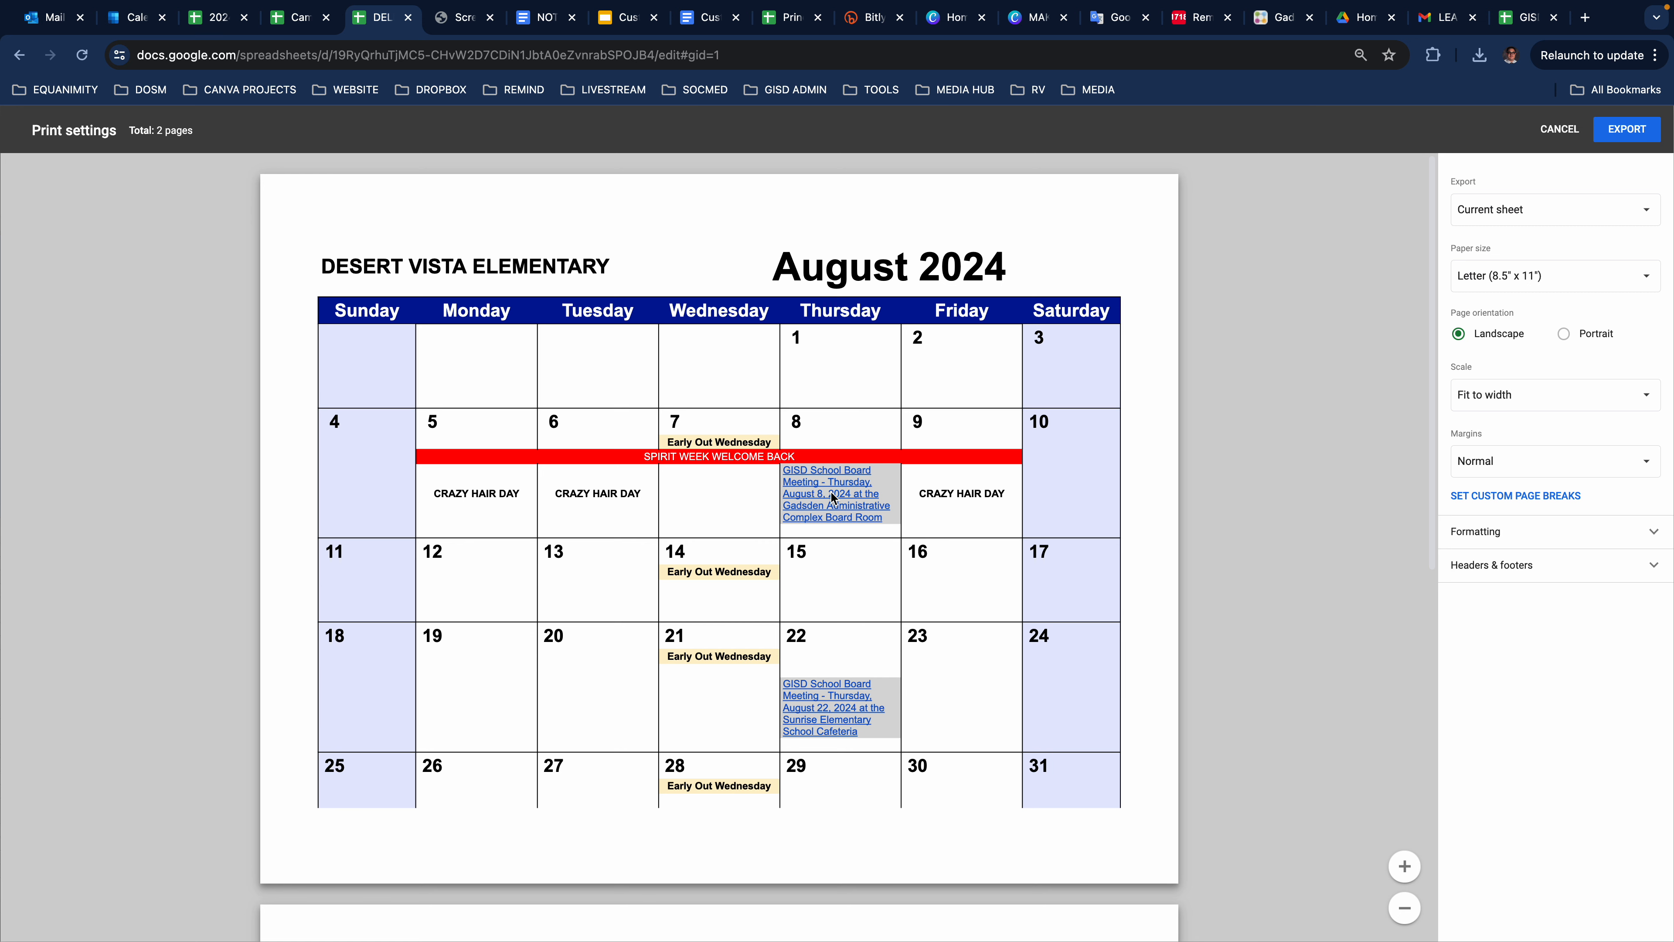
- Export only the selected cells A1:N12 as a one-page PDF
{"action": "left_click", "coordinate": [1551, 209]}
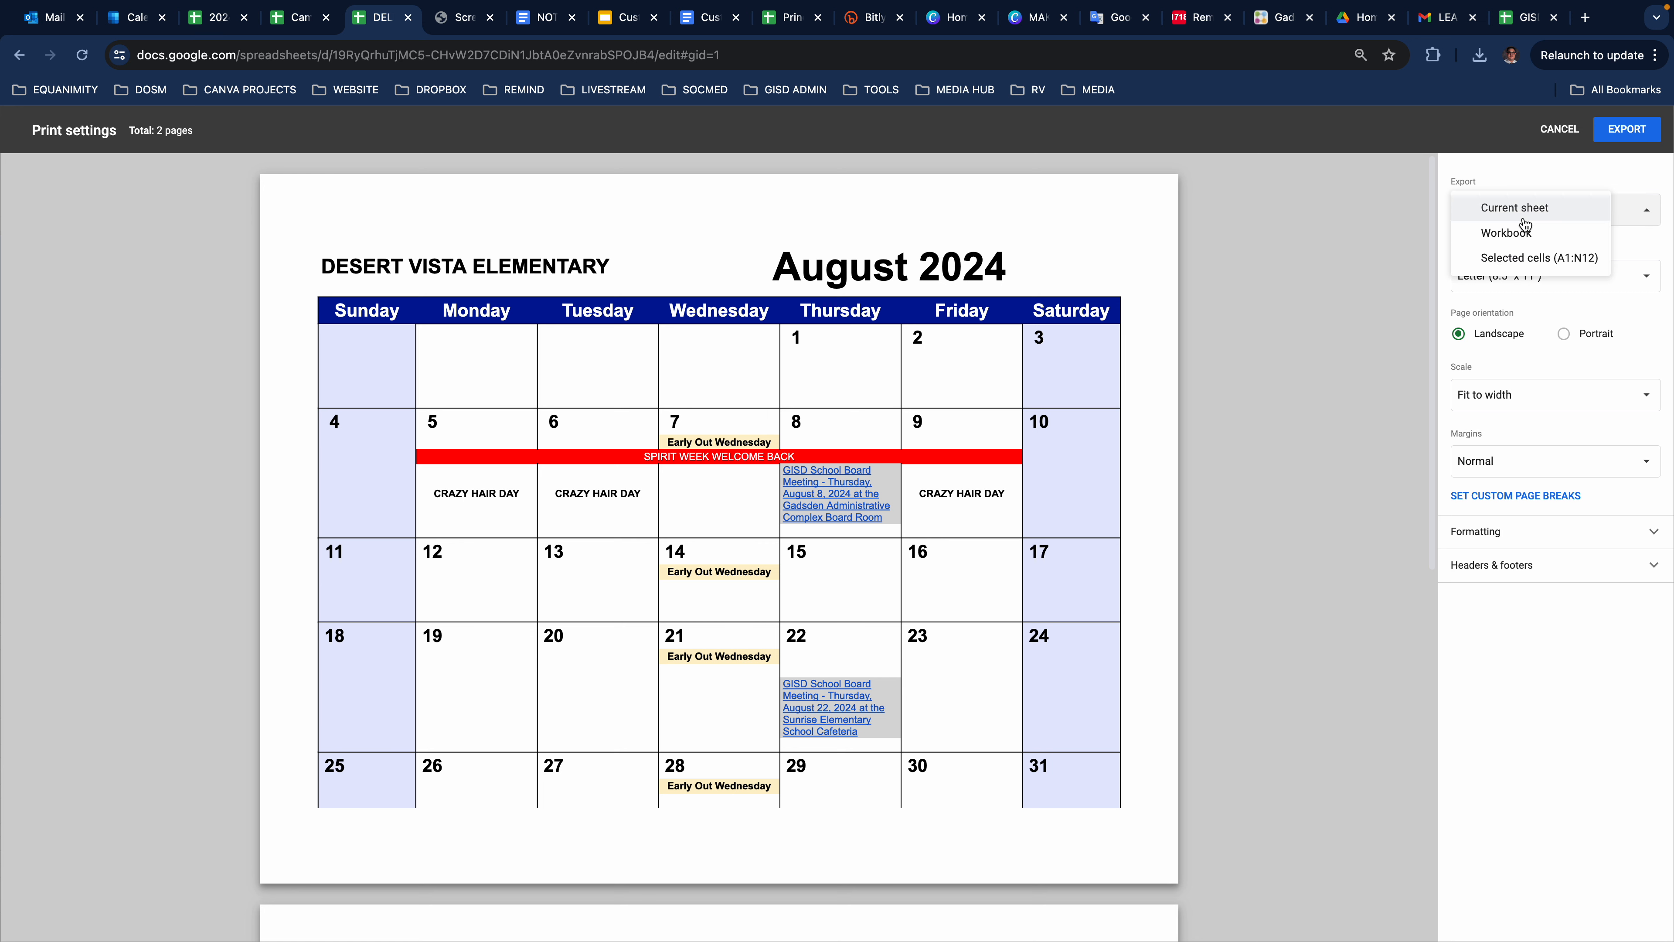
{"action": "mouse_move", "coordinate": [1521, 261]}
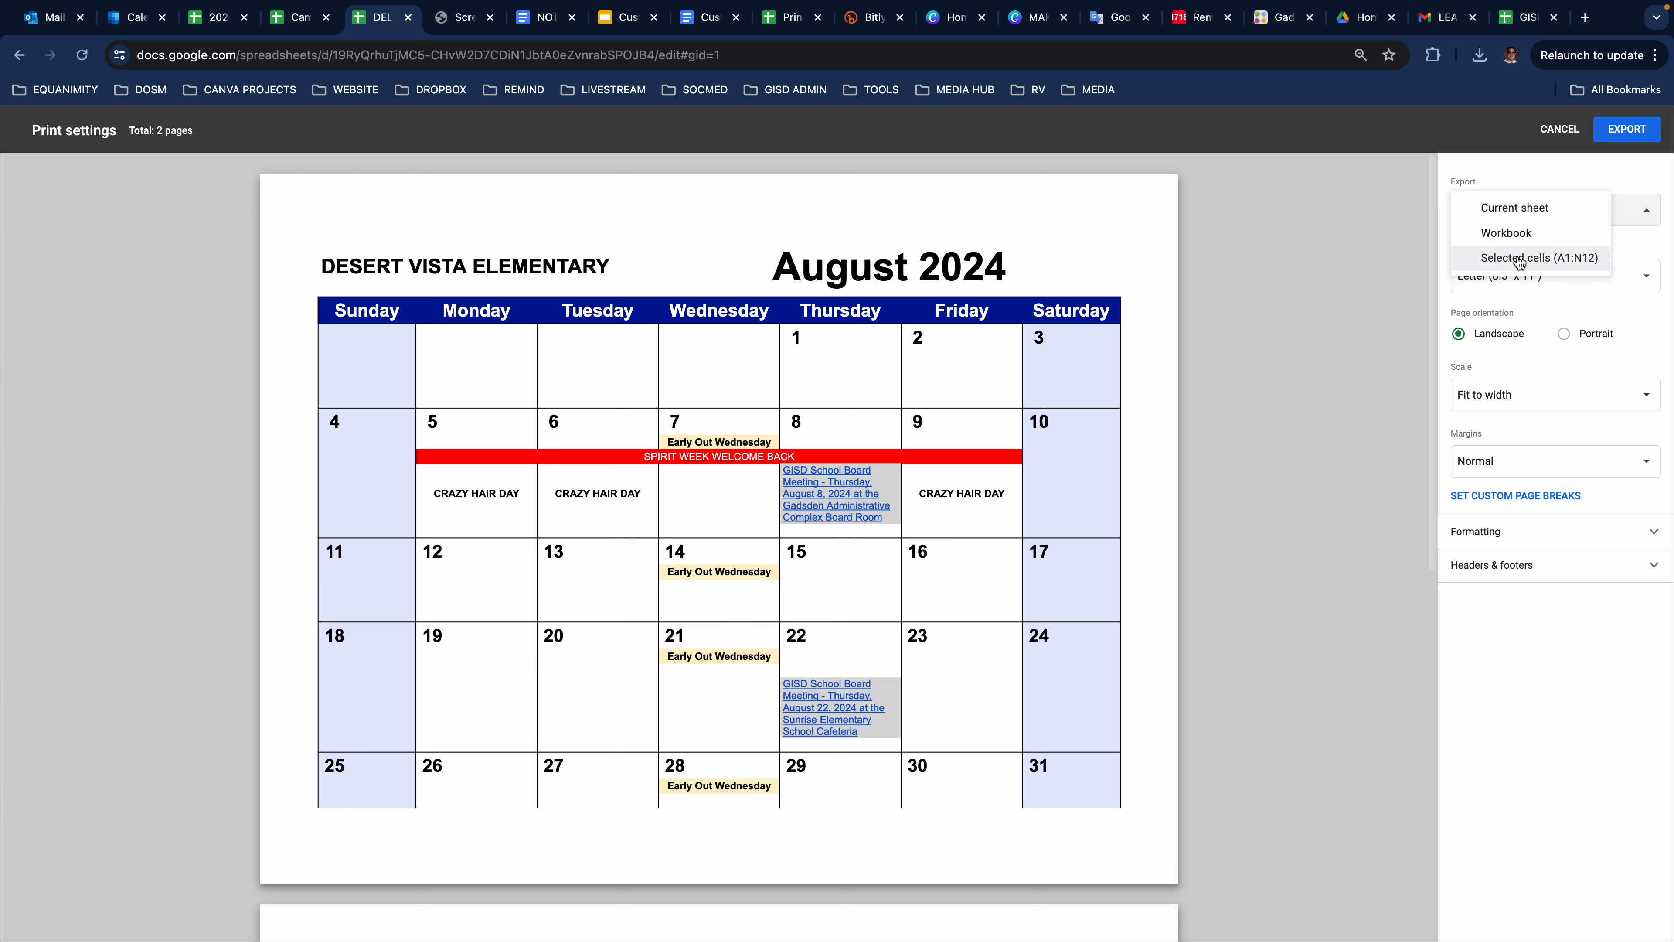
{"action": "left_click", "coordinate": [1539, 257]}
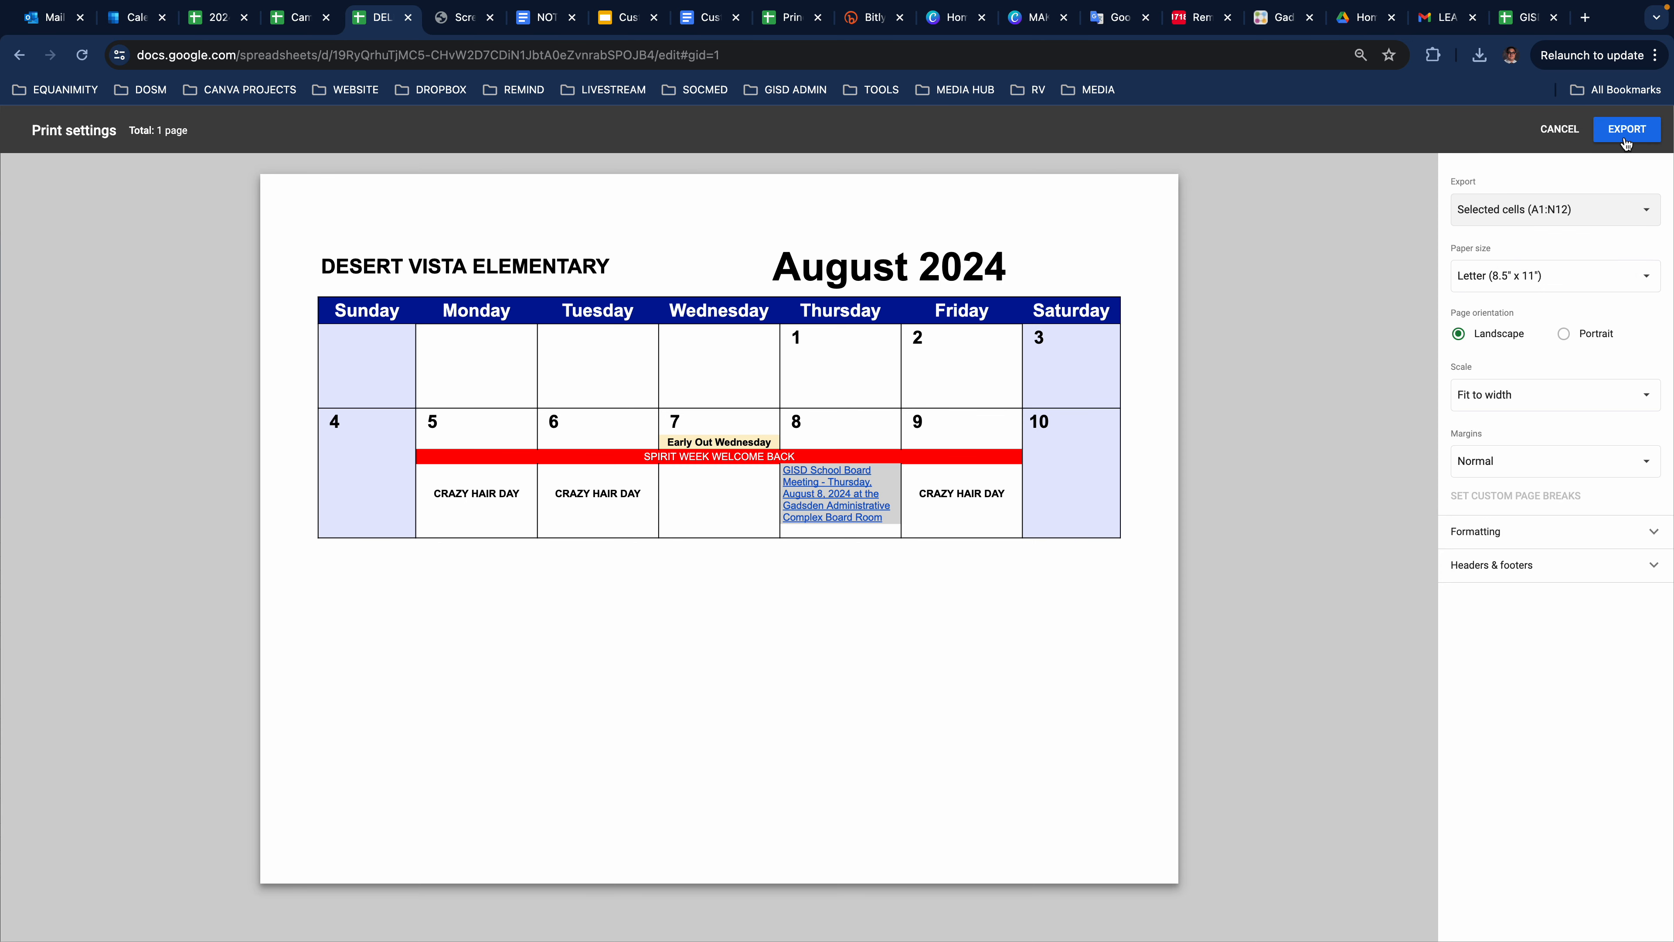
{"action": "left_click", "coordinate": [1624, 128]}
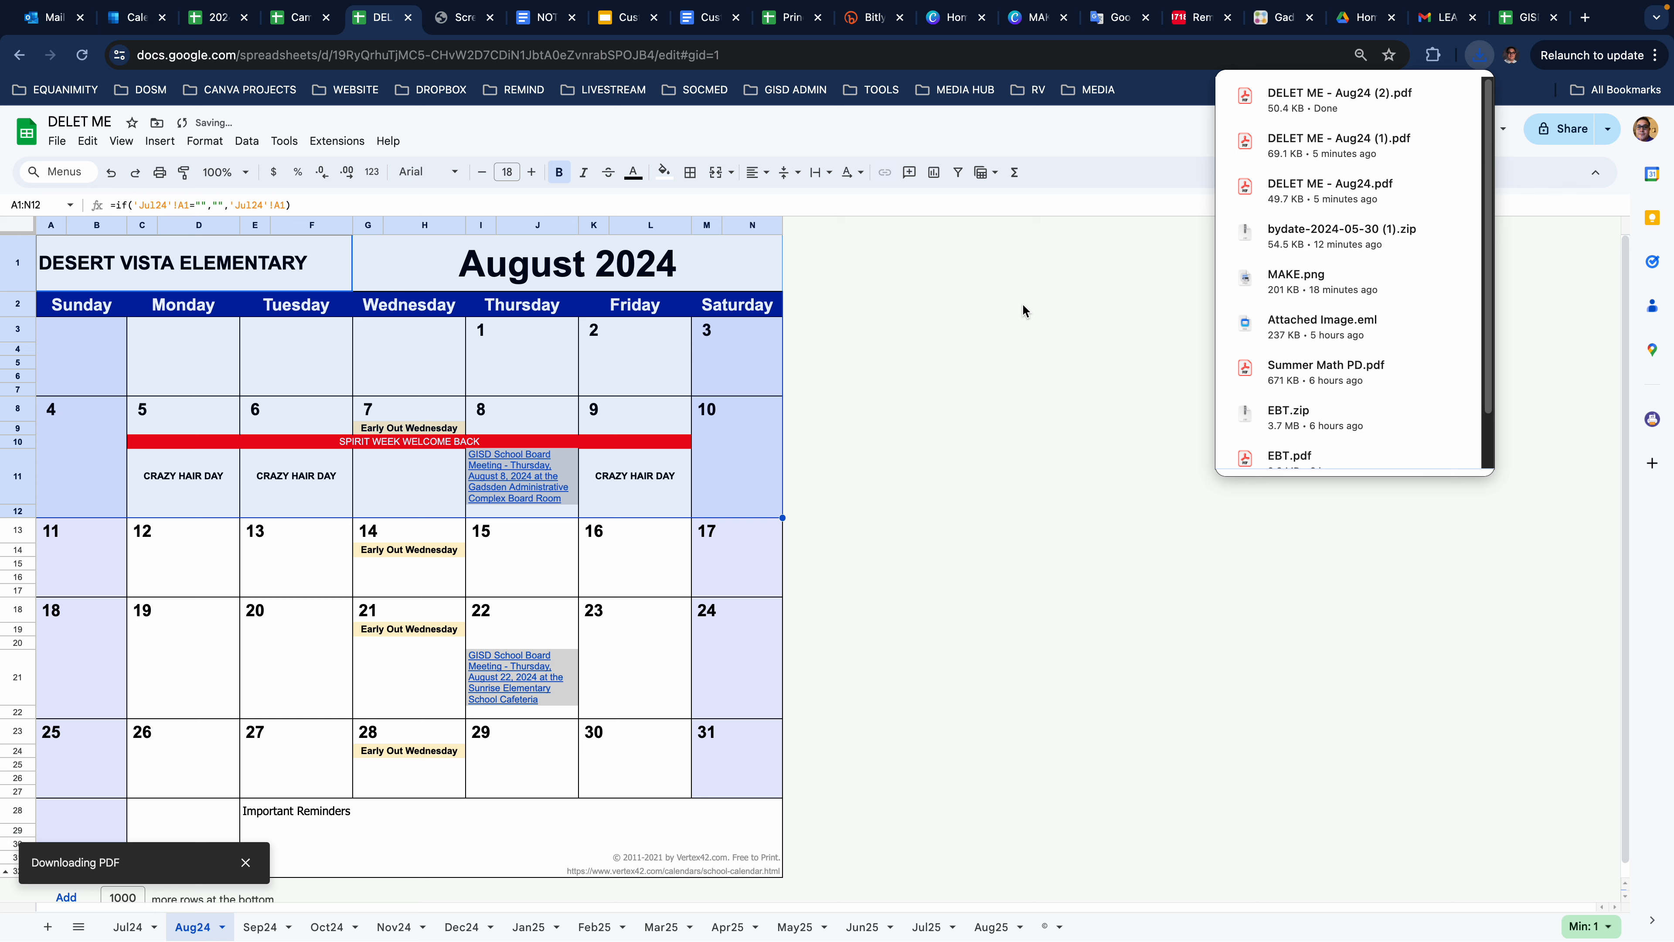
- View the downloaded DELET ME - Aug24 (2).pdf in Chrome's PDF viewer
{"action": "left_click", "coordinate": [1340, 93]}
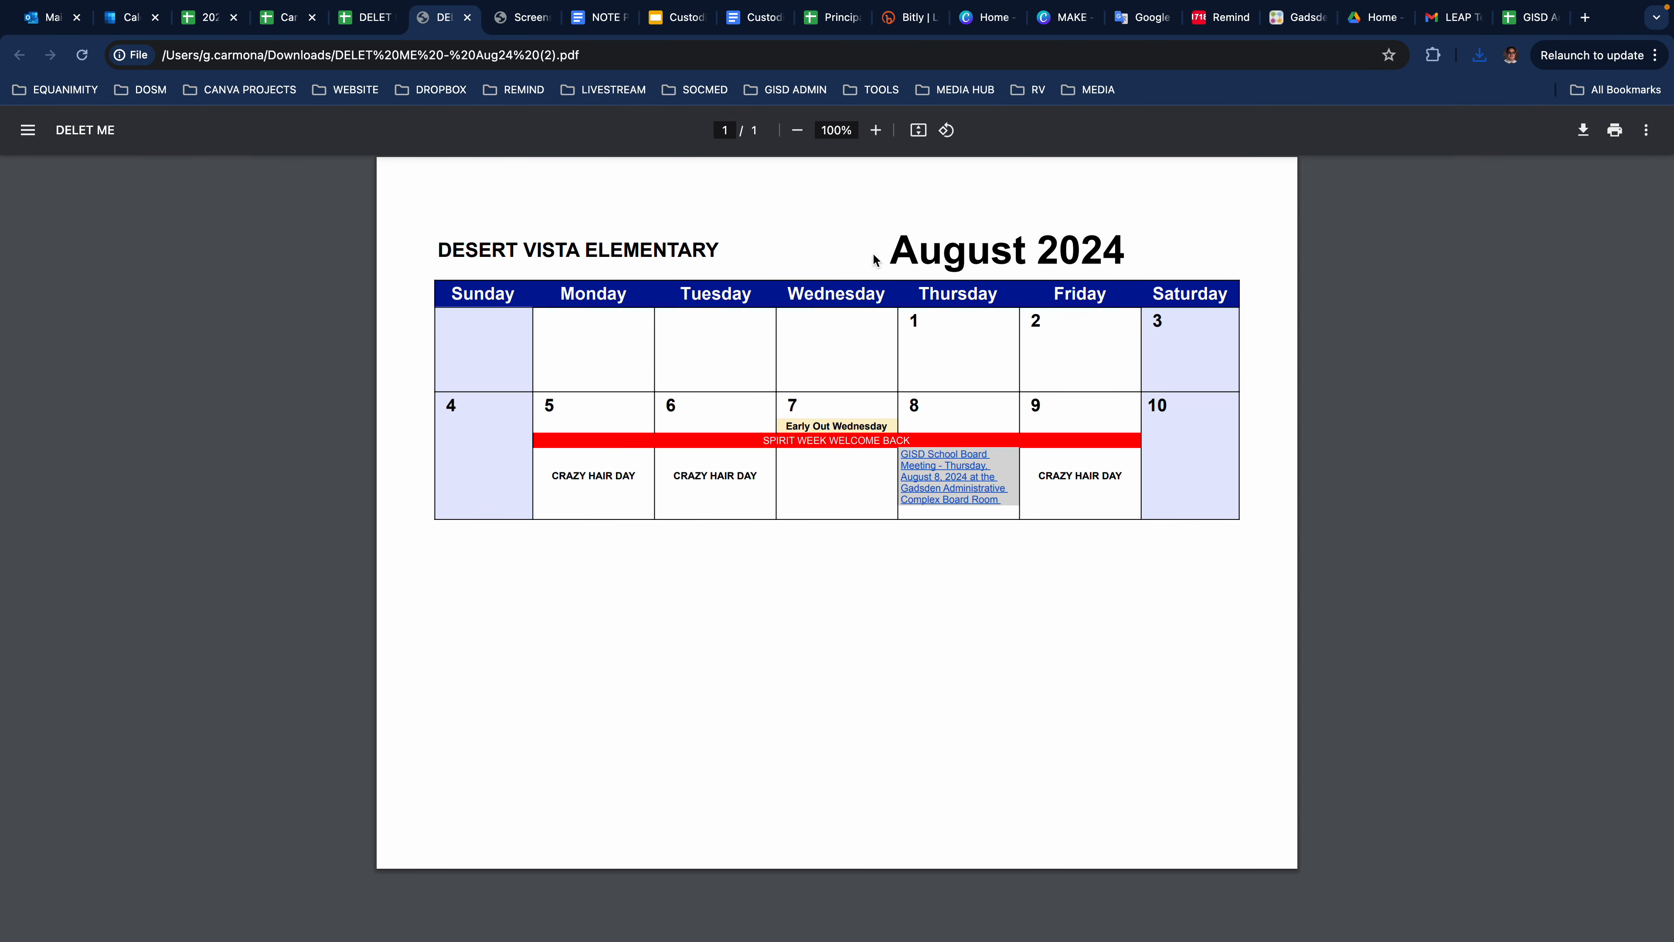
{"action": "mouse_move", "coordinate": [1105, 485]}
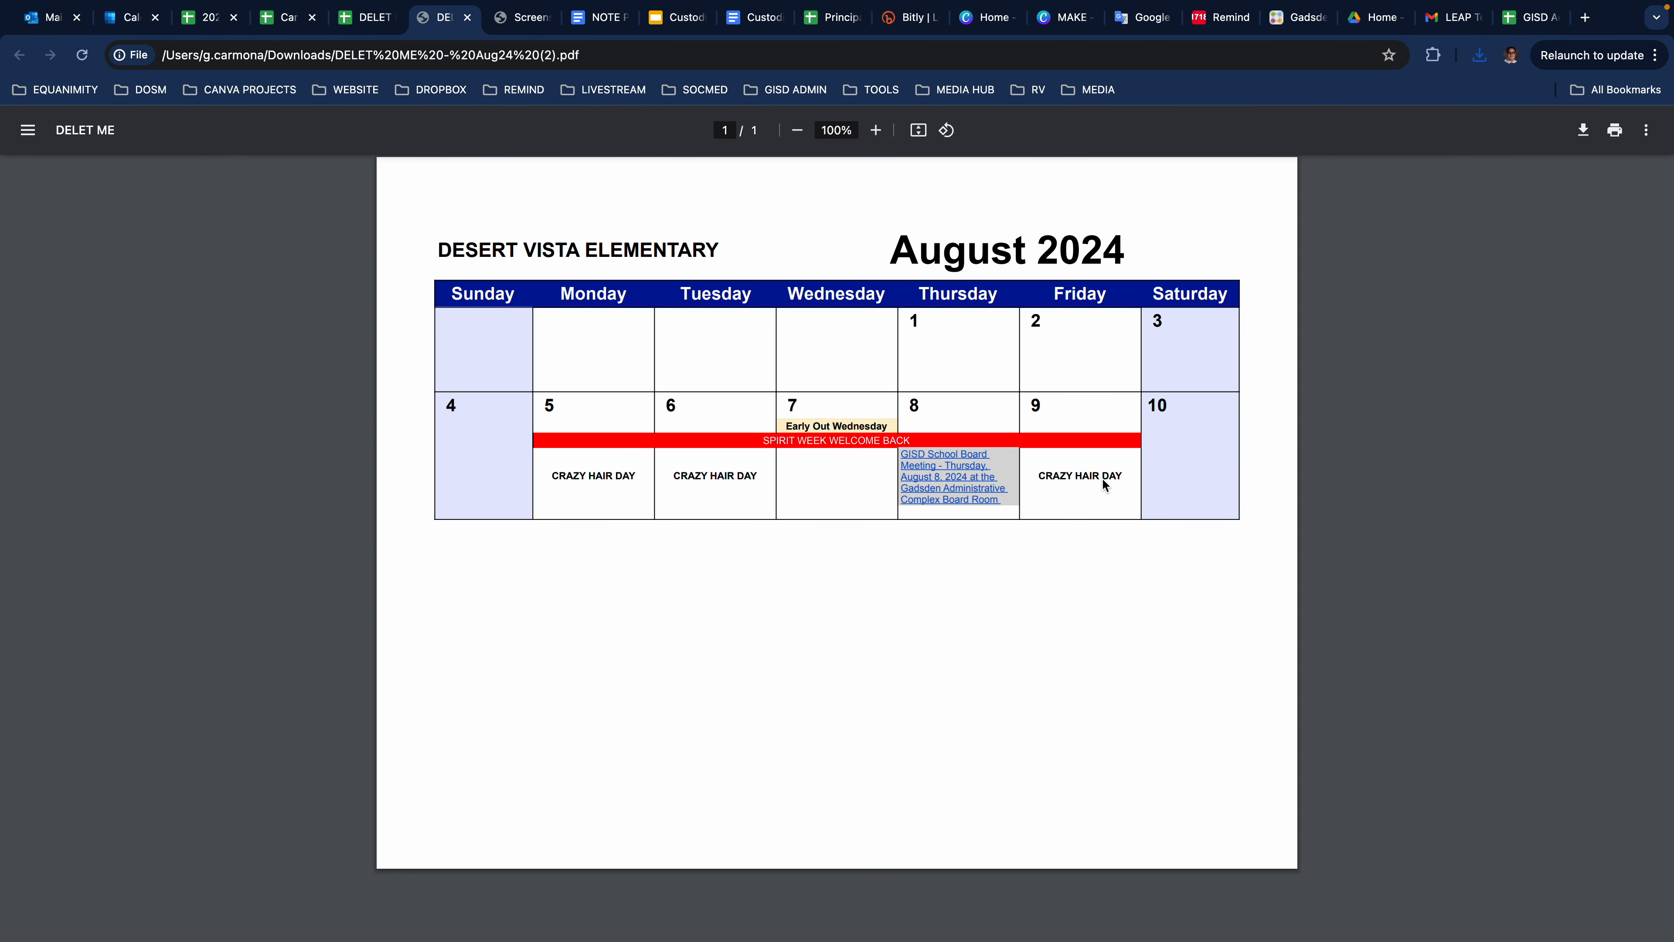
{"action": "mouse_move", "coordinate": [845, 407]}
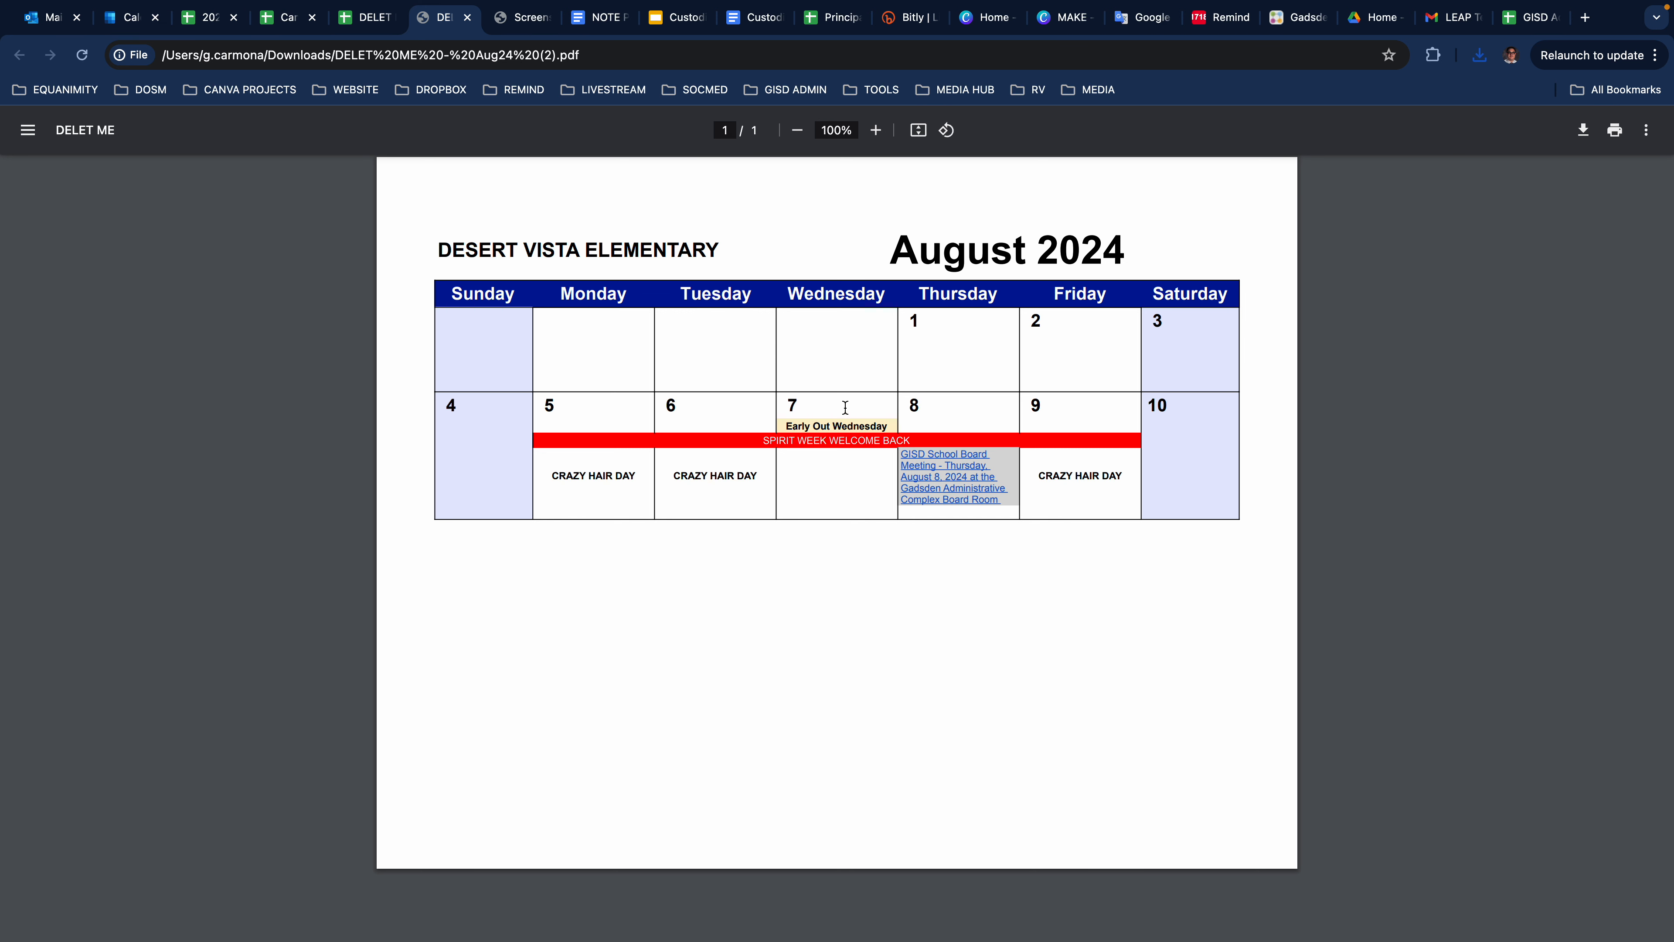
{"action": "mouse_move", "coordinate": [910, 352]}
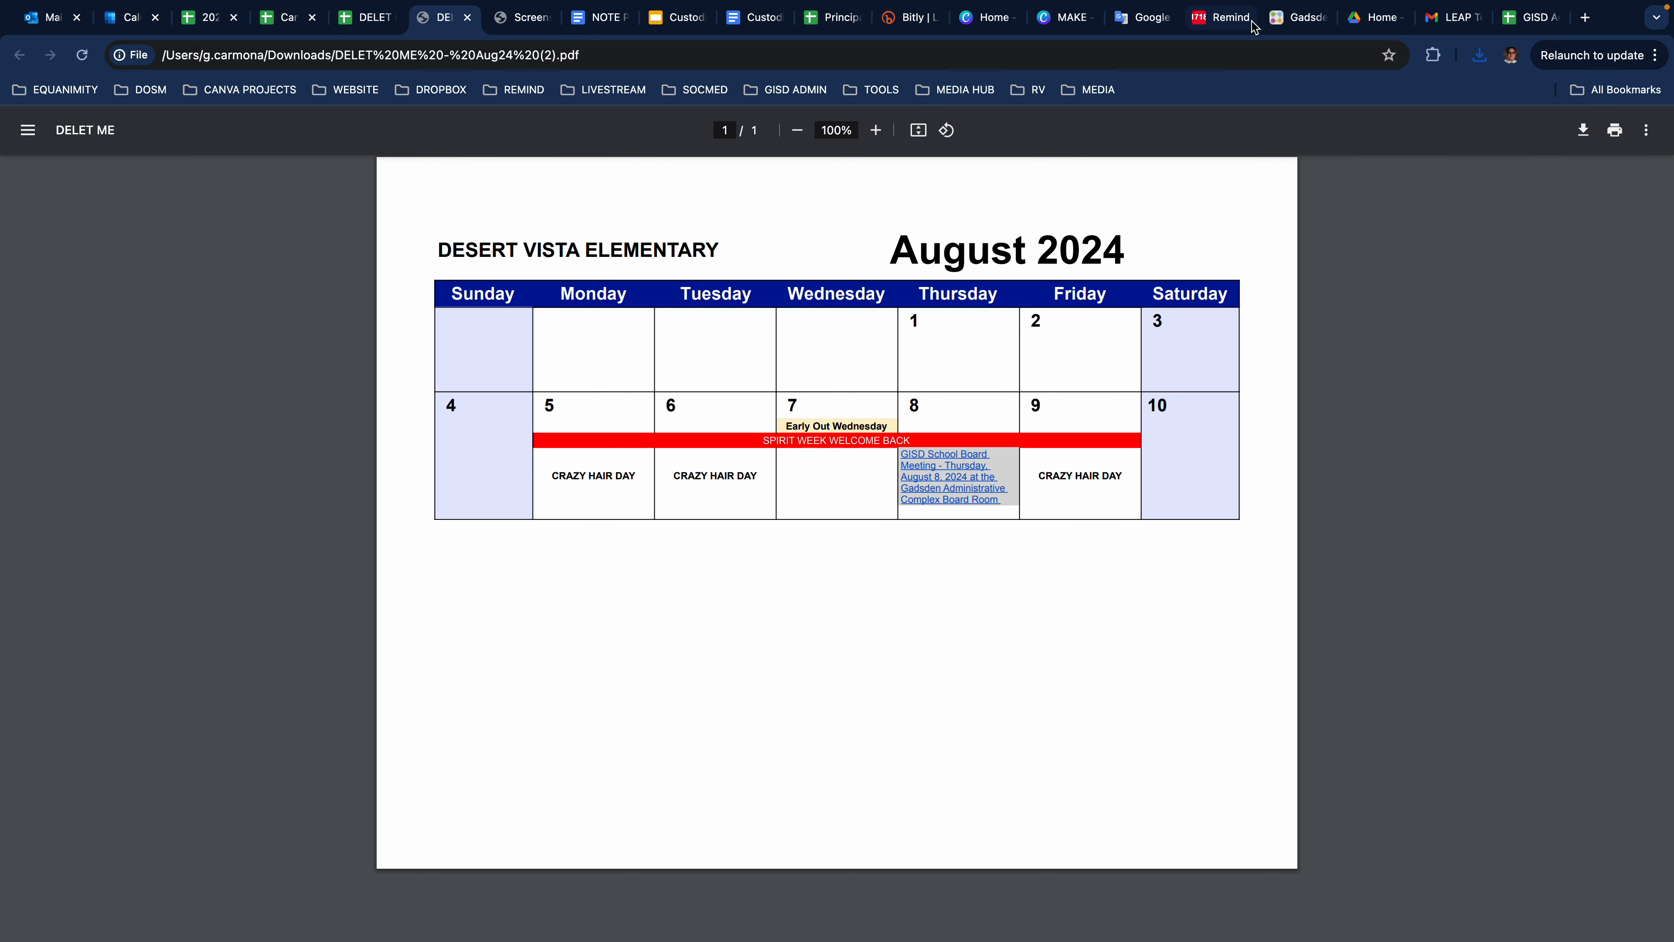
{"action": "mouse_move", "coordinate": [1585, 18]}
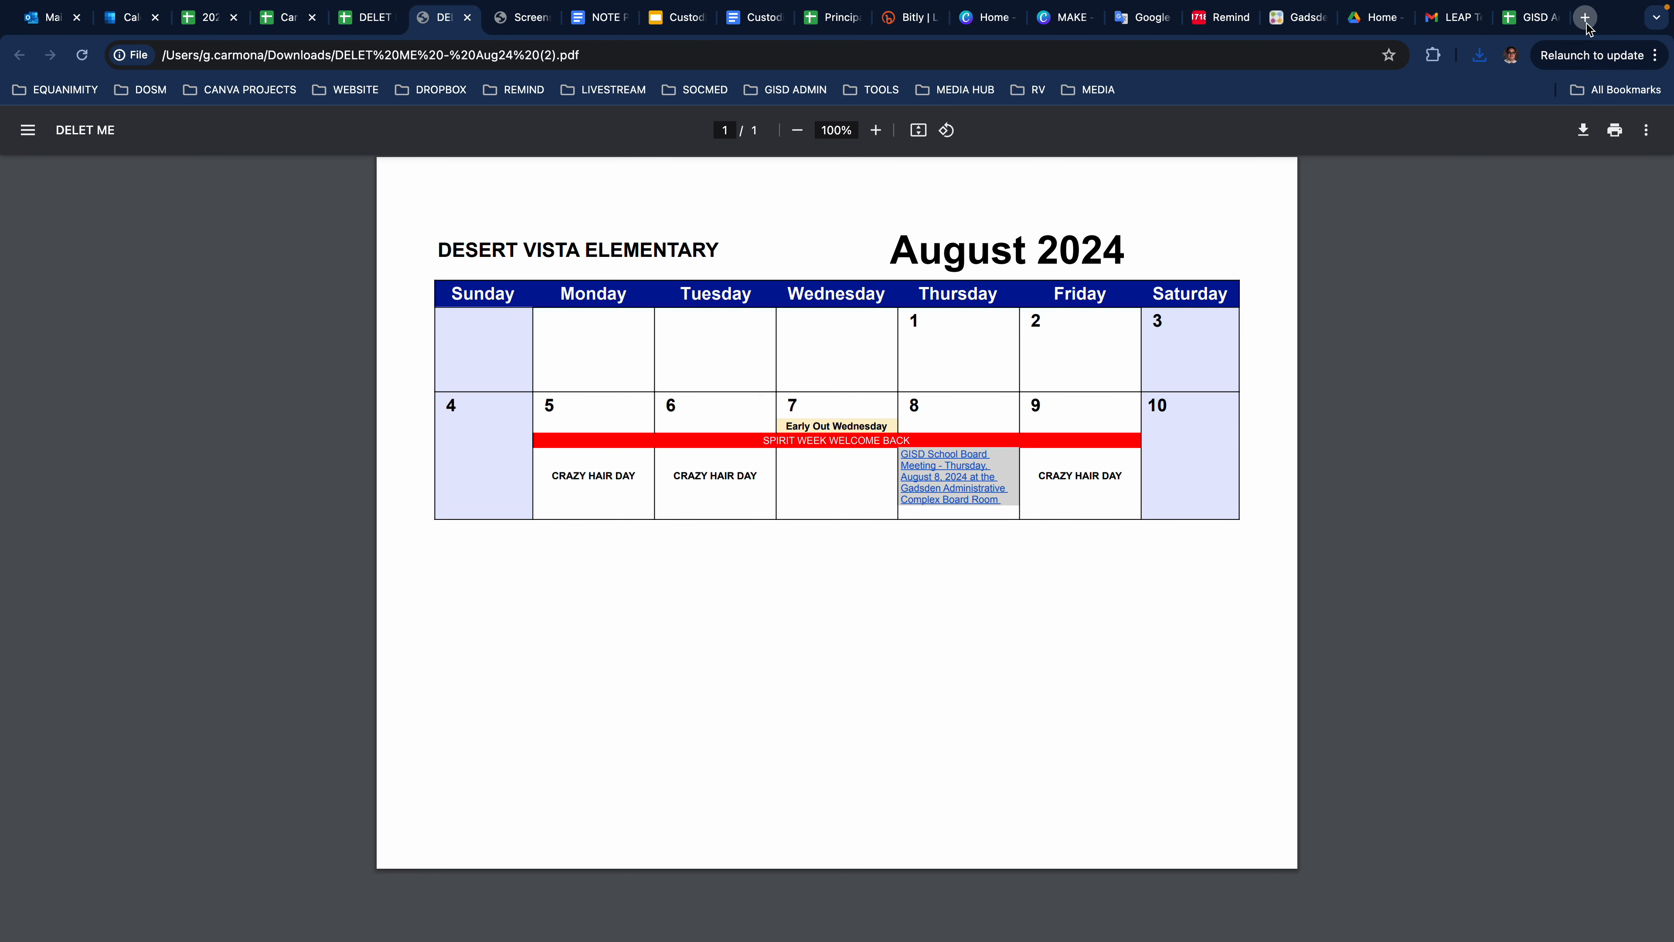
- In a new tab, go to Site Administration's File Cabinet > Document Drawer
{"action": "left_click", "coordinate": [1584, 18]}
{"action": "type", "text": "gisd.k12.nm.us"}
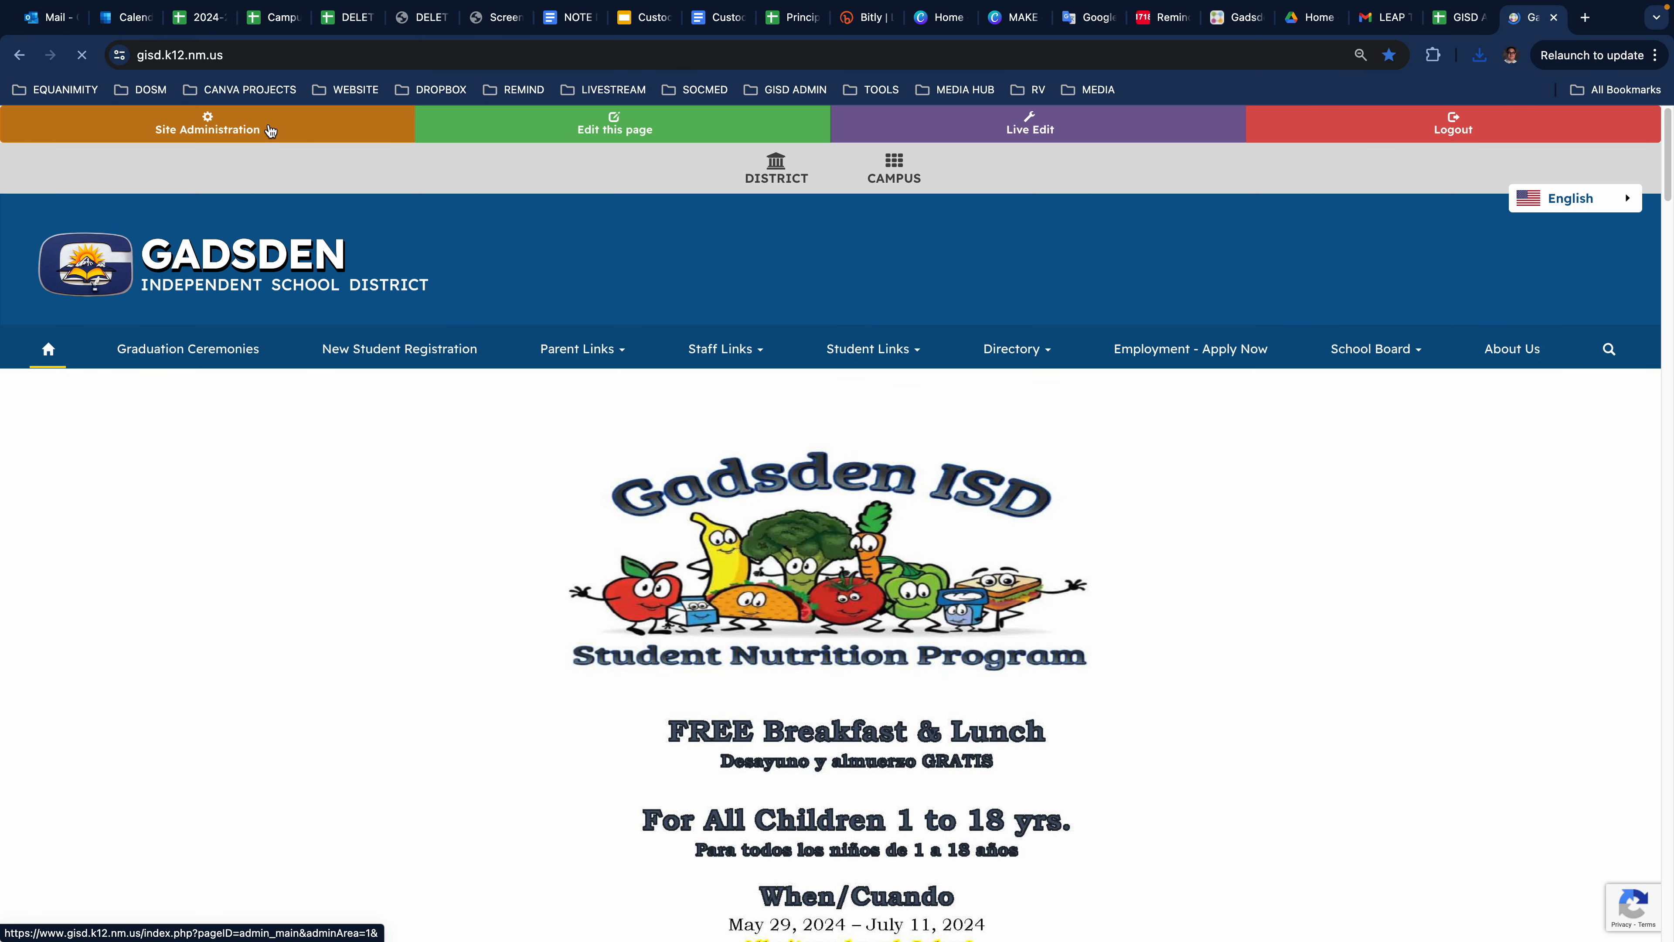
{"action": "left_click", "coordinate": [207, 124]}
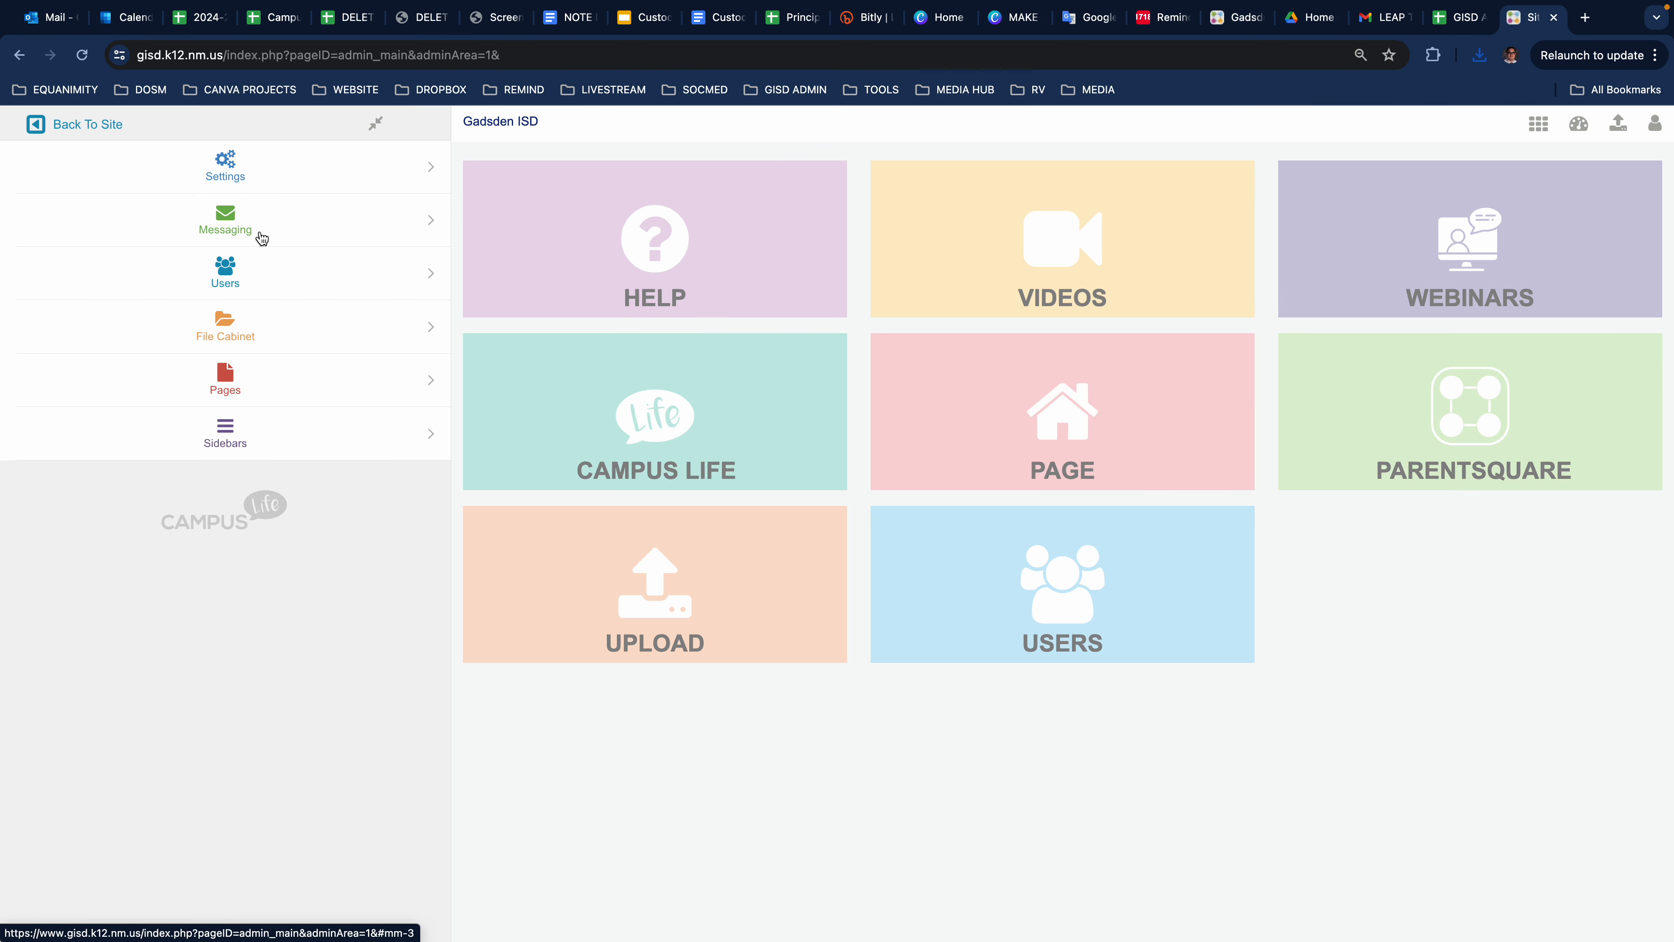
{"action": "left_click", "coordinate": [224, 325]}
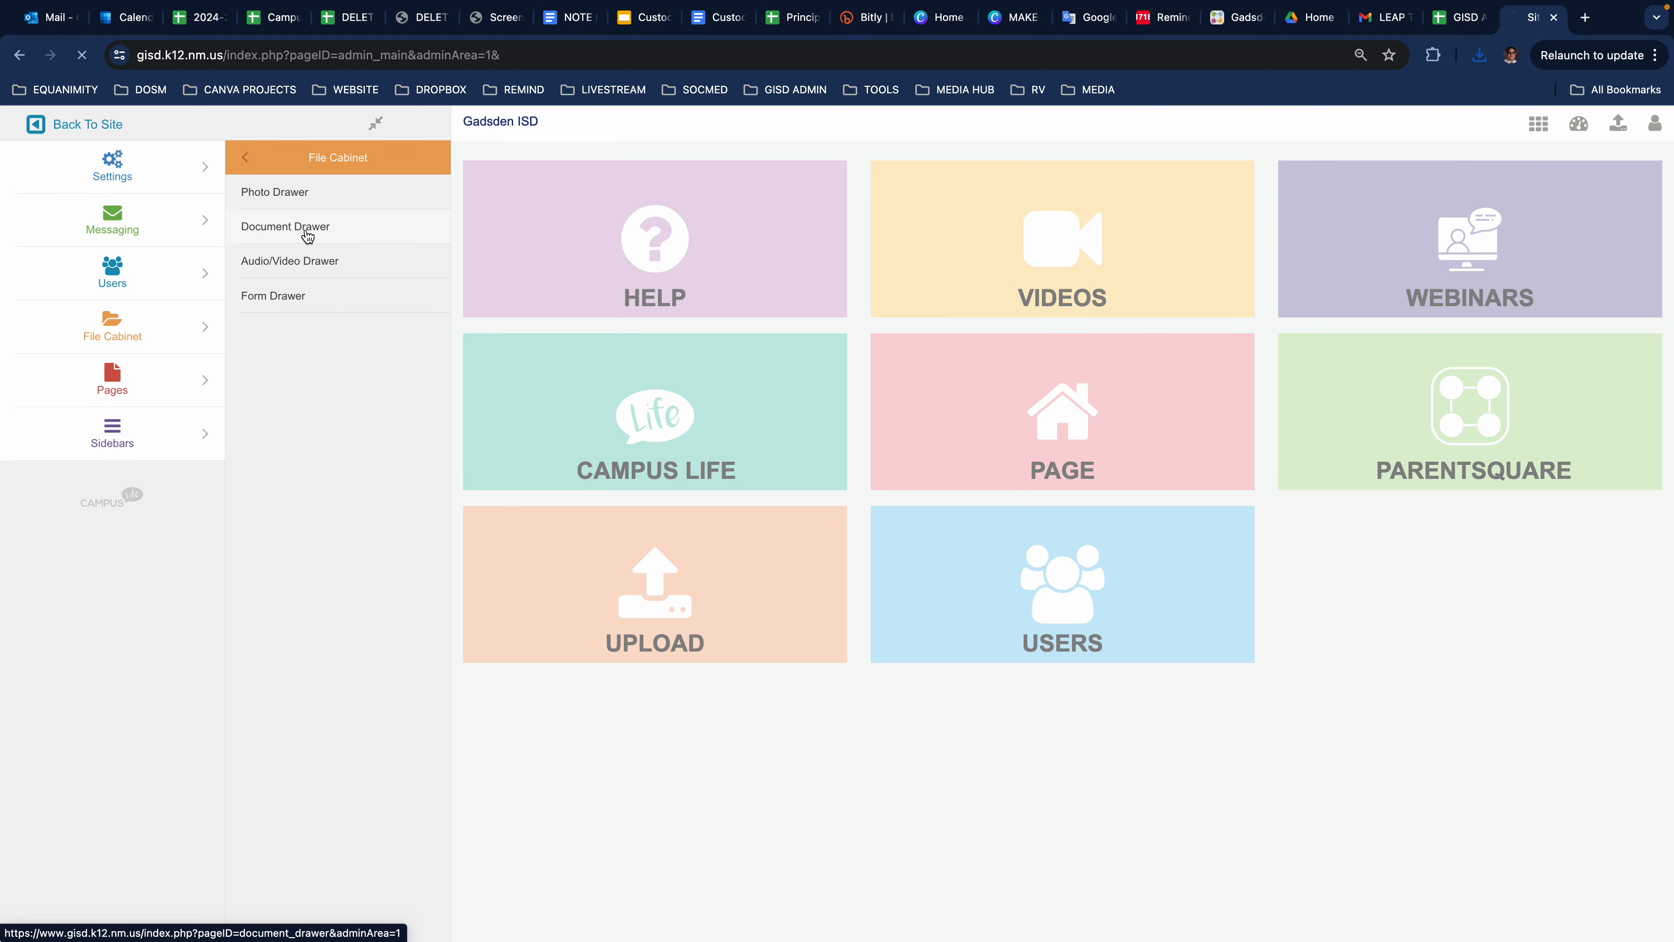
{"action": "left_click", "coordinate": [284, 227]}
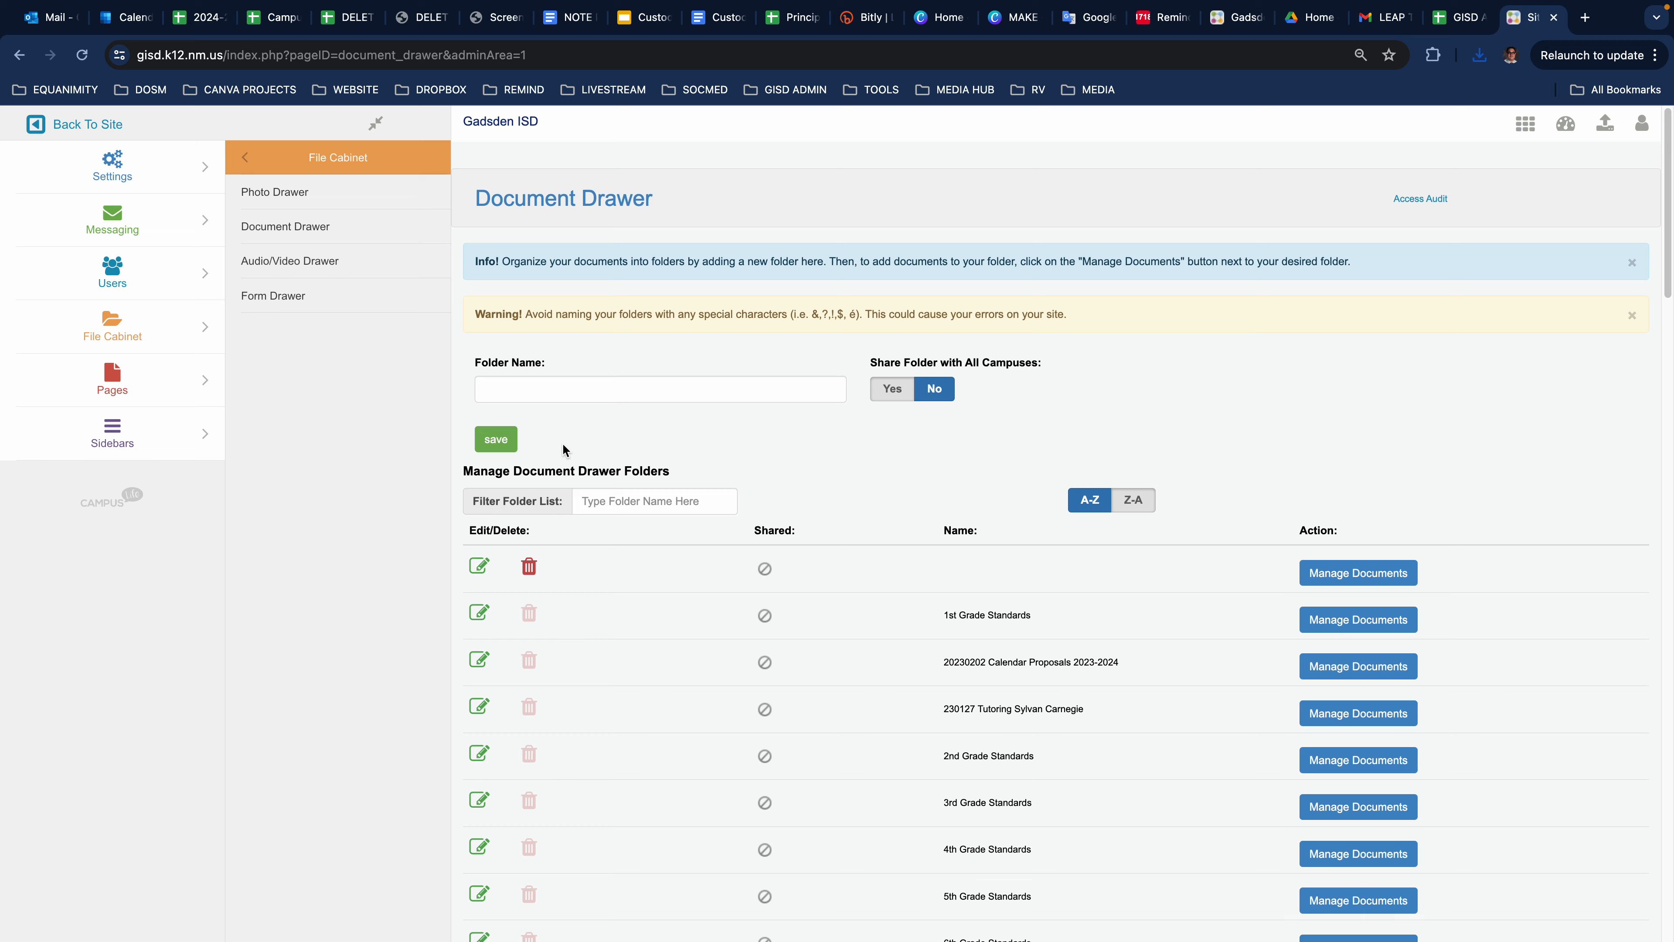
- Choose Manage Documents for the General Shared Documents folder
{"action": "scroll", "scroll_direction": "down", "scroll_amount": 3}
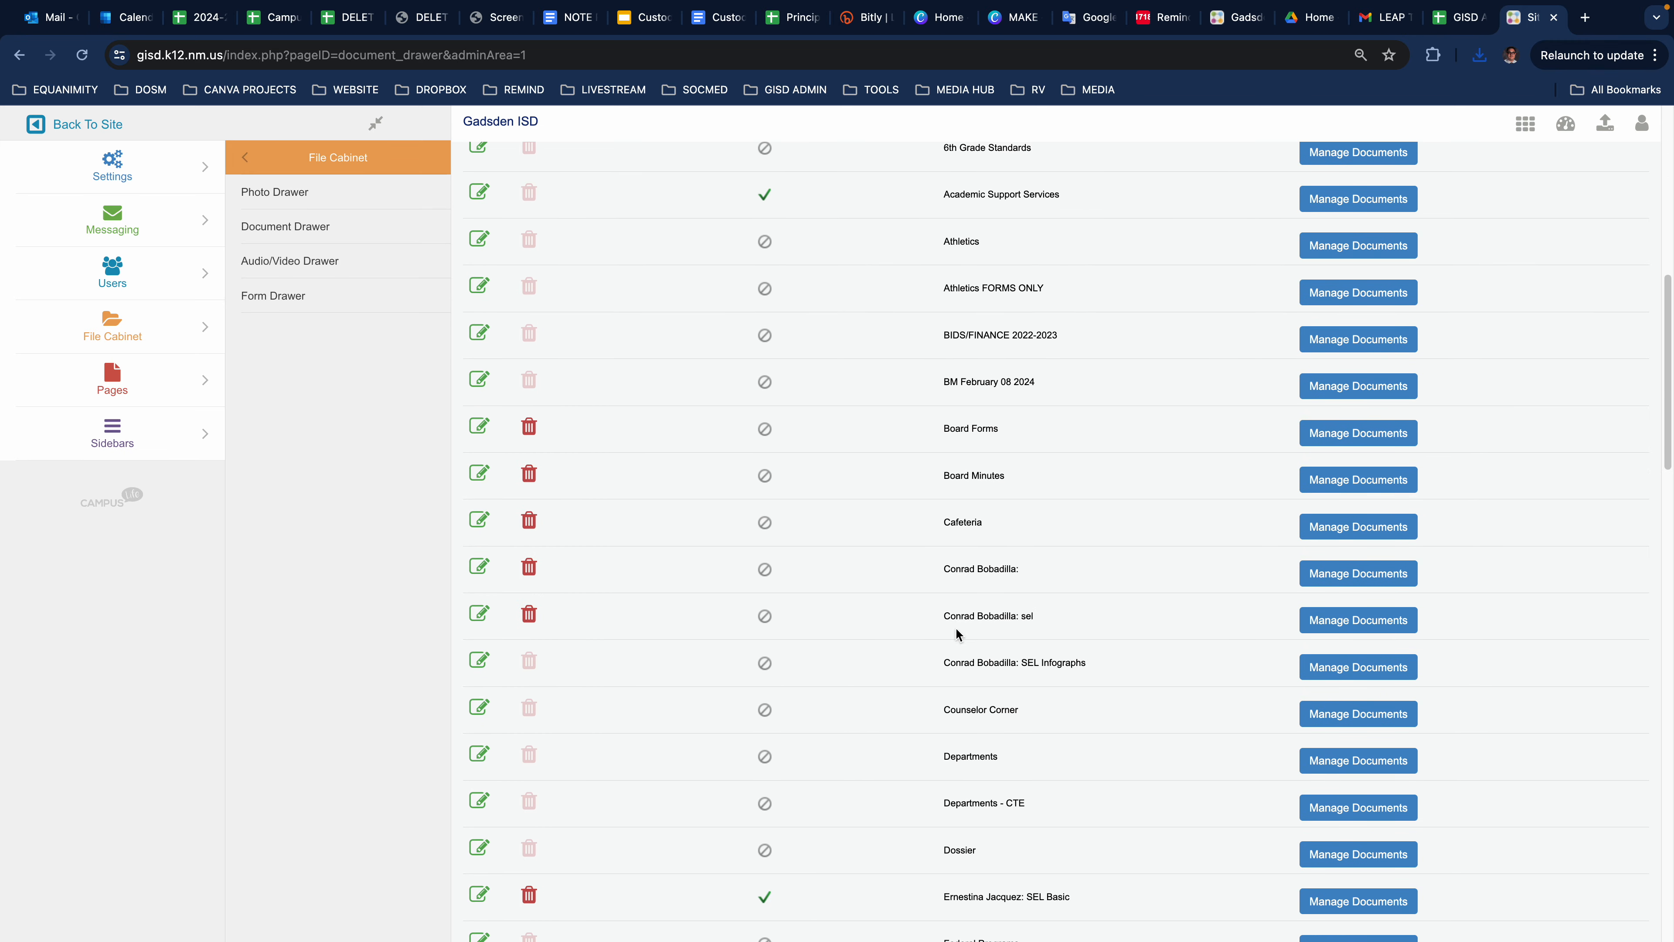
{"action": "scroll", "scroll_direction": "down", "scroll_amount": 3}
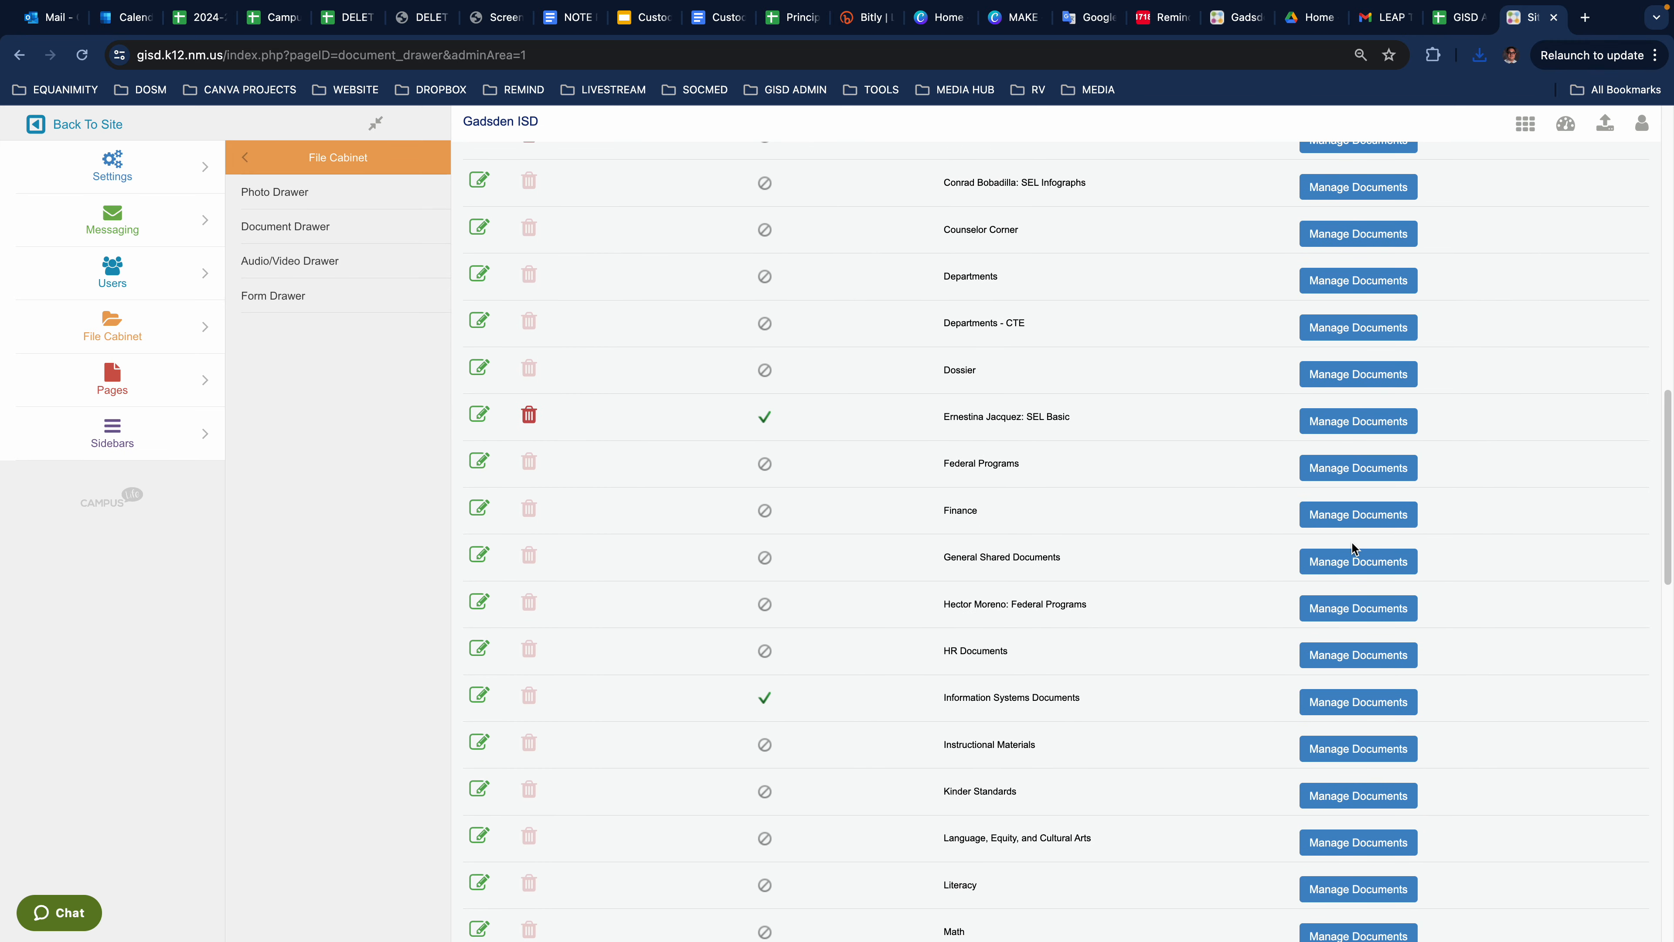
{"action": "left_click", "coordinate": [1357, 560]}
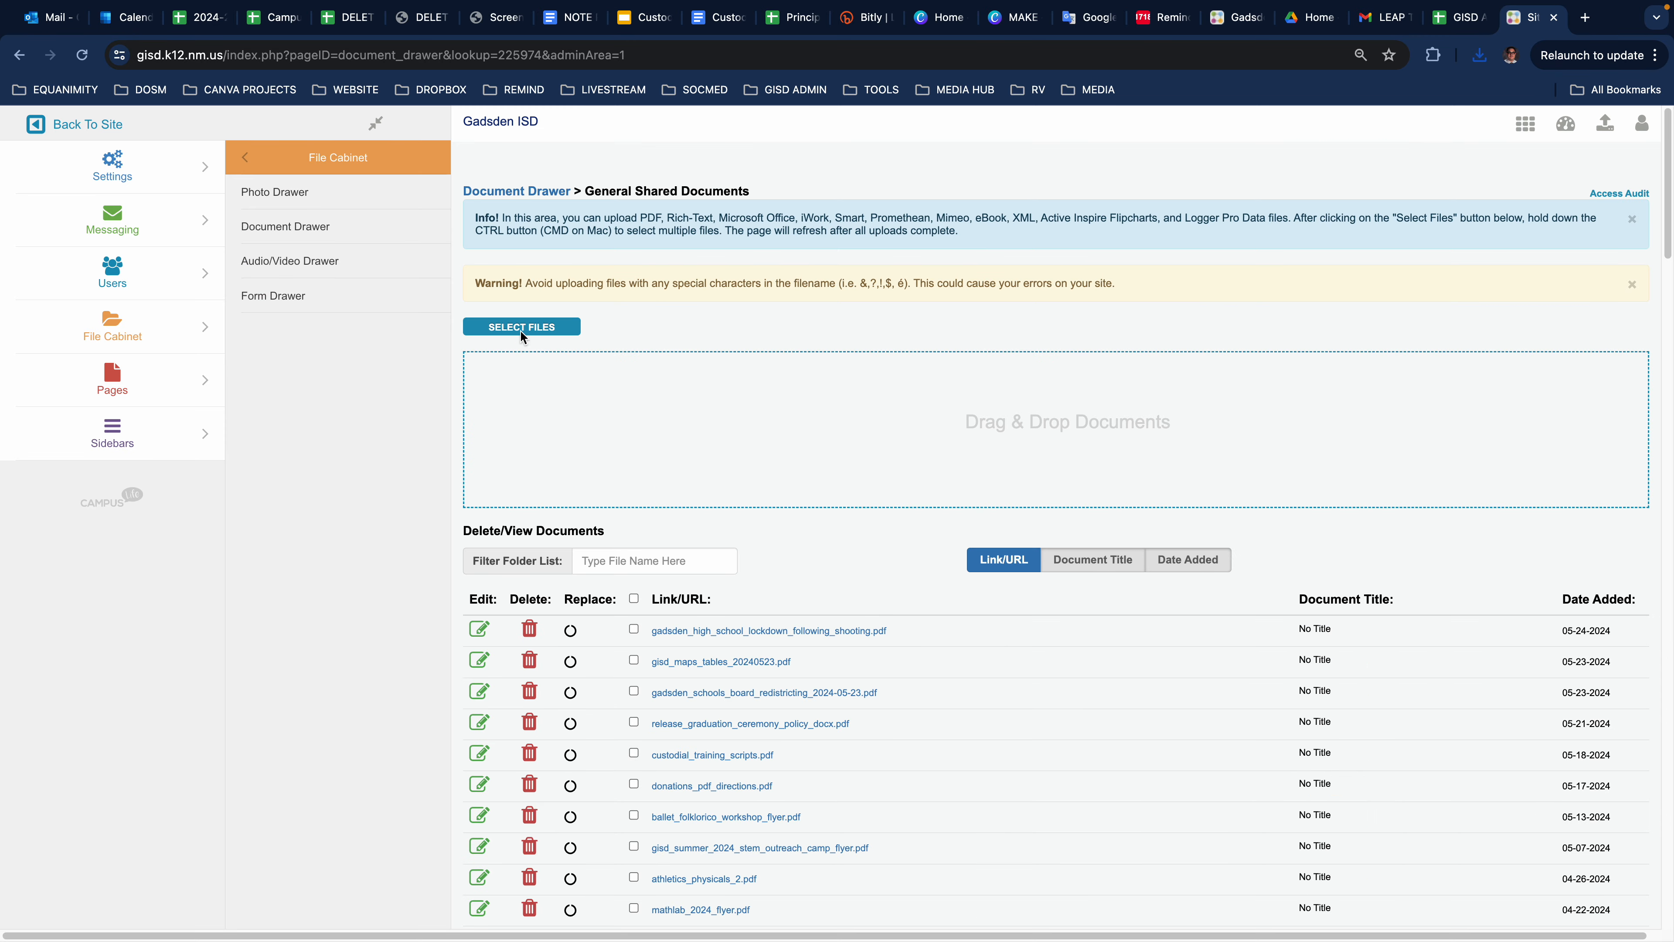
- Upload DELET ME - Aug24 (2).pdf from Downloads into General Shared Documents
{"action": "left_click", "coordinate": [522, 327]}
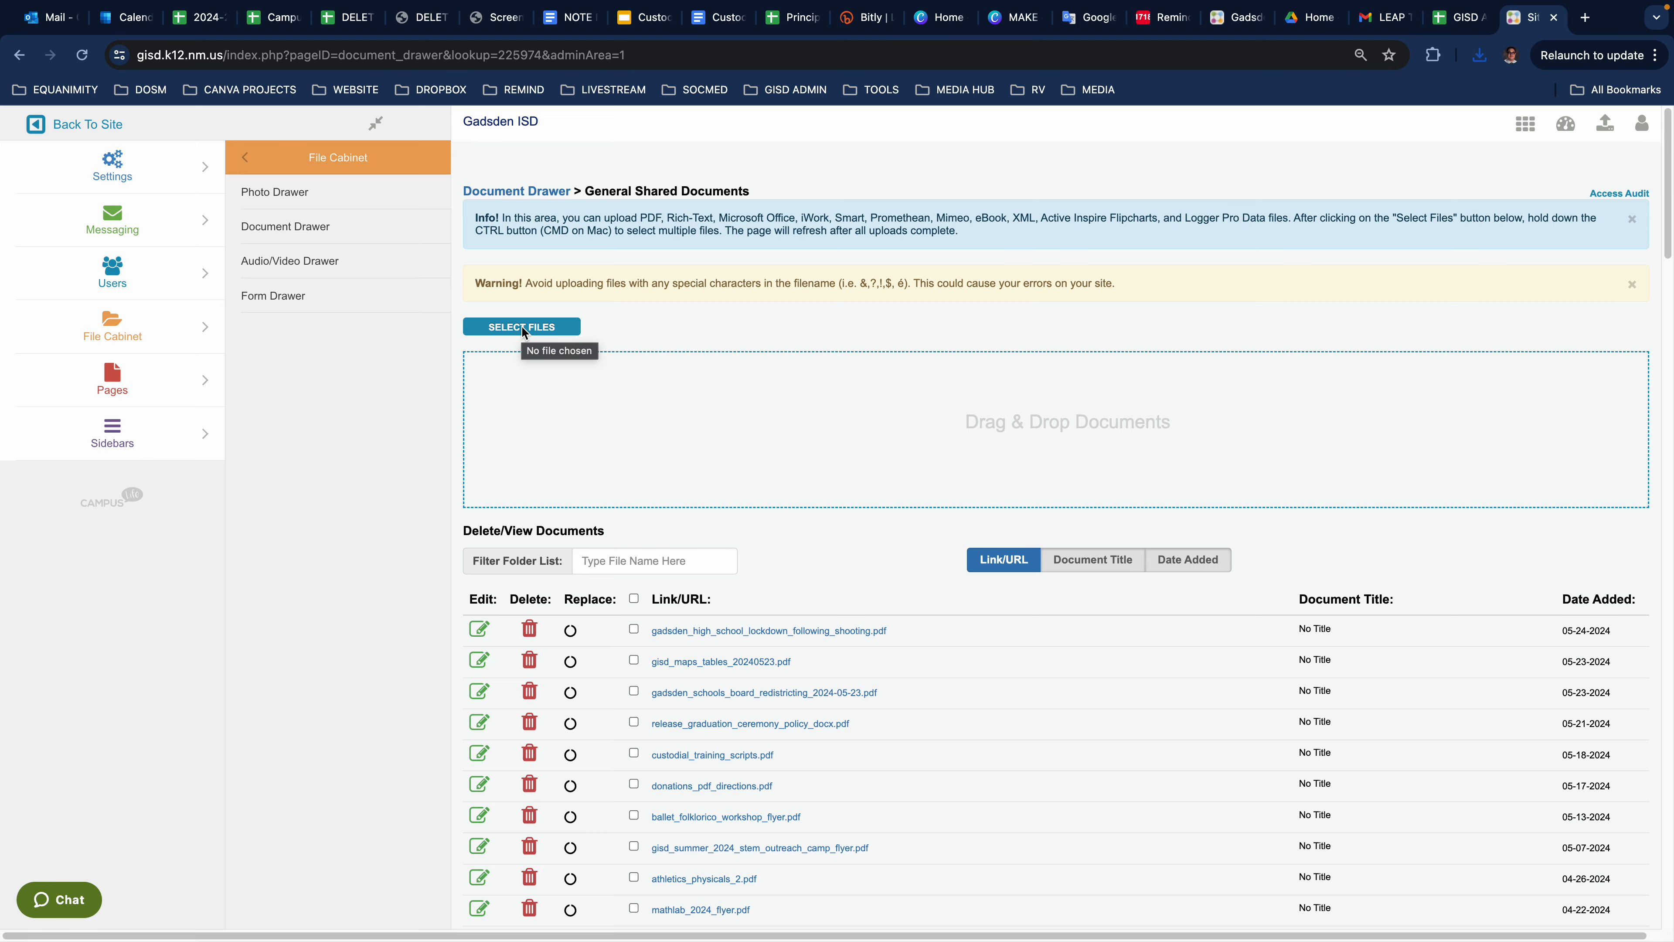
{"action": "left_click", "coordinate": [521, 327]}
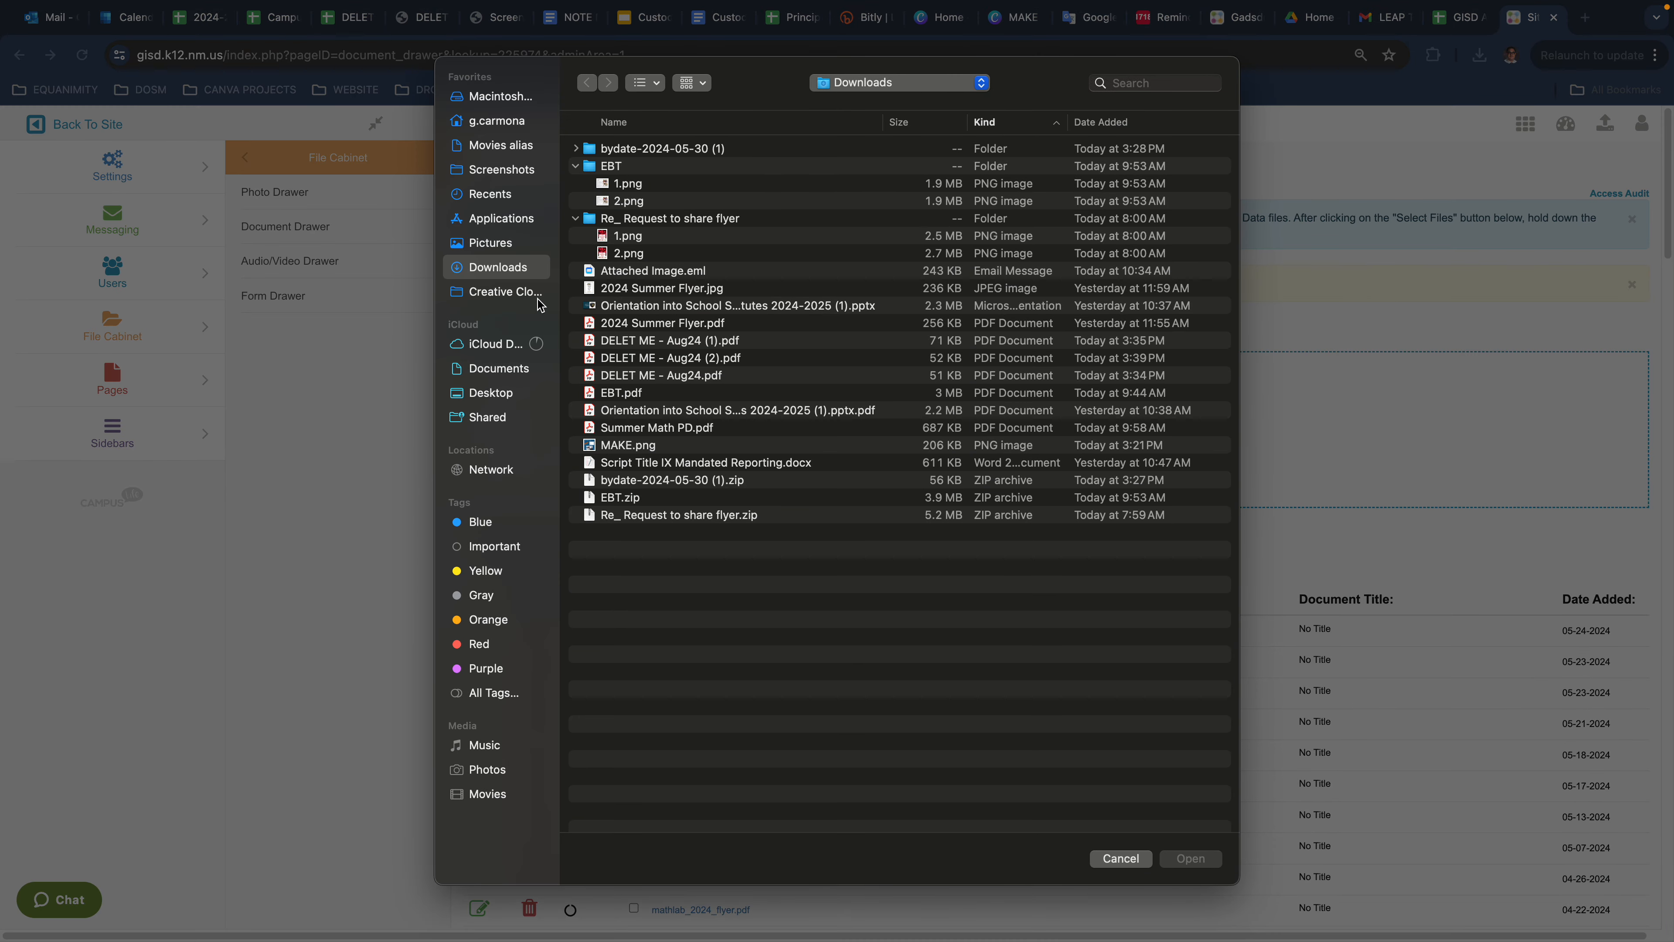
{"action": "mouse_move", "coordinate": [644, 465]}
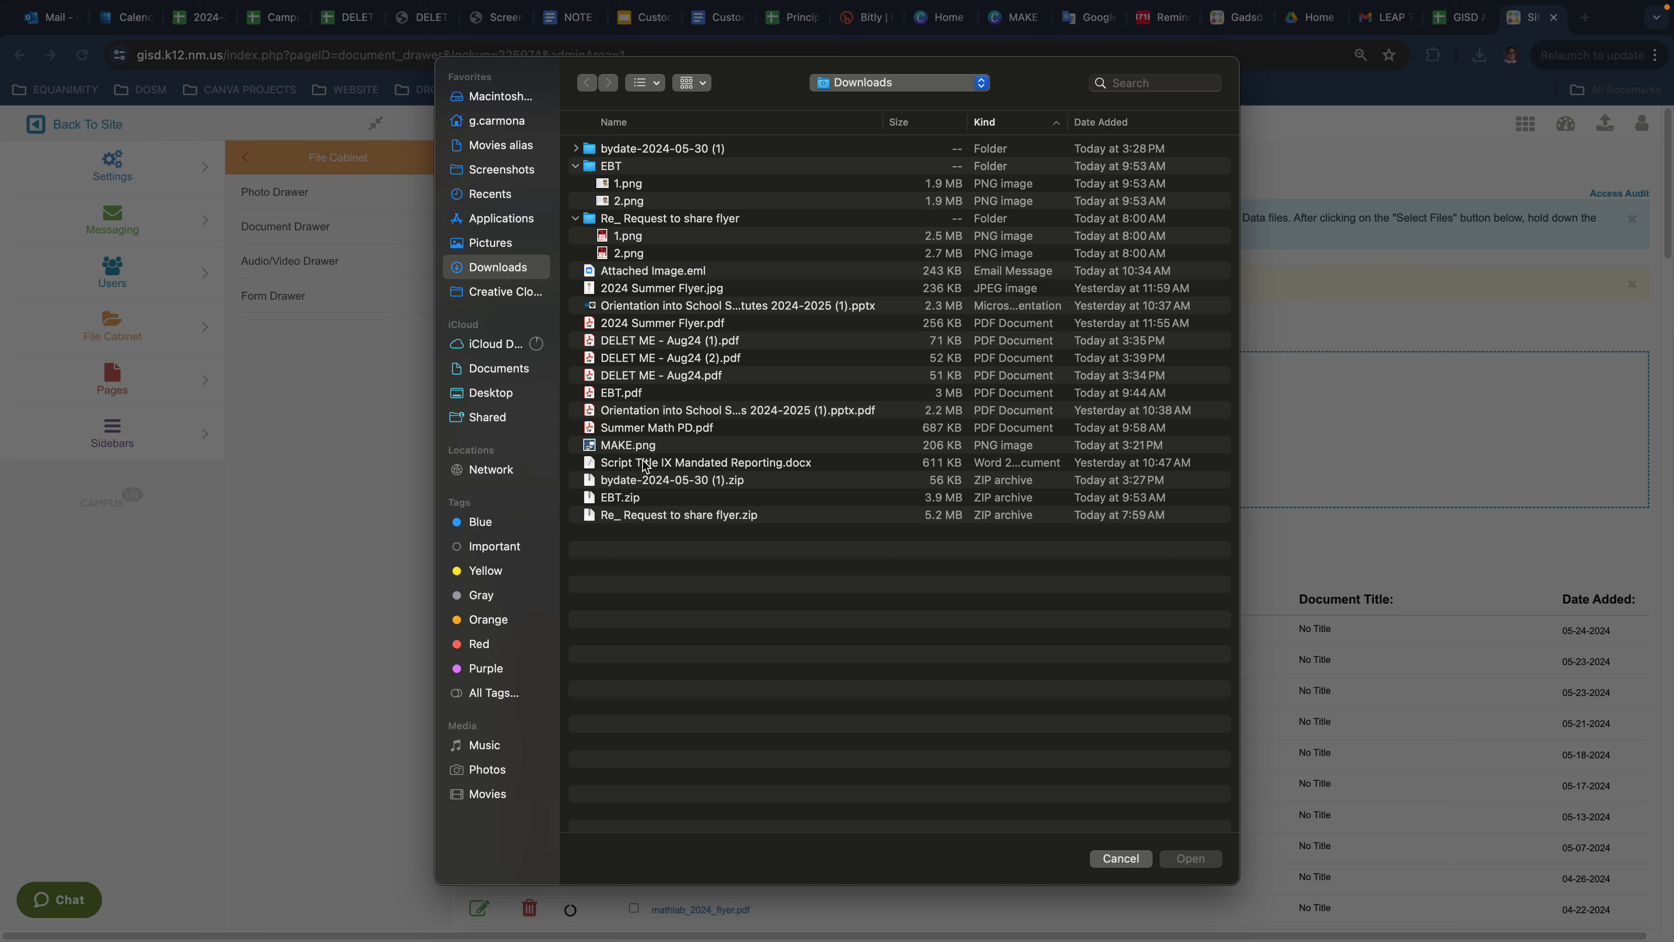
{"action": "mouse_move", "coordinate": [644, 380]}
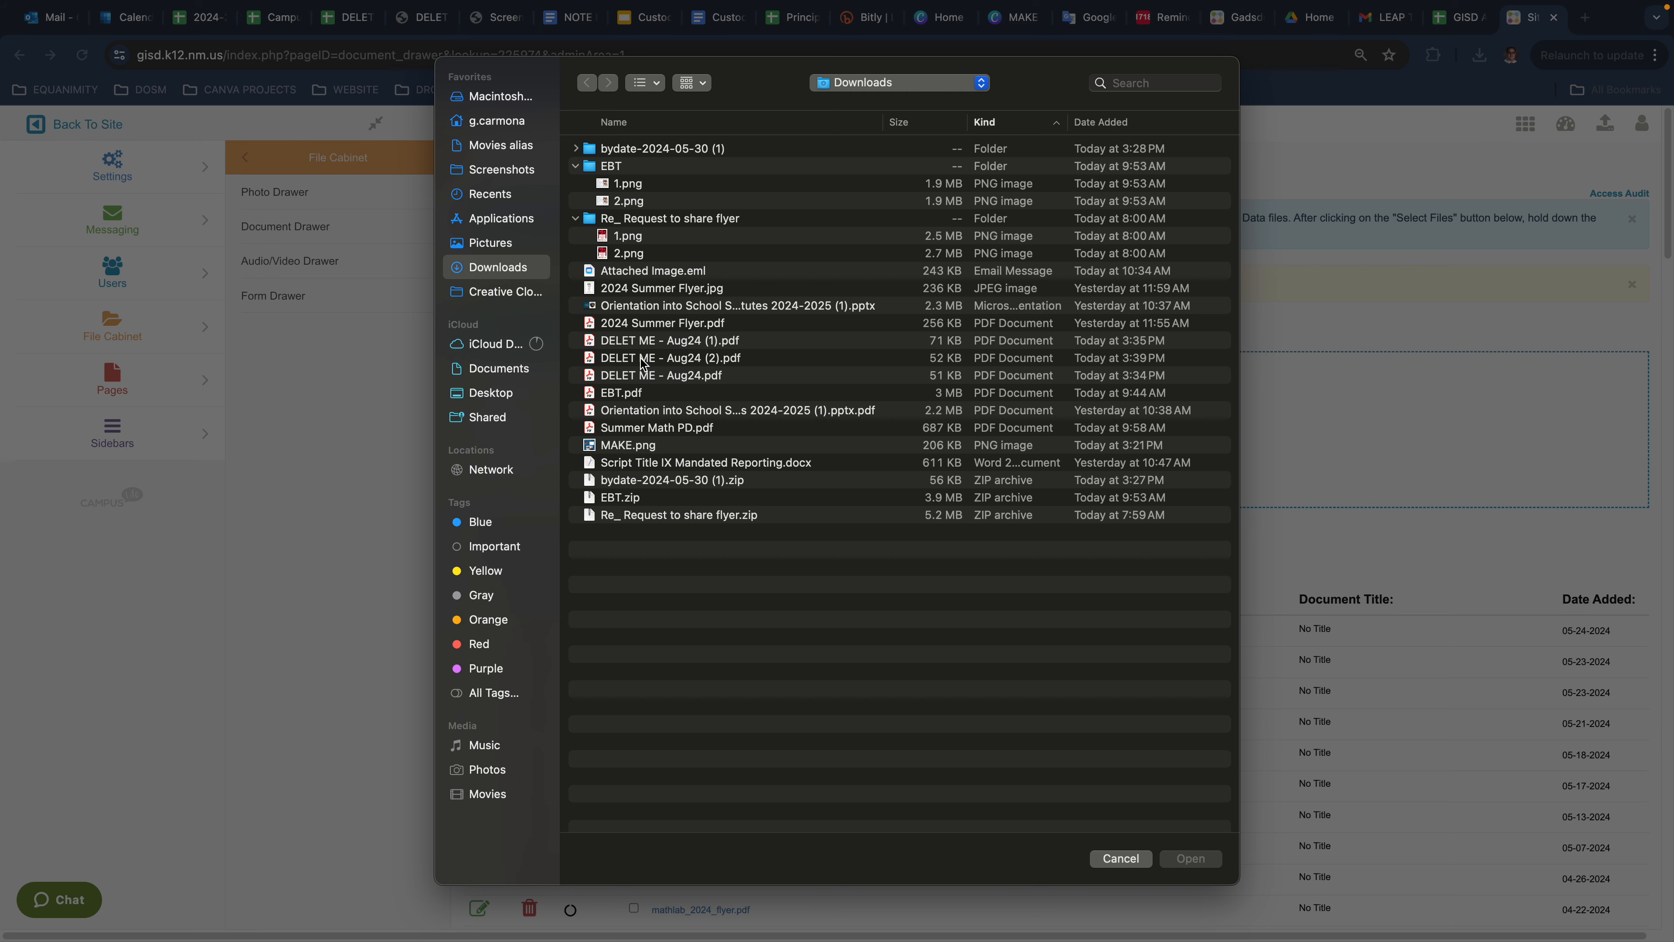
{"action": "left_click", "coordinate": [671, 358]}
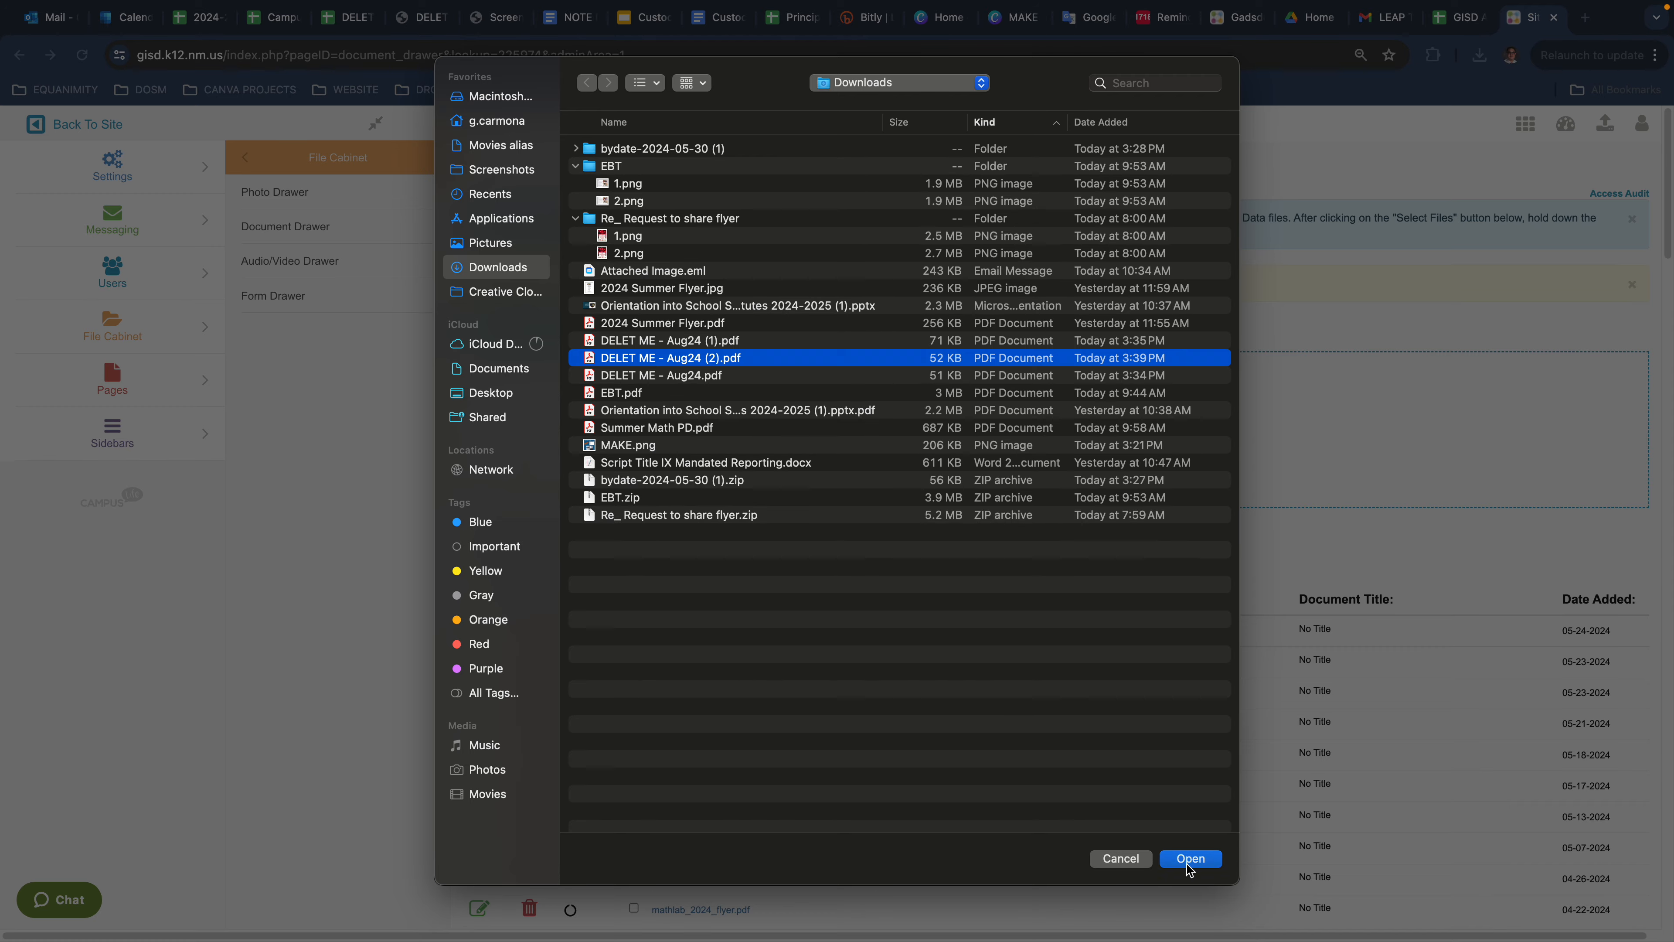
{"action": "left_click", "coordinate": [1188, 857]}
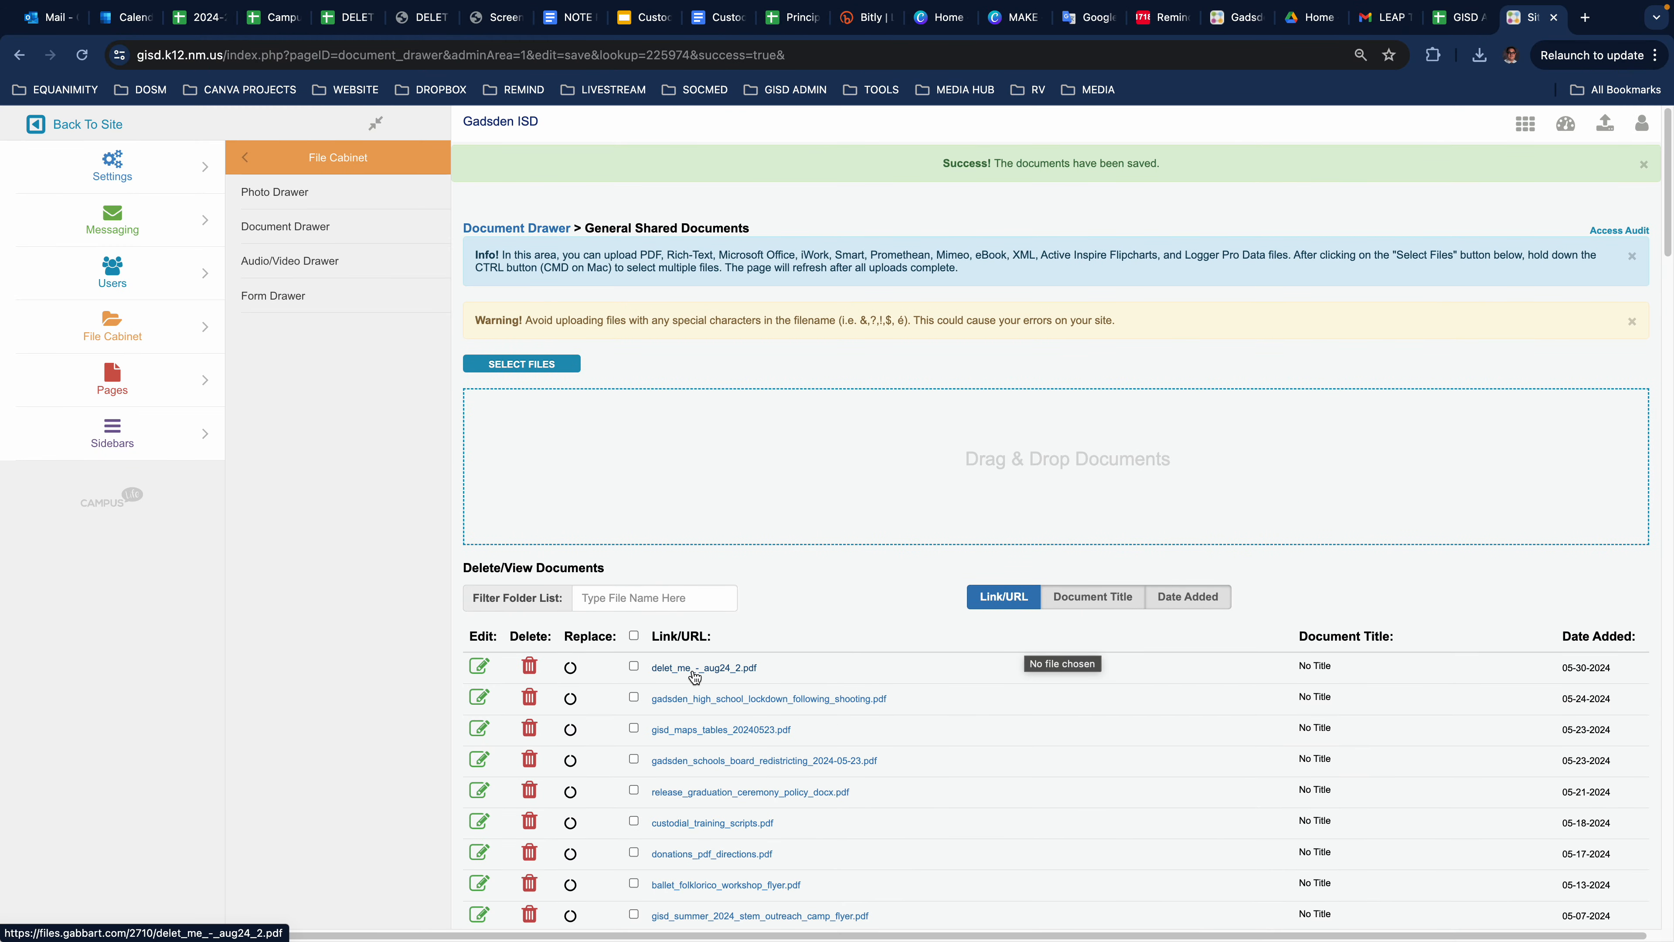
- Copy the link address of delet_me_-_aug24_2.pdf and switch to the notes document
{"action": "left_click", "coordinate": [702, 667]}
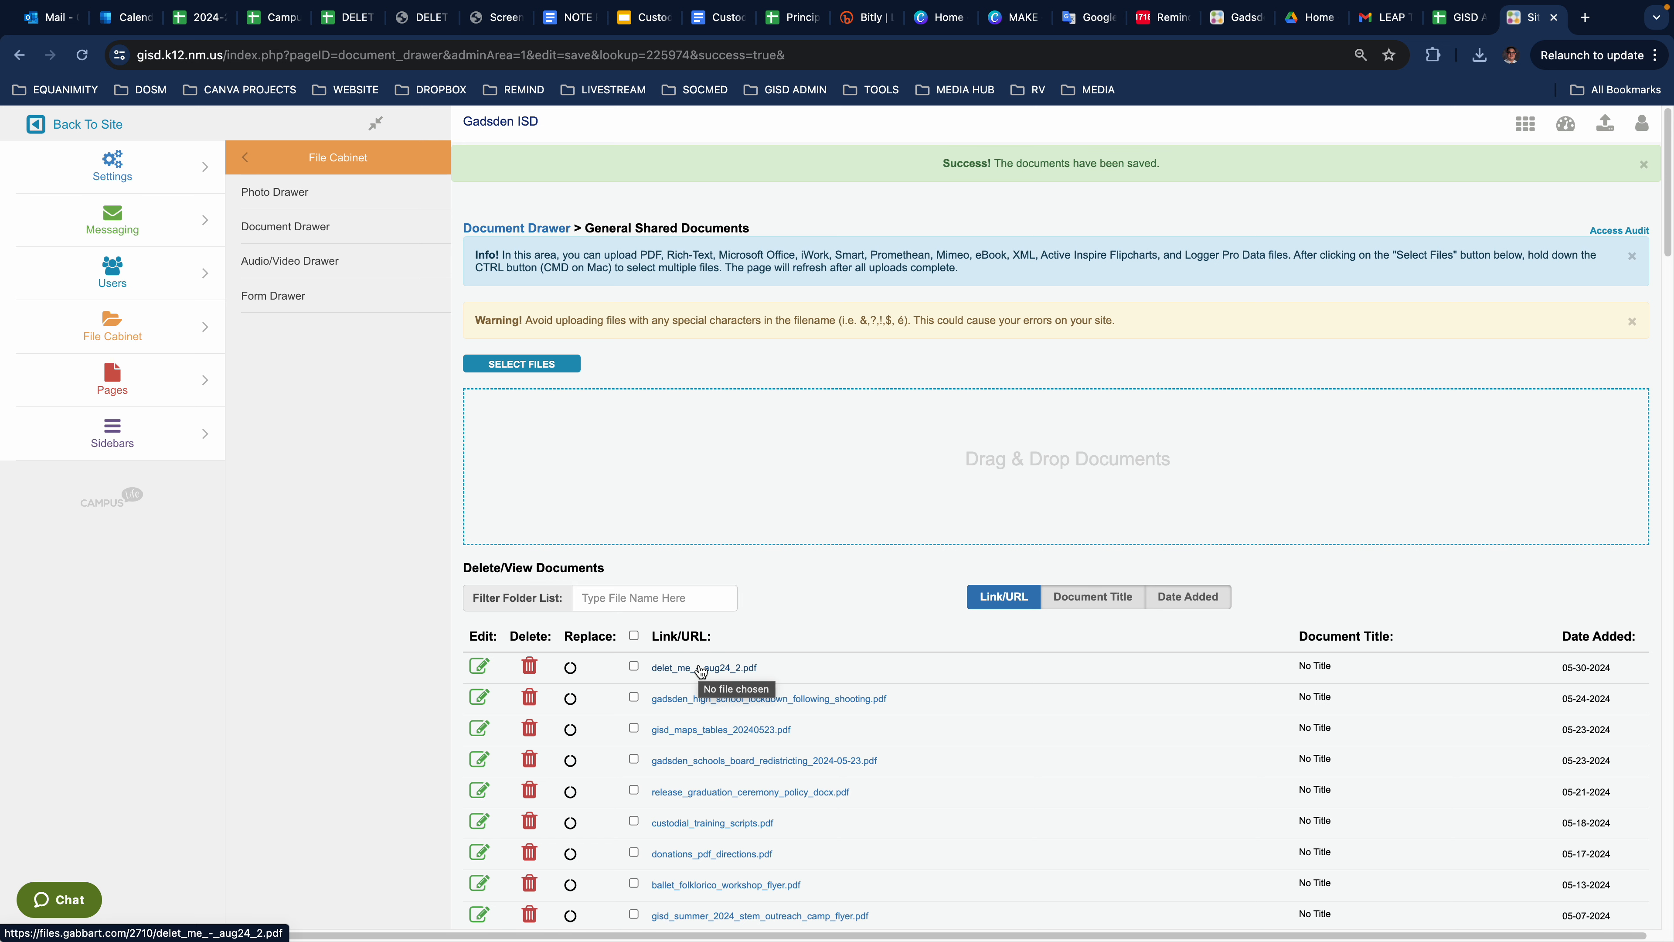
{"action": "right_click", "coordinate": [703, 667]}
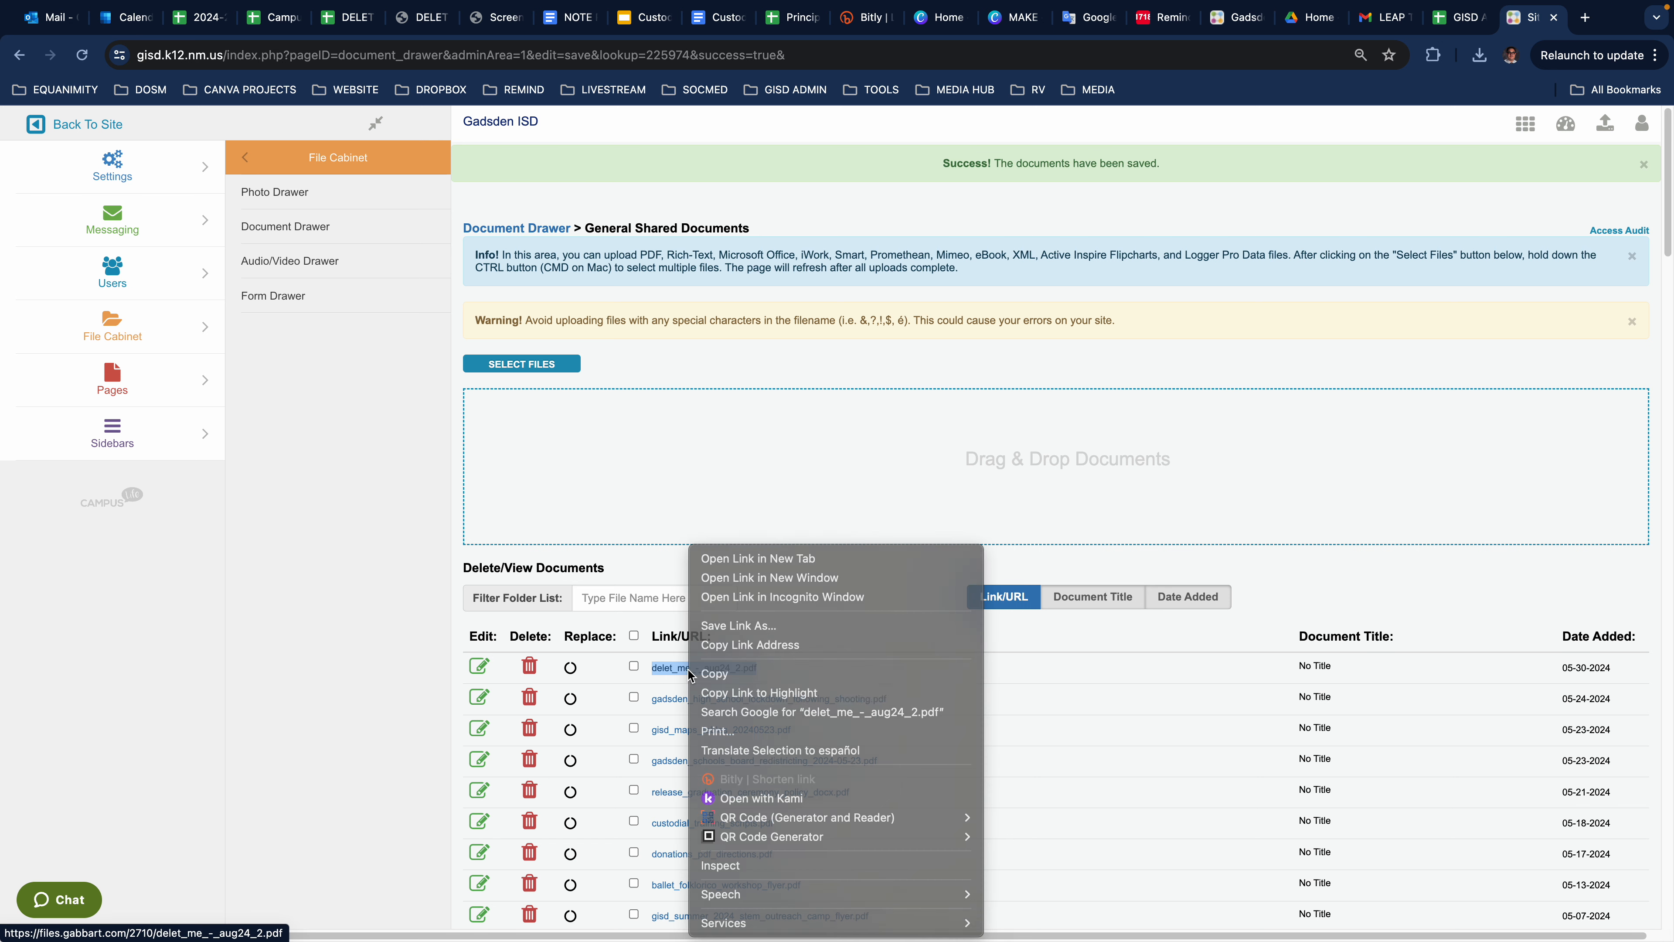
{"action": "mouse_move", "coordinate": [748, 645]}
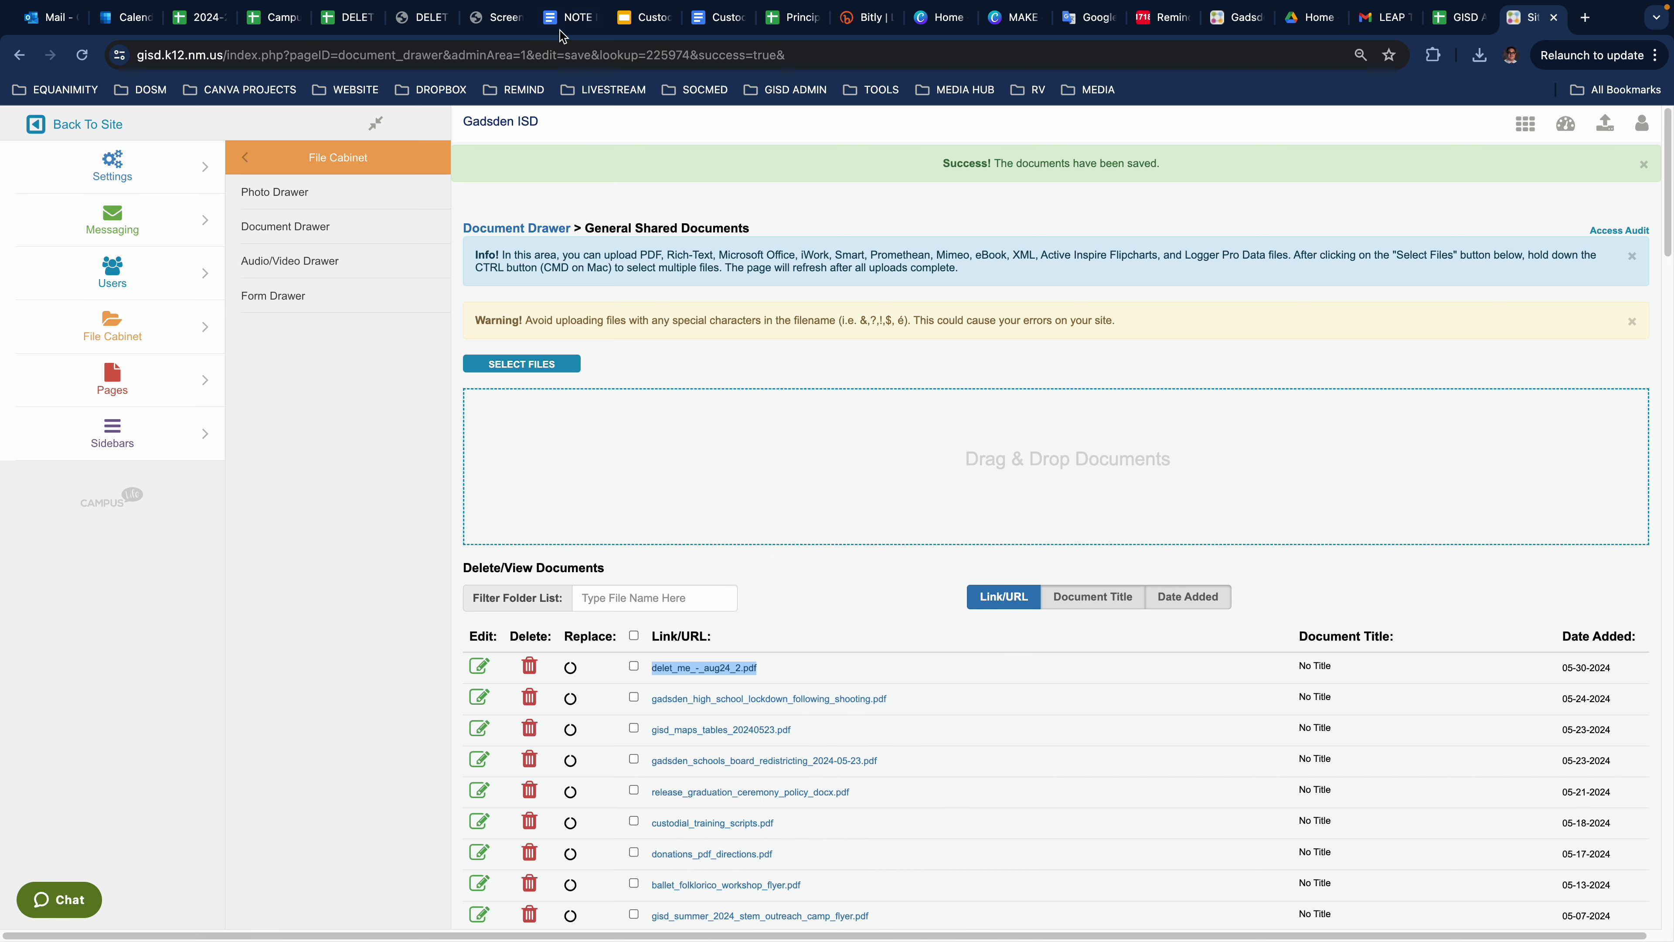
{"action": "left_click", "coordinate": [570, 17]}
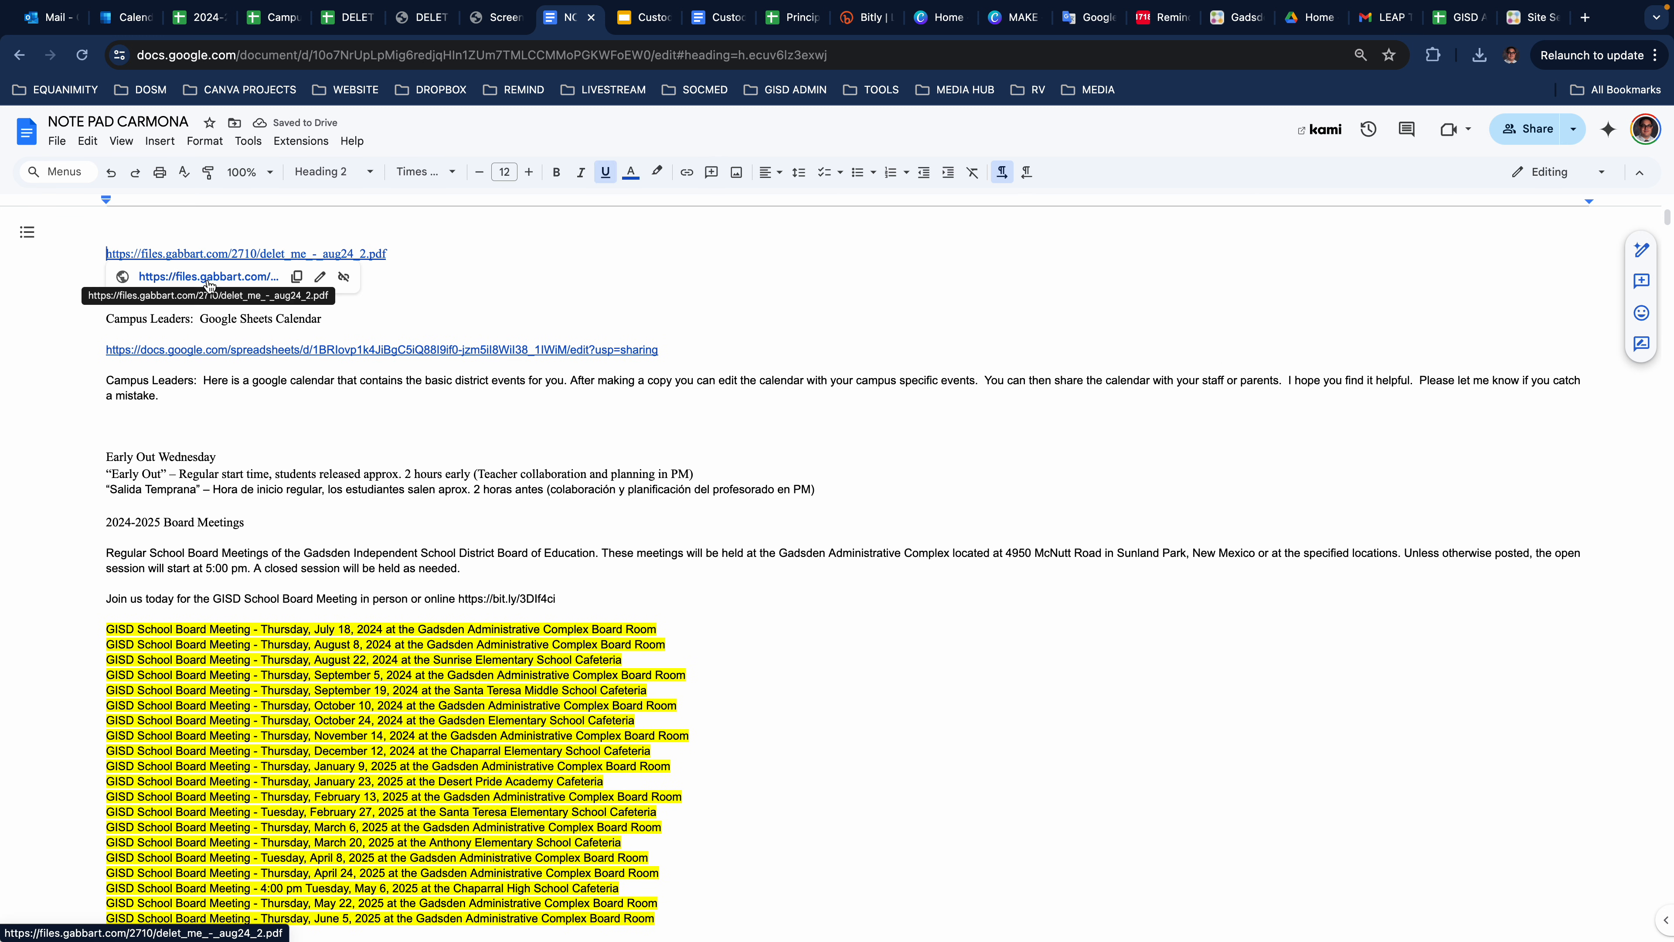
- Write "Hey families lets kick off the year…" before the pasted link and verify the link opens
{"action": "type", "text": "Hey families"}
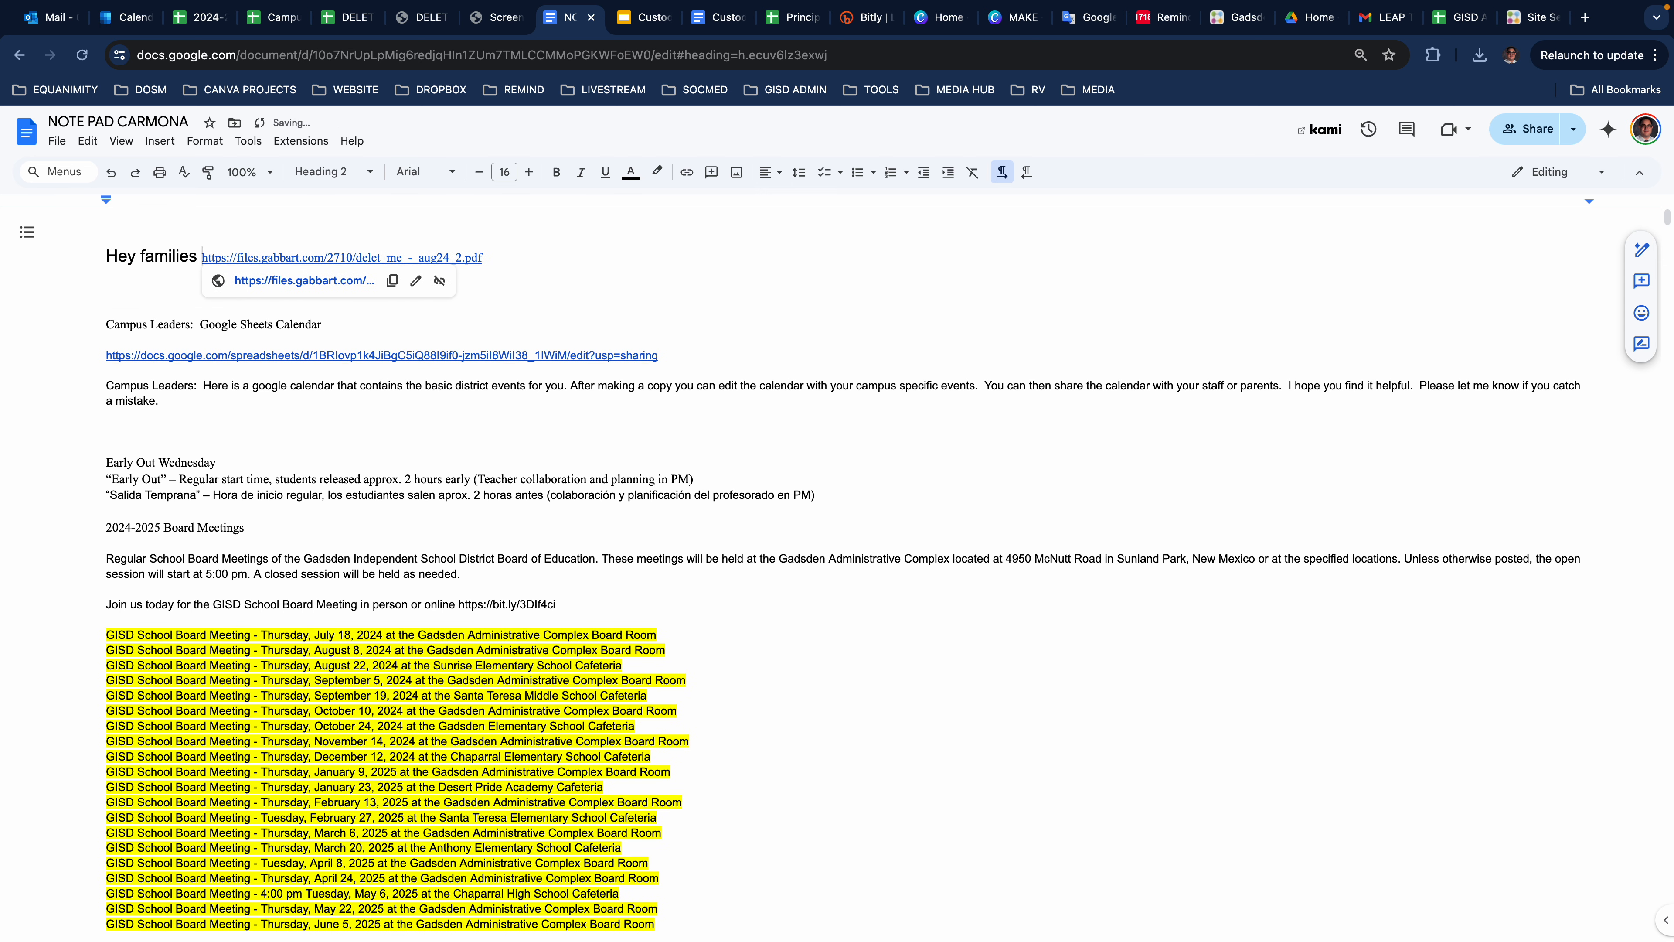
{"action": "type", "text": "lets kick off the year…"}
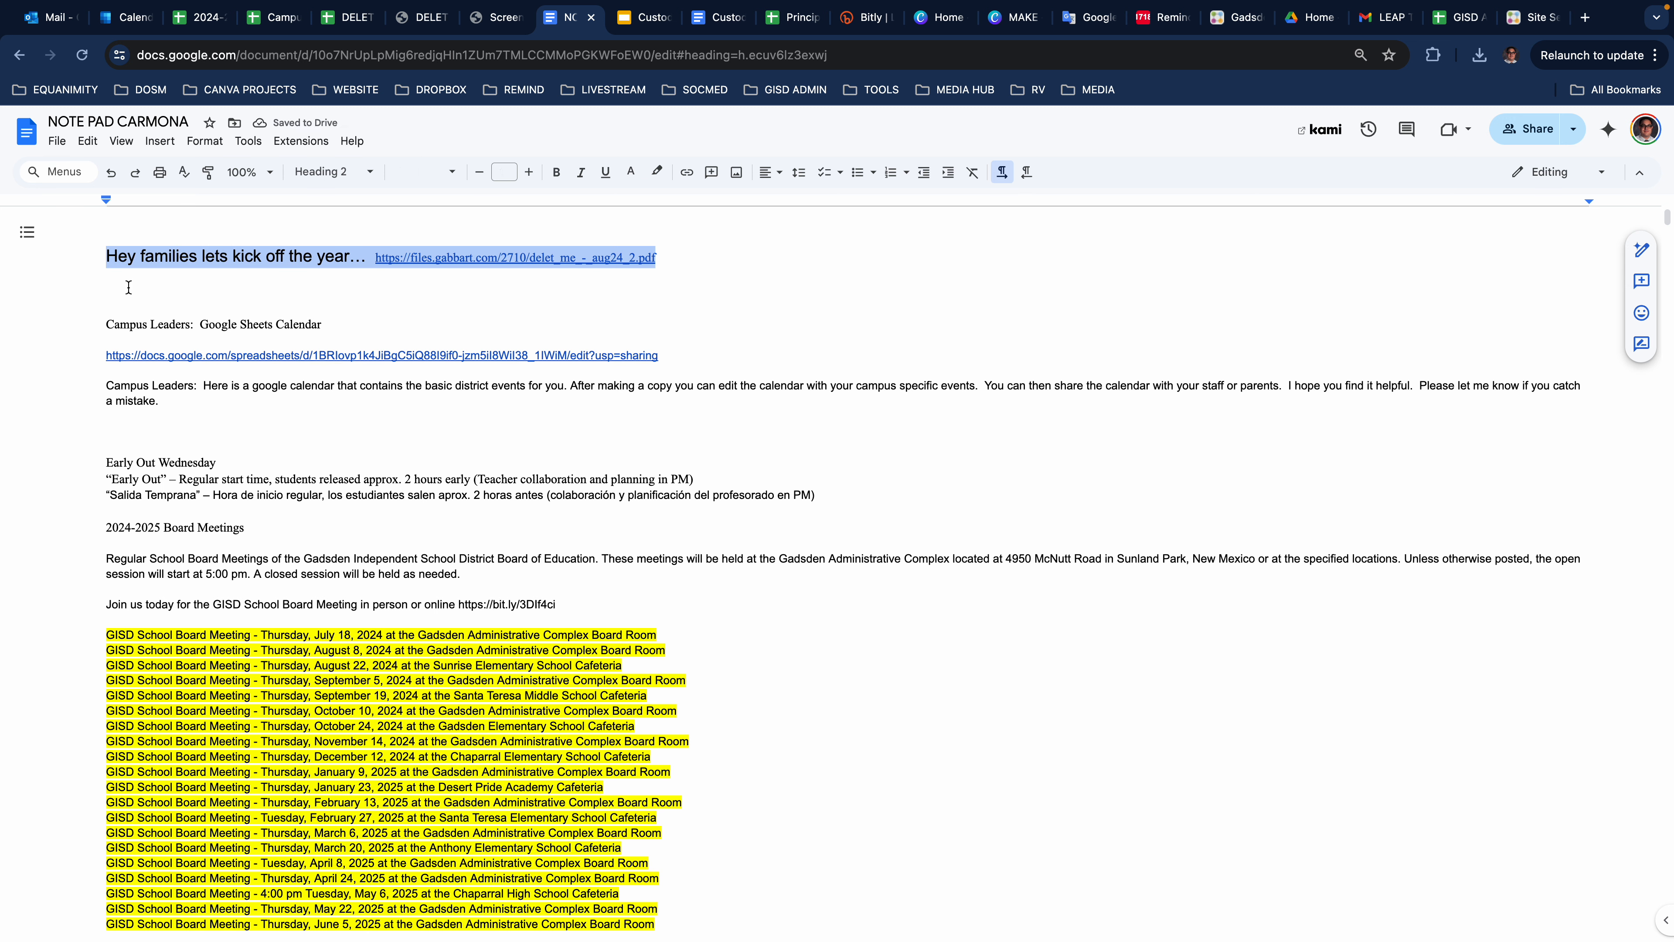
{"action": "left_click", "coordinate": [514, 257]}
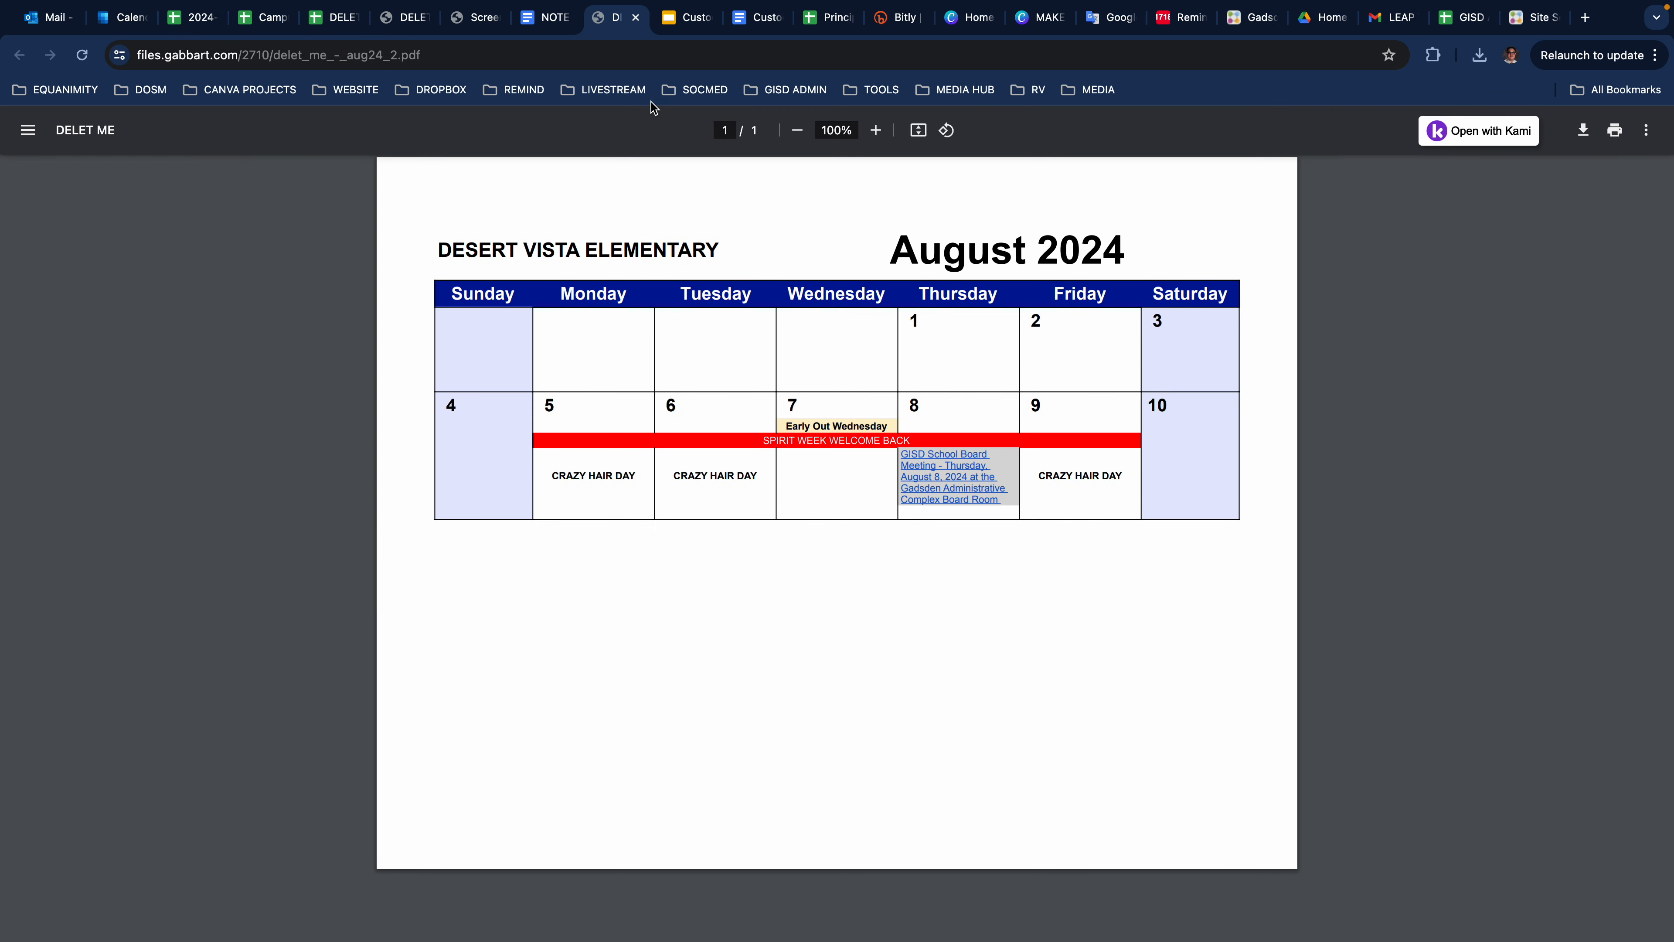
{"action": "left_click", "coordinate": [555, 17]}
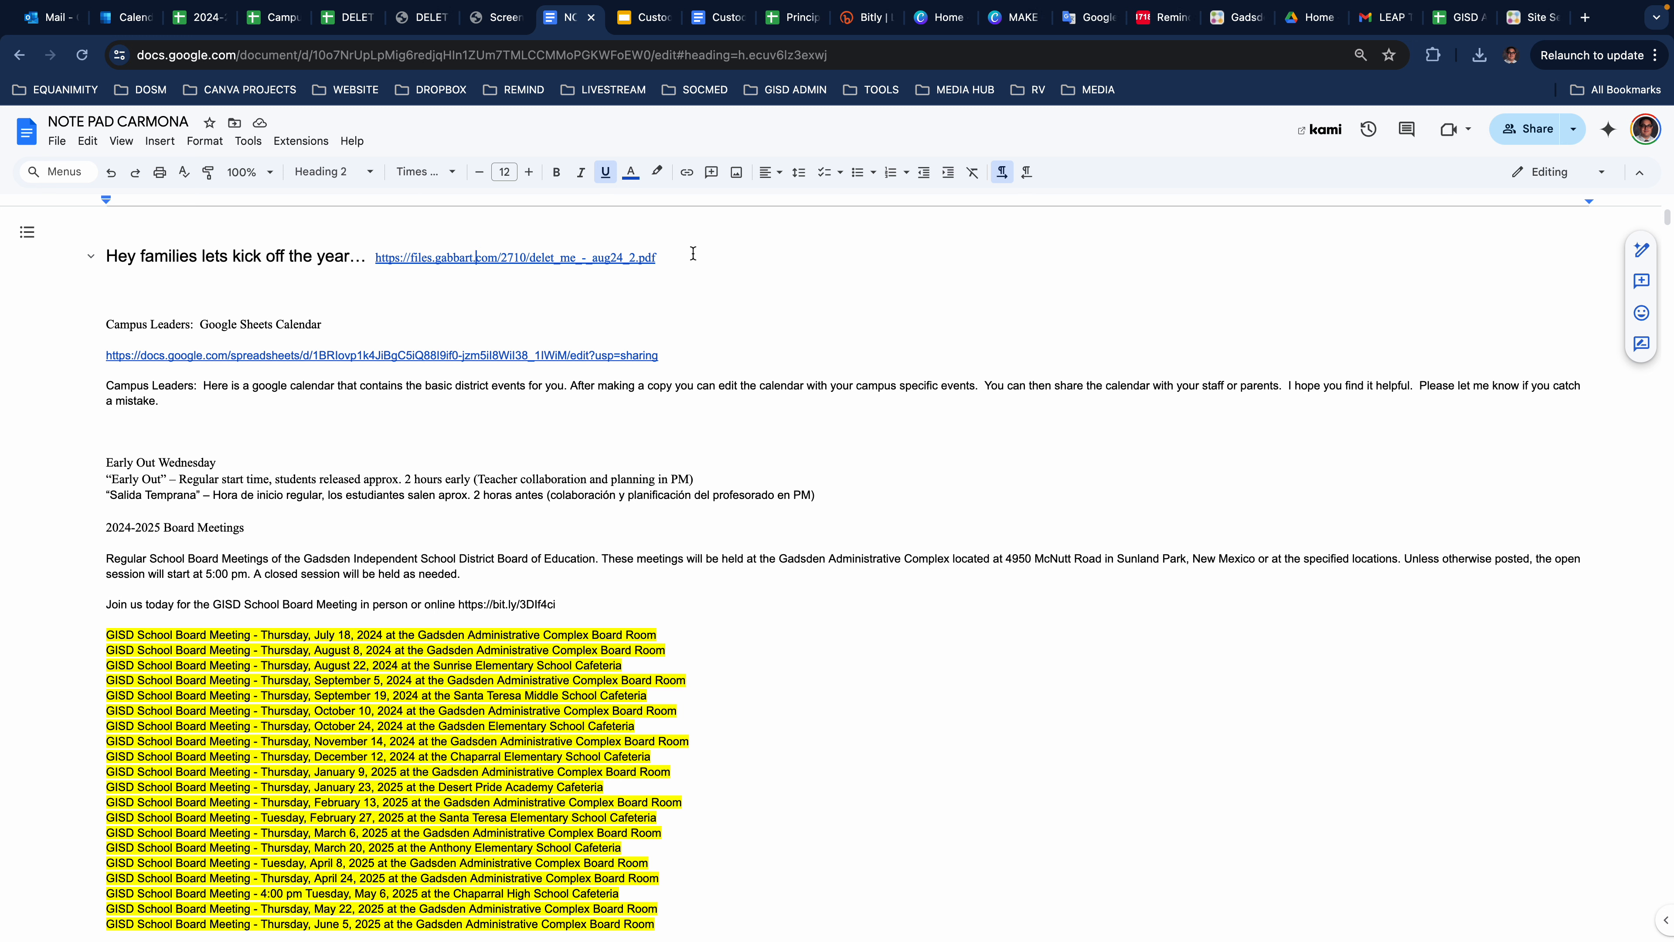